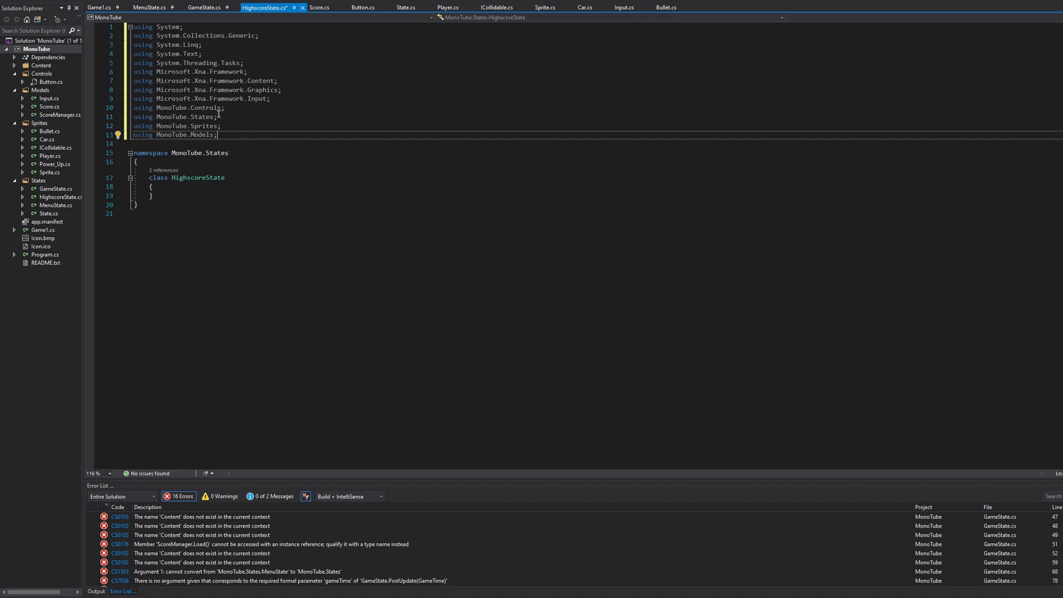
mouse_move(266, 128)
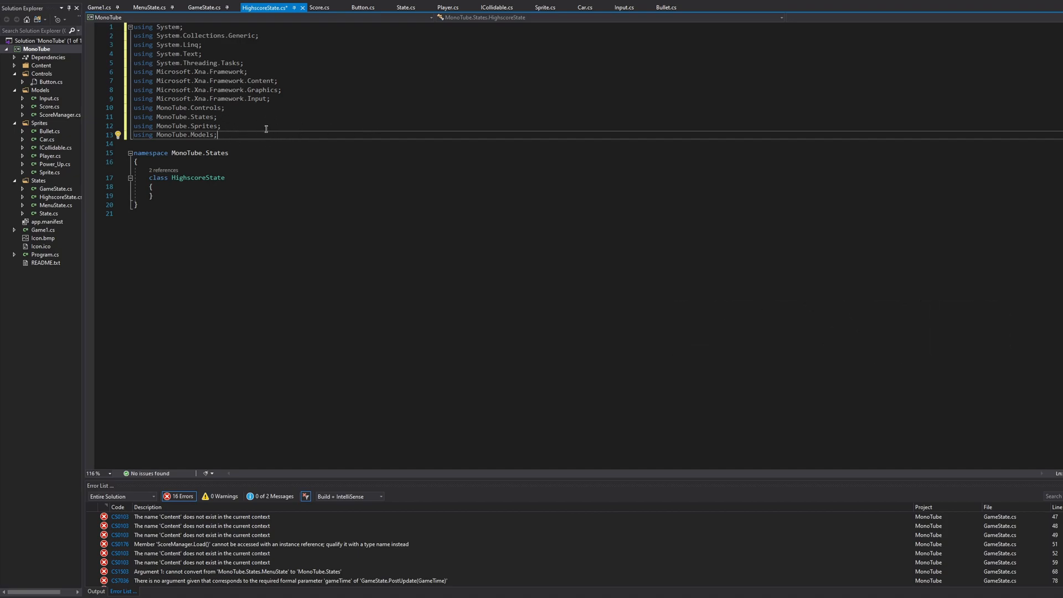
mouse_move(328, 173)
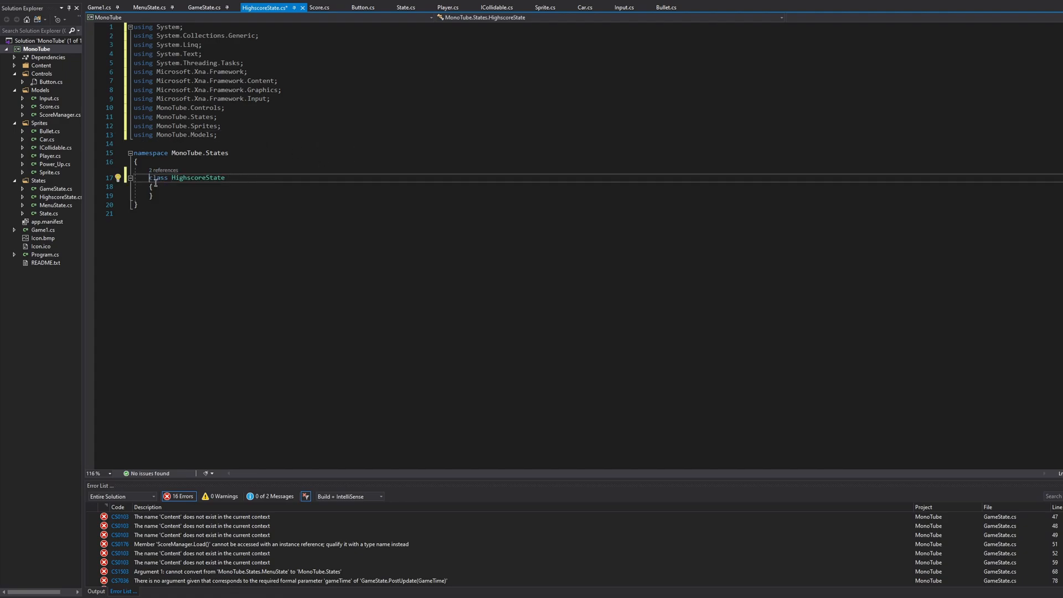
Declare HighscoreState as a public class inheriting State and implement its abstract members as stubs
type("public")
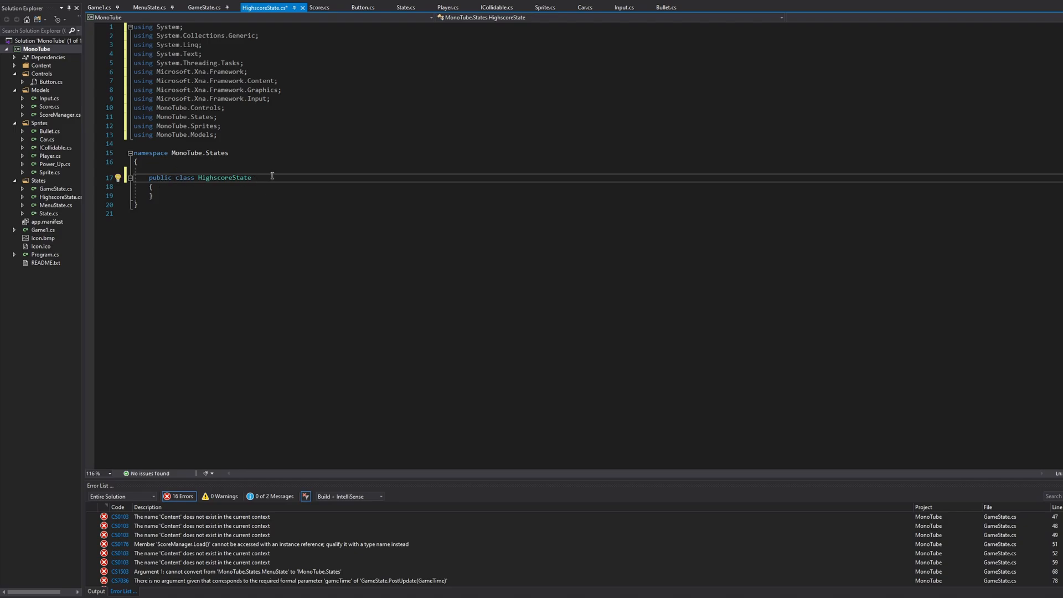
type(": States")
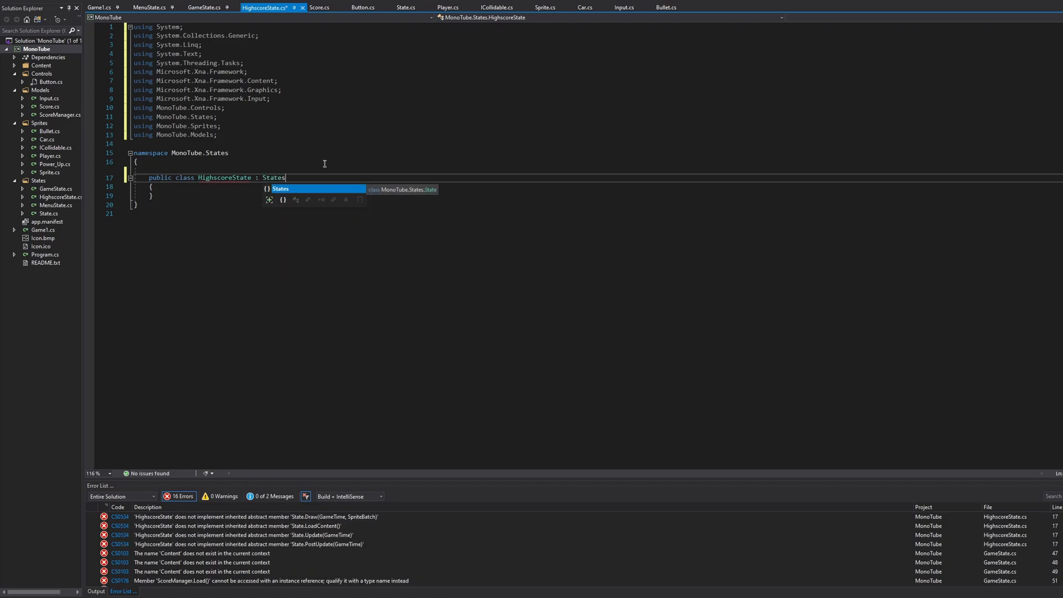
right_click(237, 177)
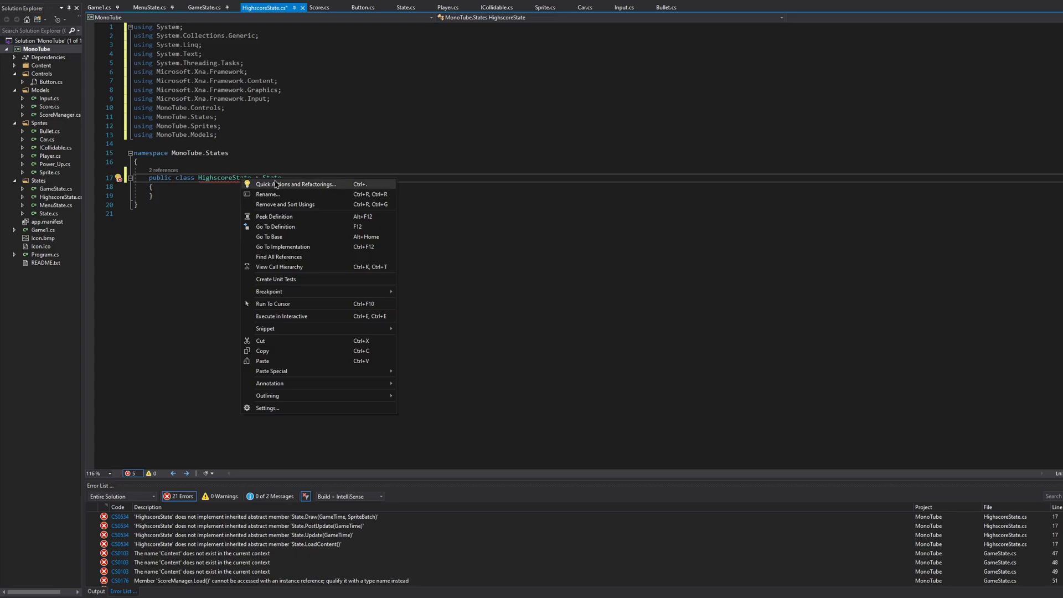
left_click(296, 184)
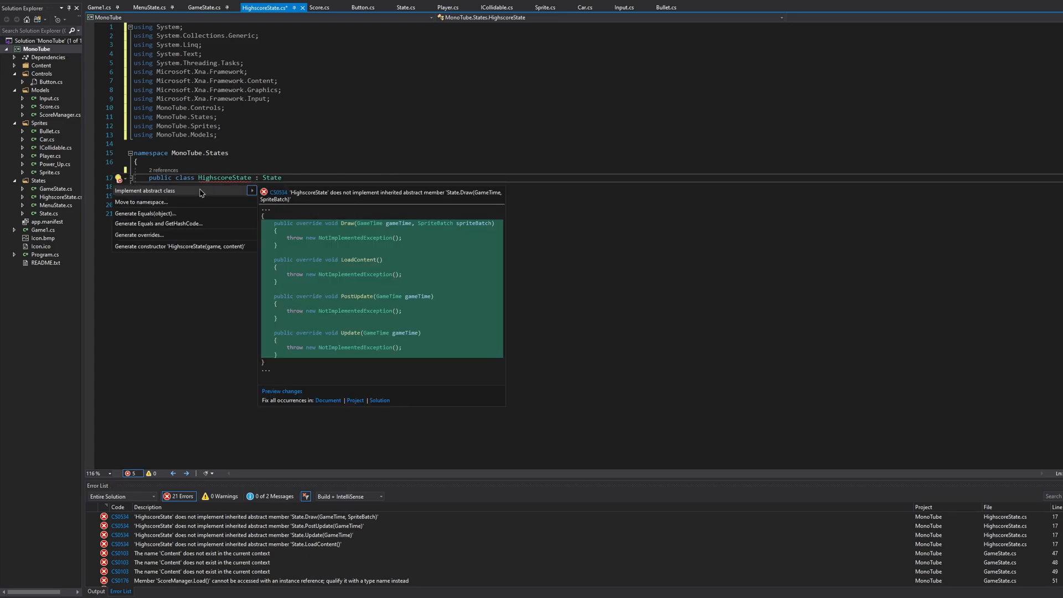
left_click(143, 191)
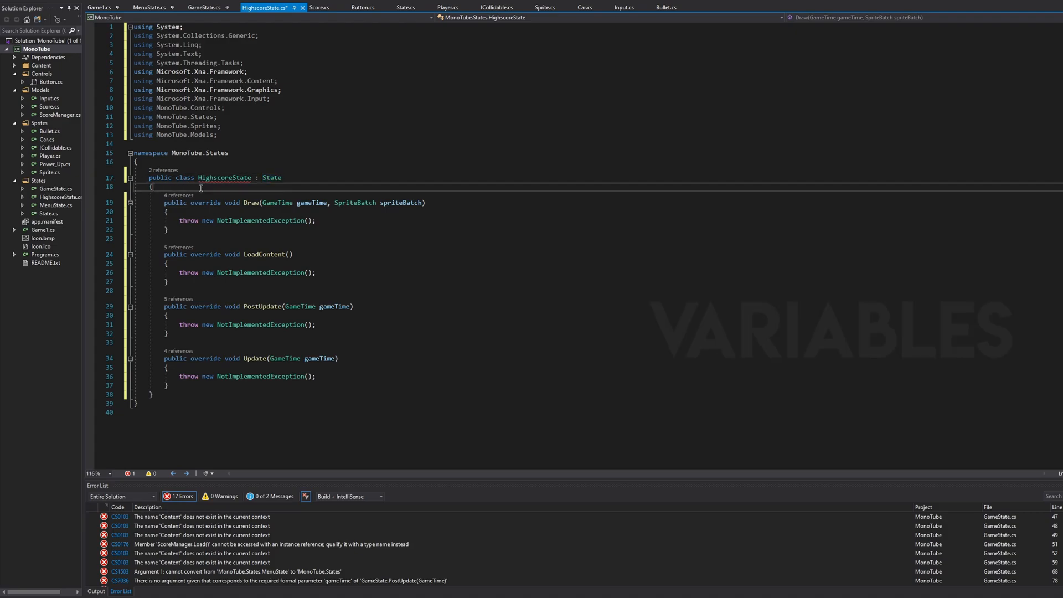
Declare private fields List<Component> components, SpriteFont font and ScoreManager scoreManager
key("enter")
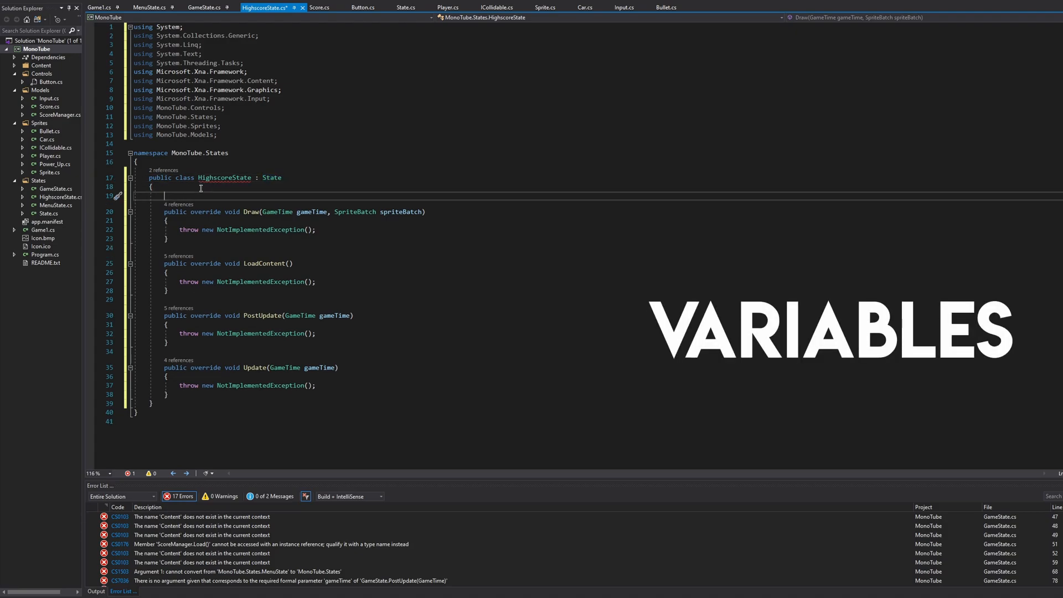
type("private")
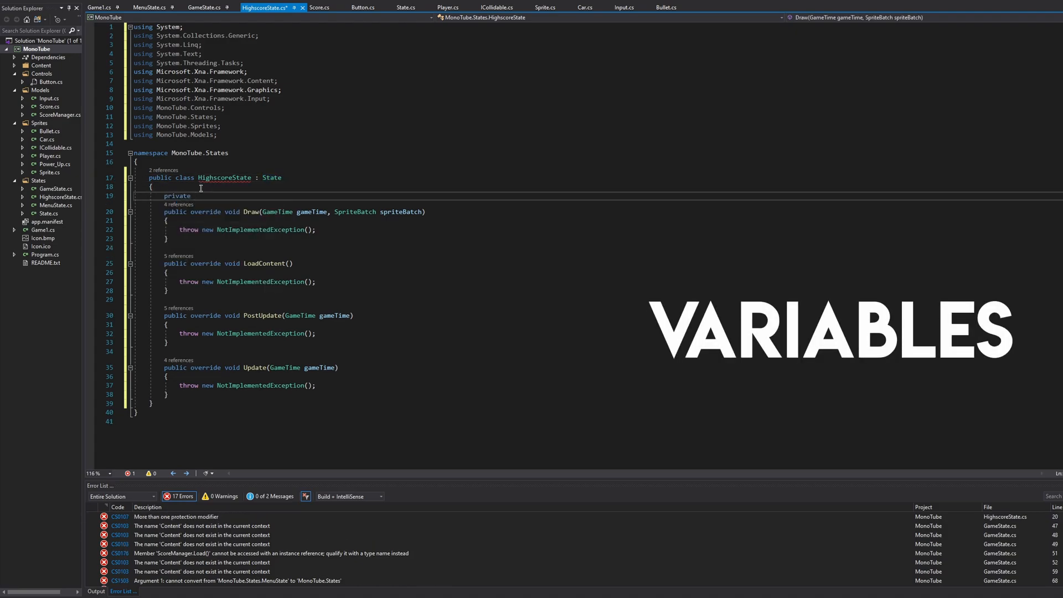
type("List<Component> co")
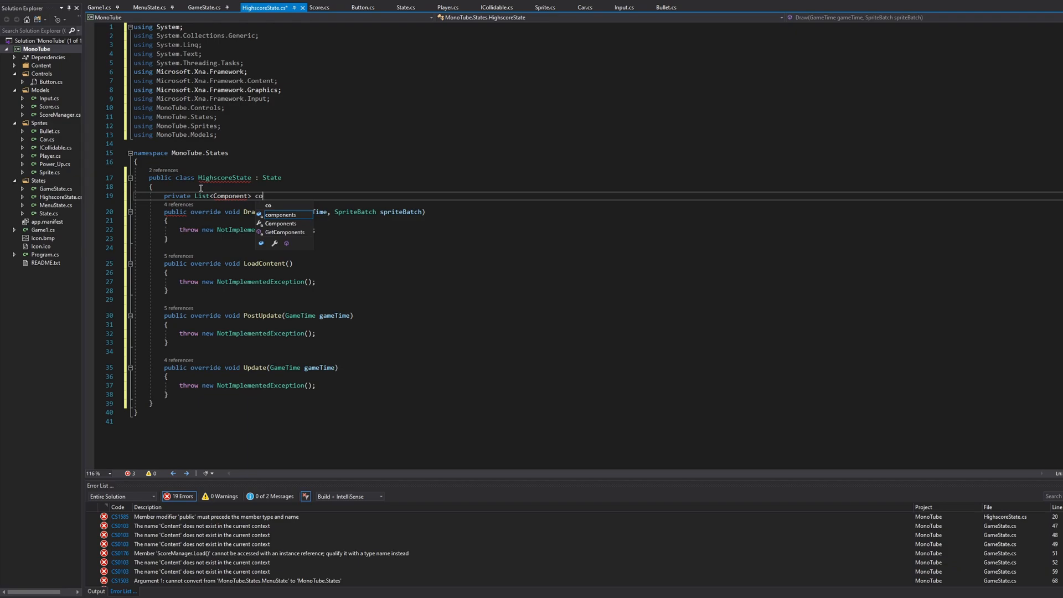
type("mponents;")
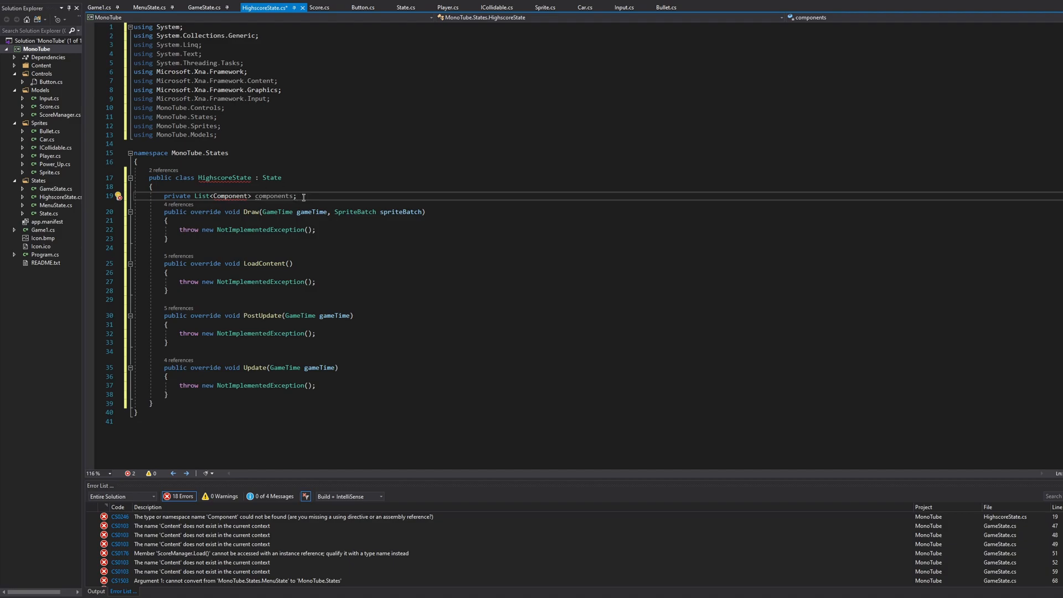
type("private Sprio")
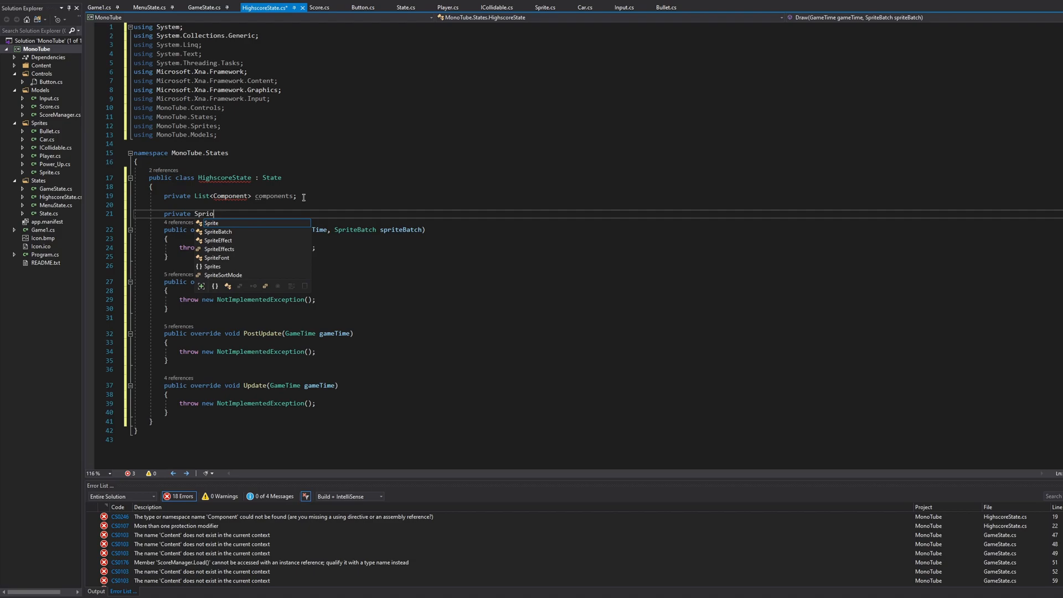
type("teFont font;")
type("private ")
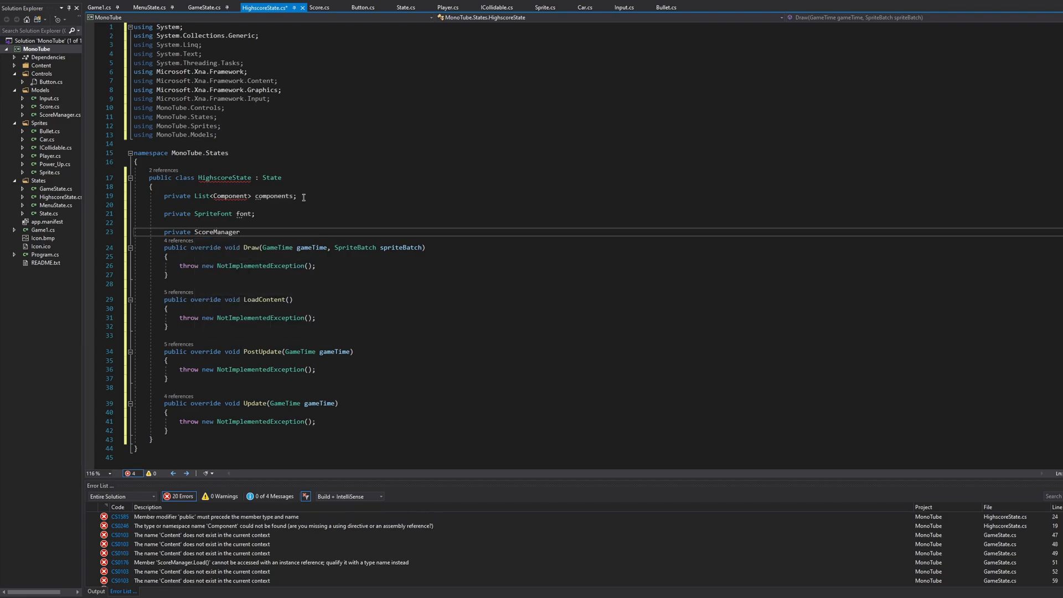
type("scoreManager;")
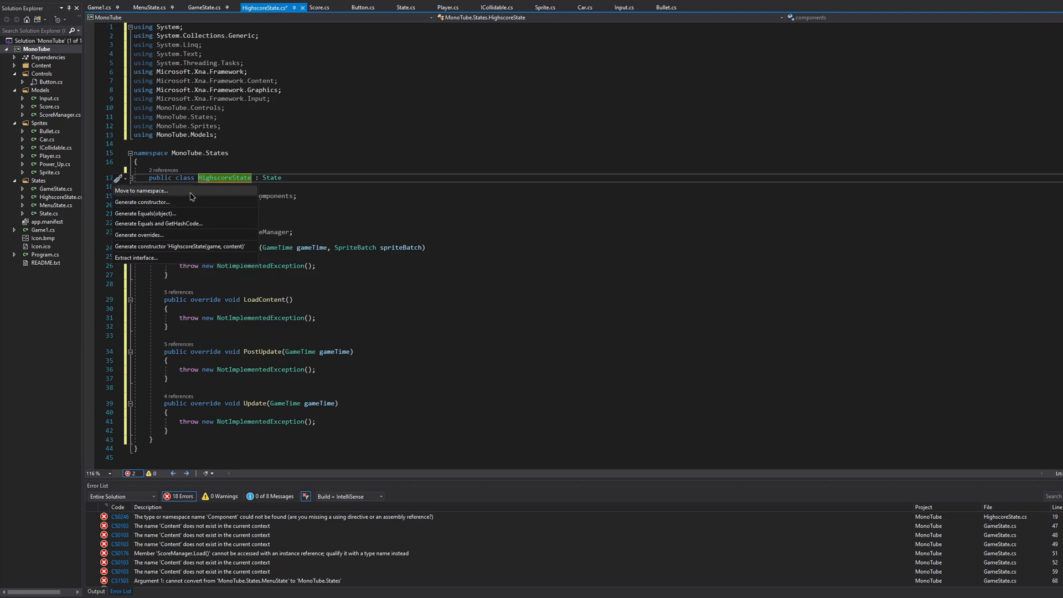
Generate a HighscoreState constructor from all three fields via Quick Actions
left_click(140, 202)
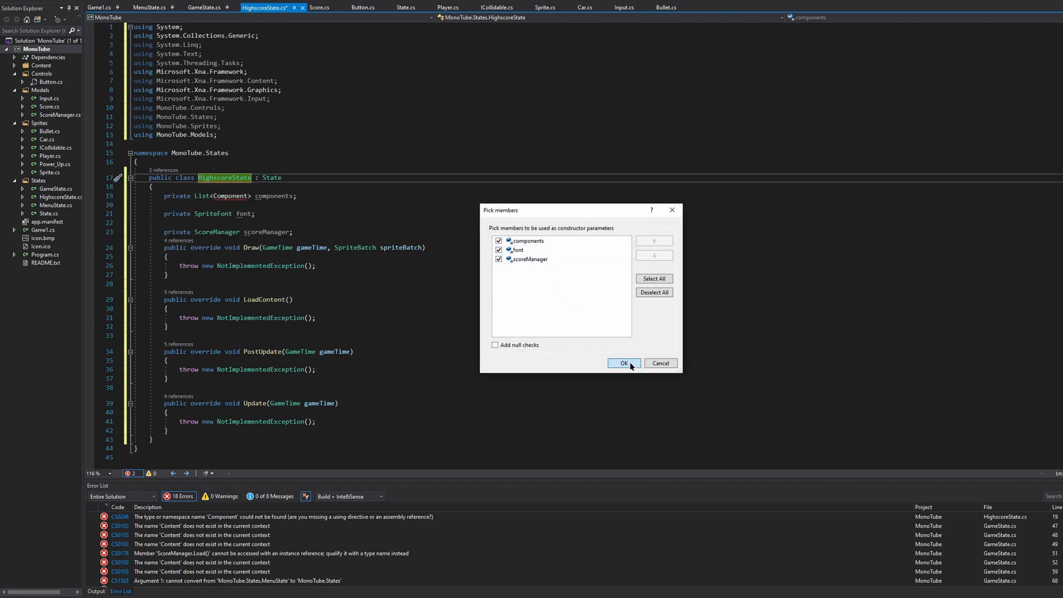
left_click(623, 364)
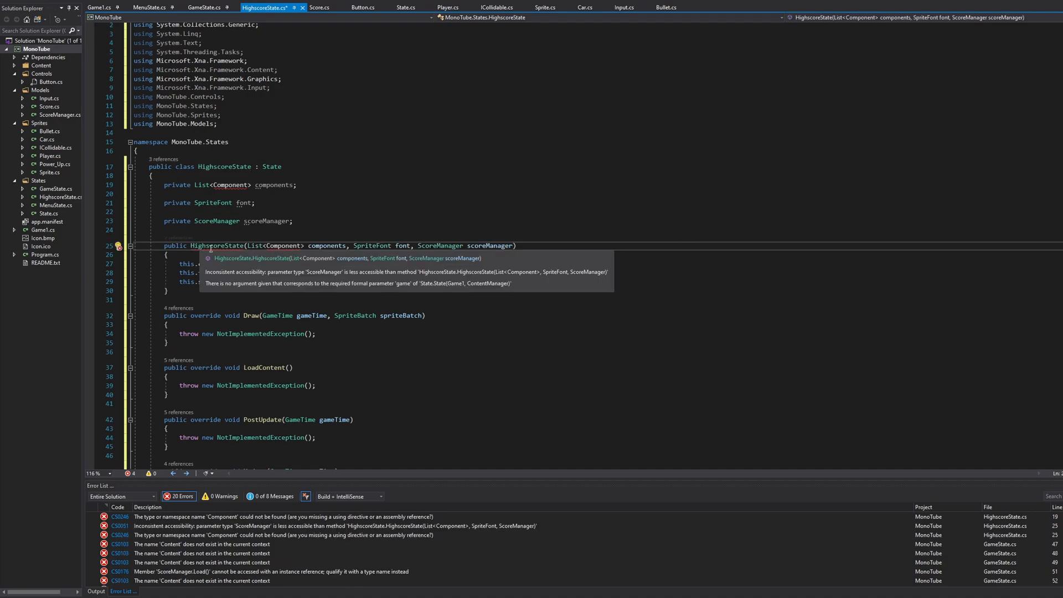
double_click(489, 246)
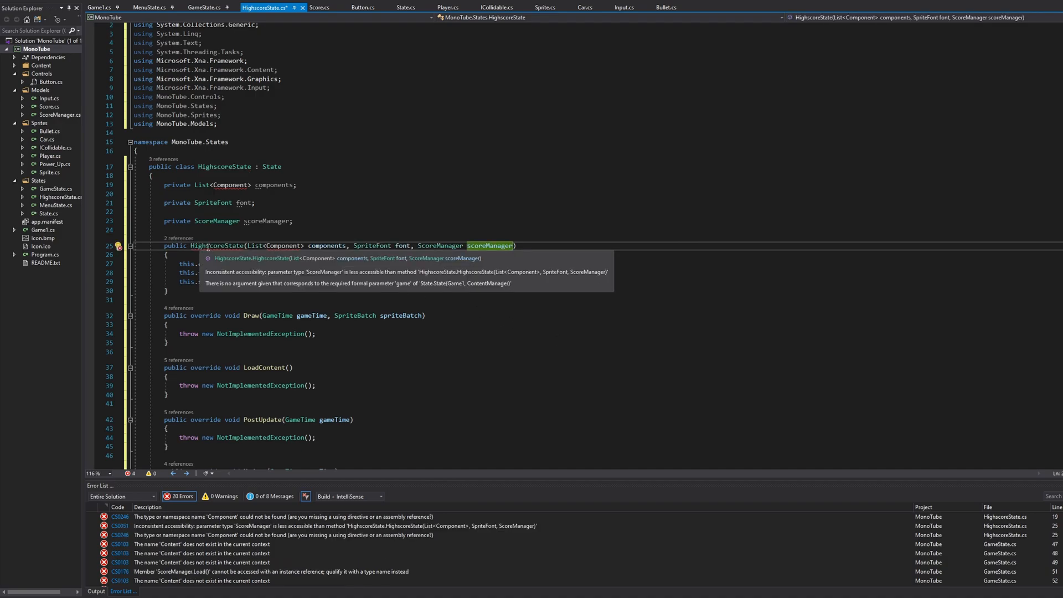
mouse_move(346, 246)
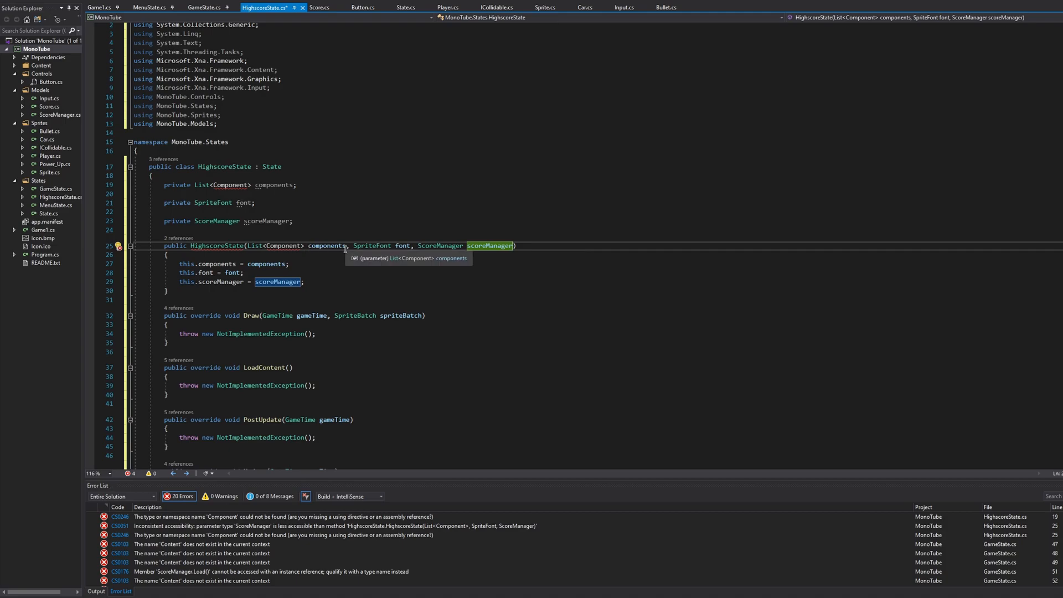
mouse_move(372, 246)
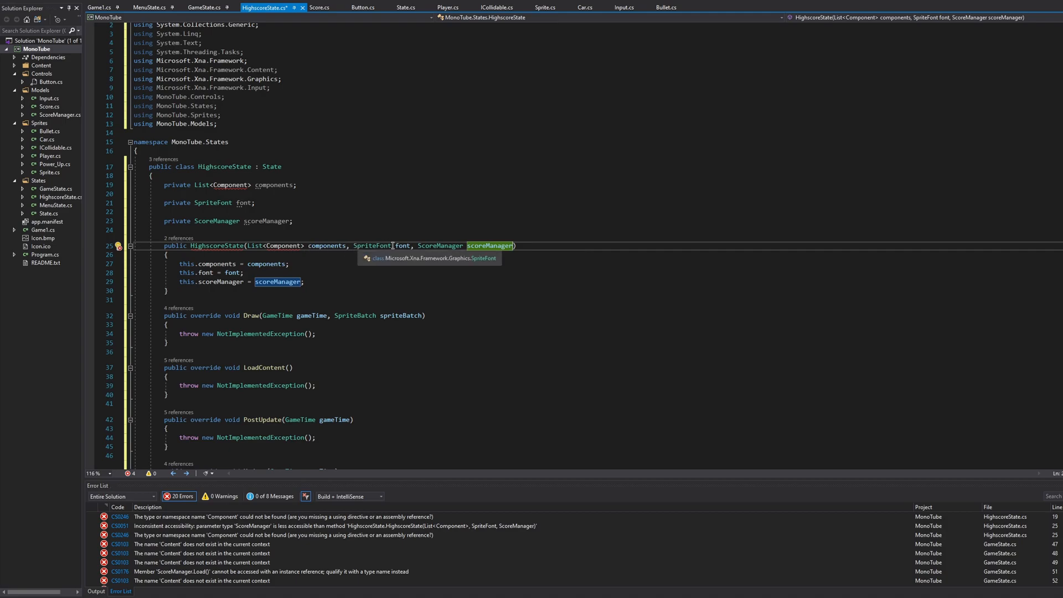
mouse_move(255, 246)
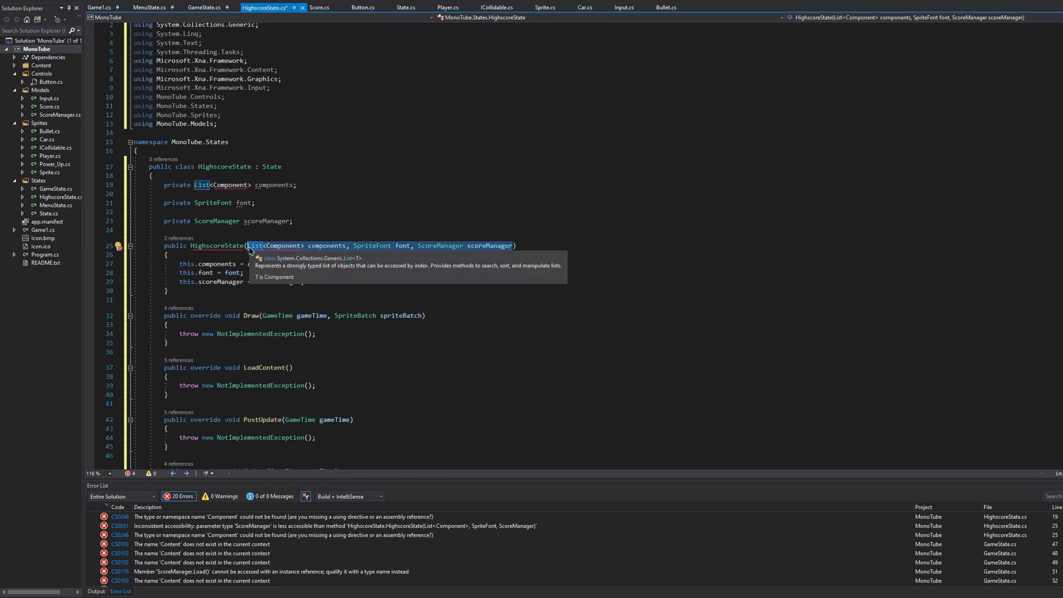
Change the constructor to take Game1 game, ContentManager content with an empty body calling base(game, content)
type("Game1 ga)")
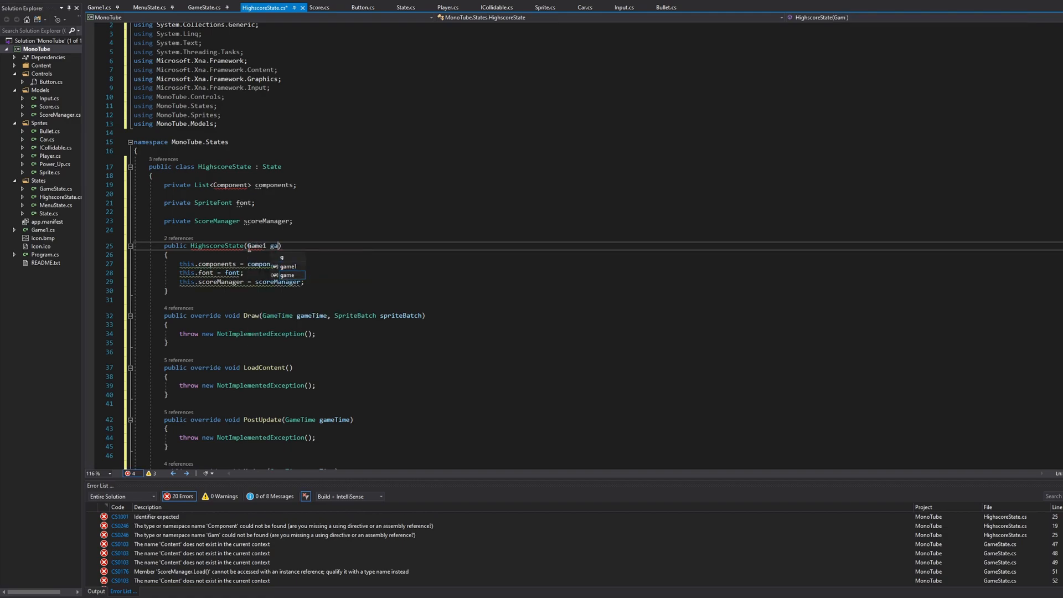
type("me")
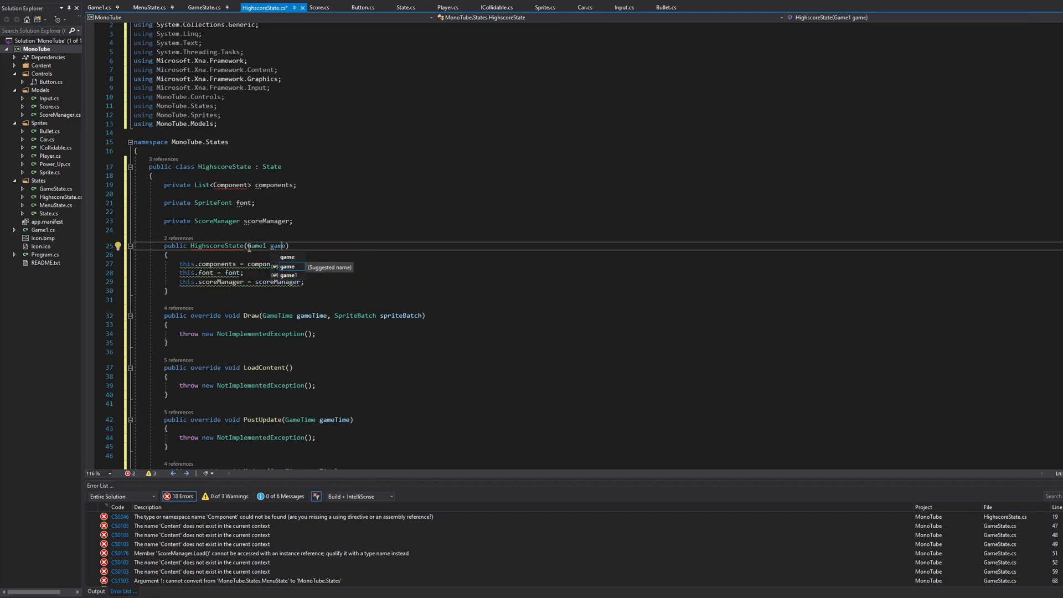
type(",")
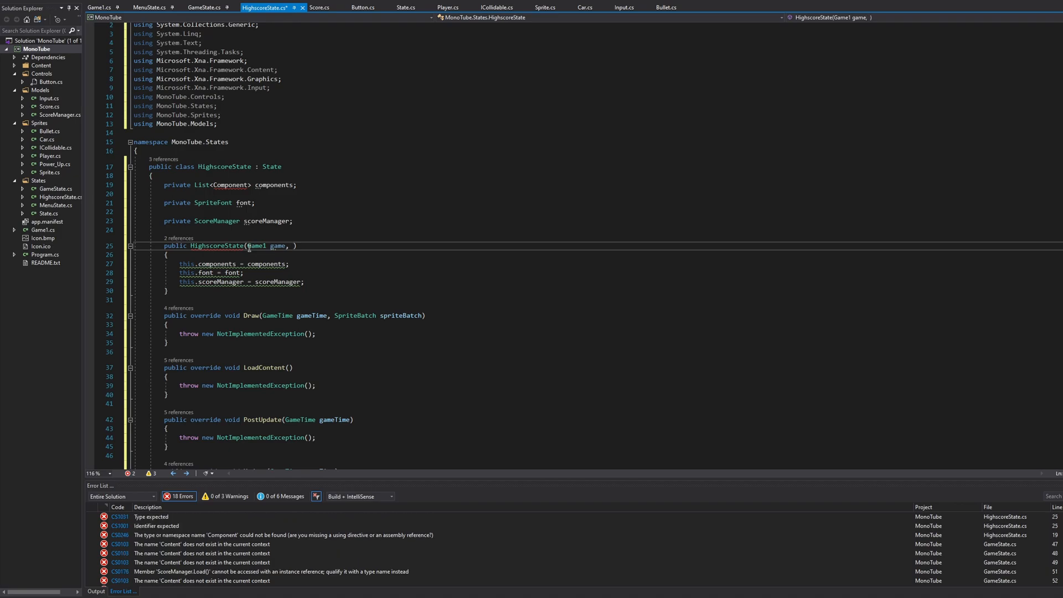
type("ContentManager content")
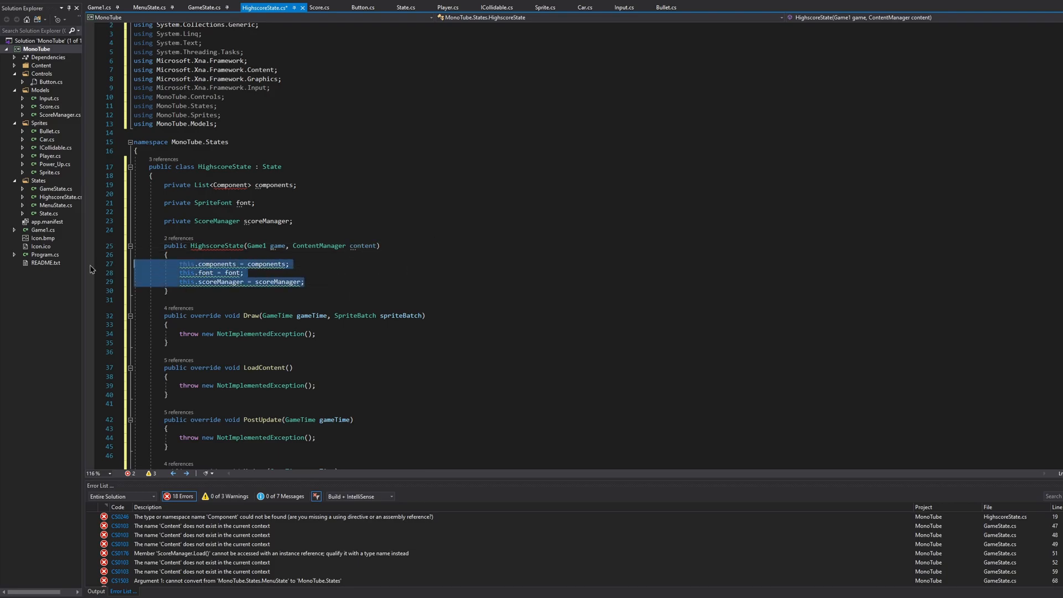
key("Delete")
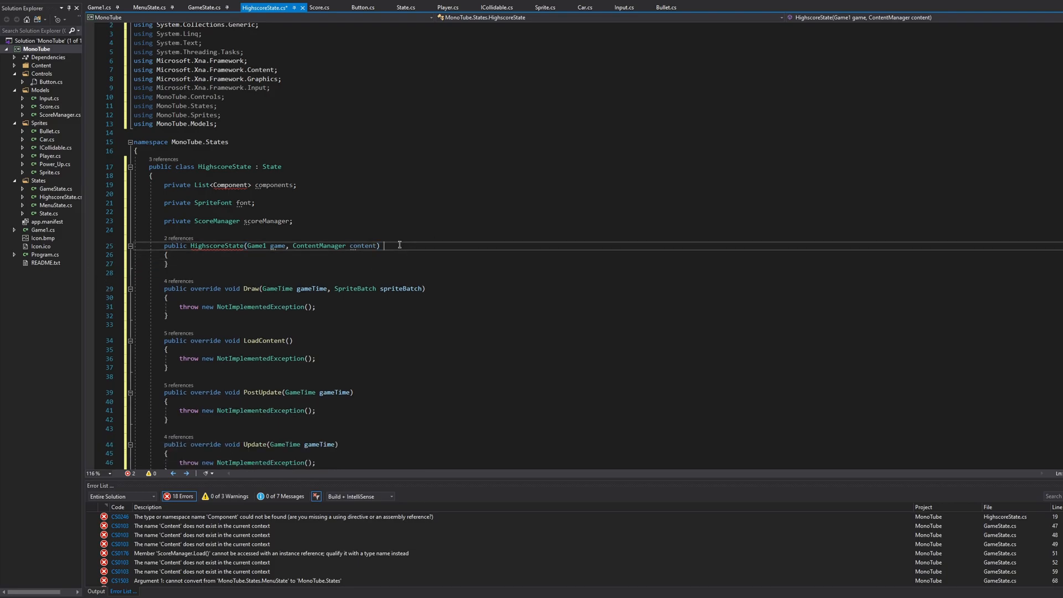
type(": base()")
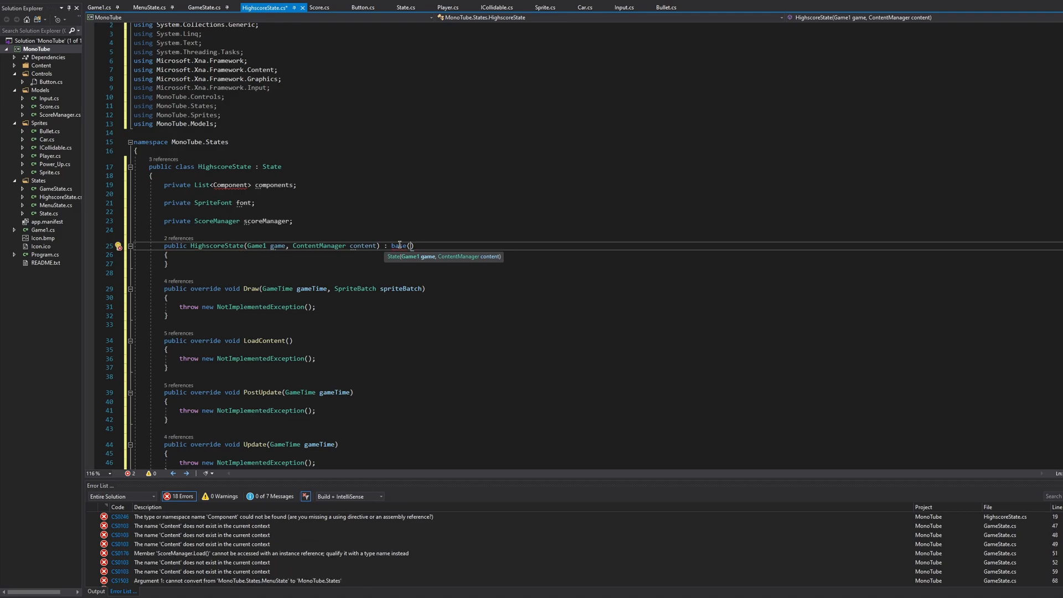
type("game,content)")
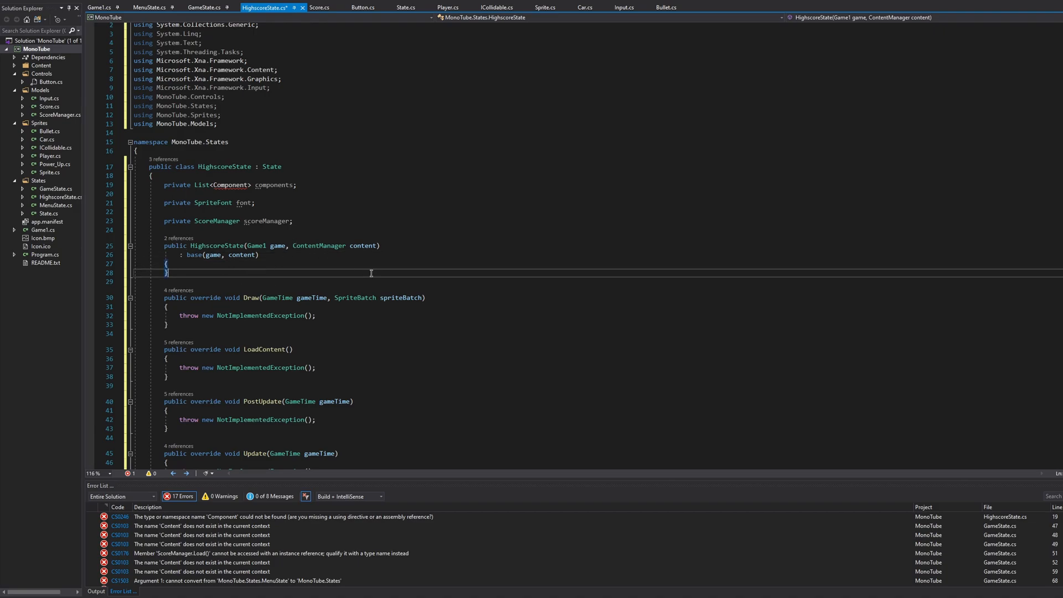
mouse_move(235, 300)
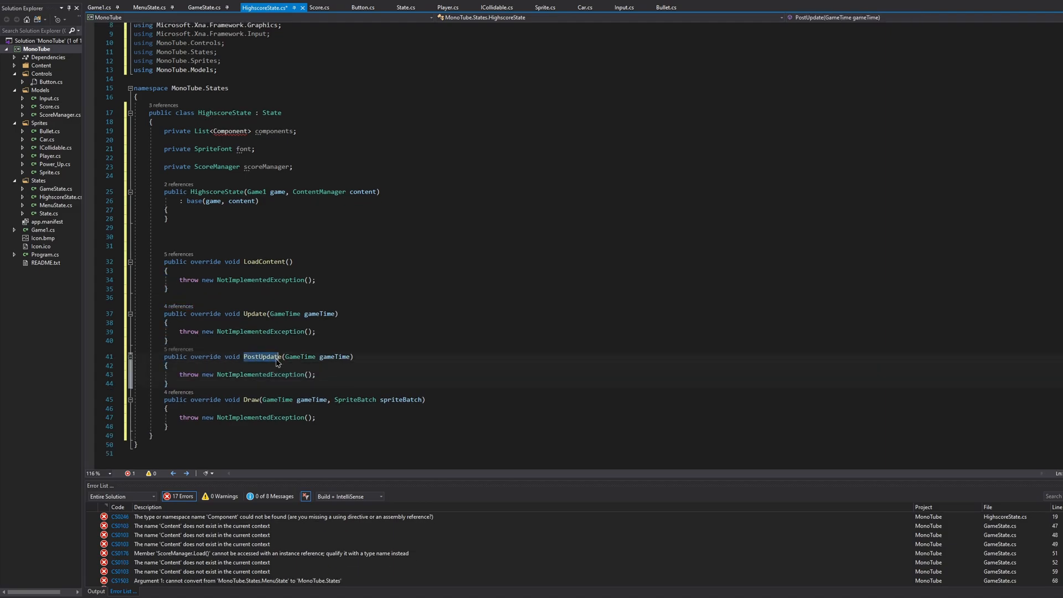
left_click(326, 331)
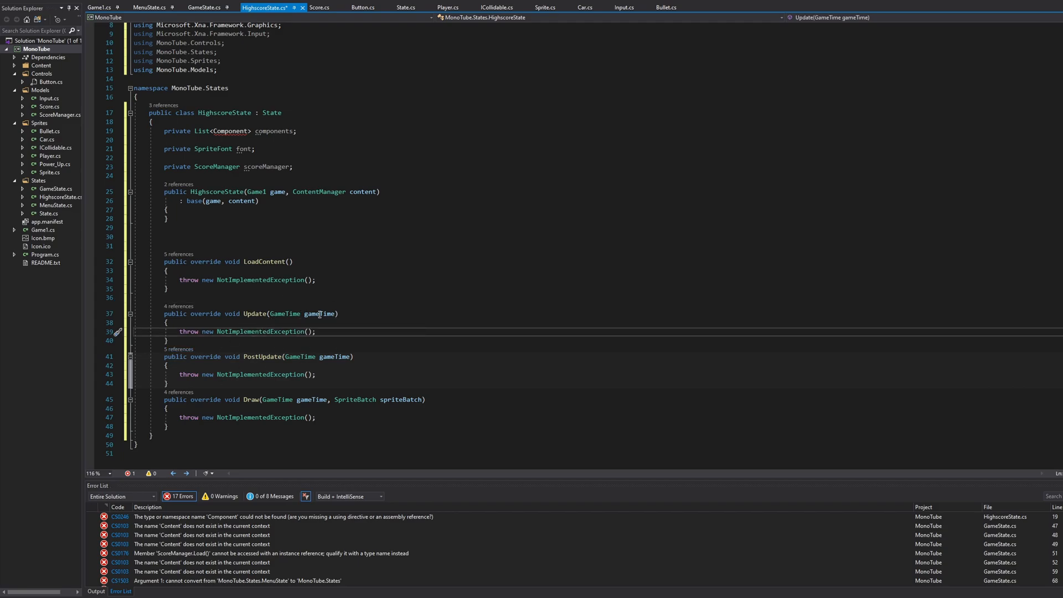
left_click(316, 279)
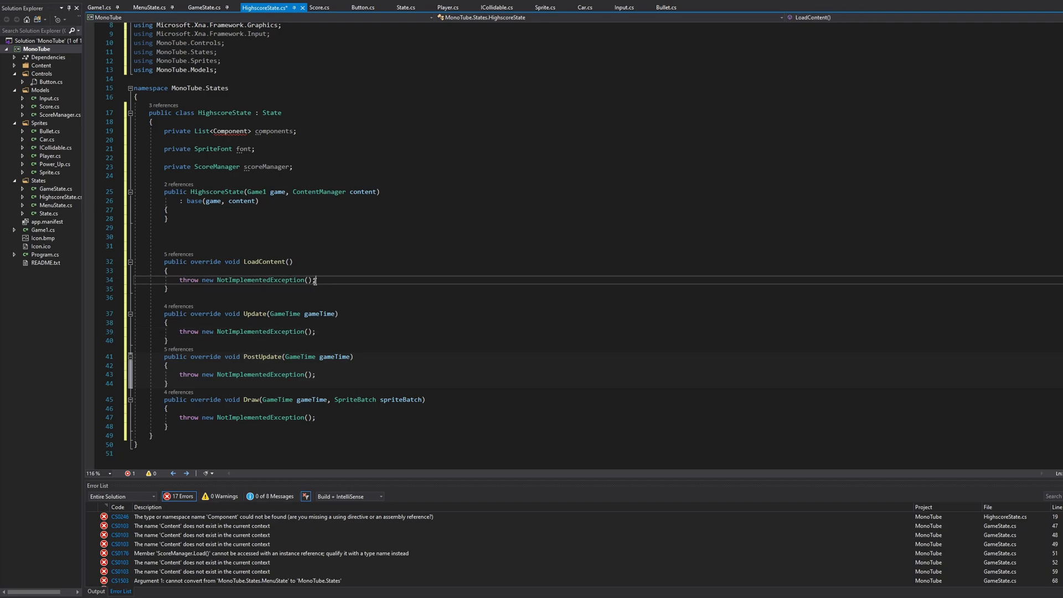
Replace LoadContent's throw with font = Content.Load<SpriteFont>("Font") and begin the scoreManager assignment
triple_click(246, 279)
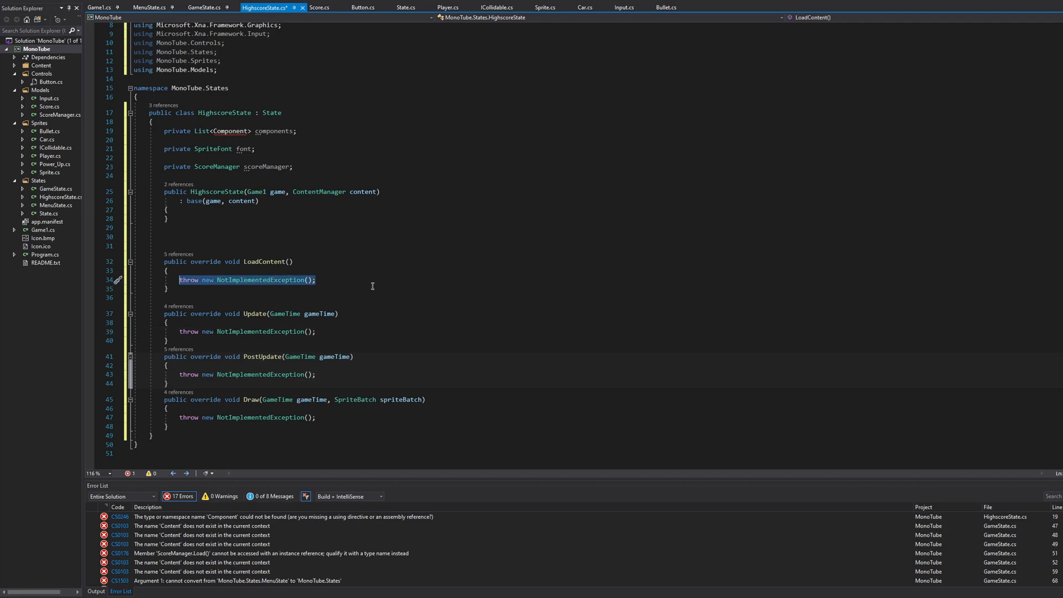
type("font =")
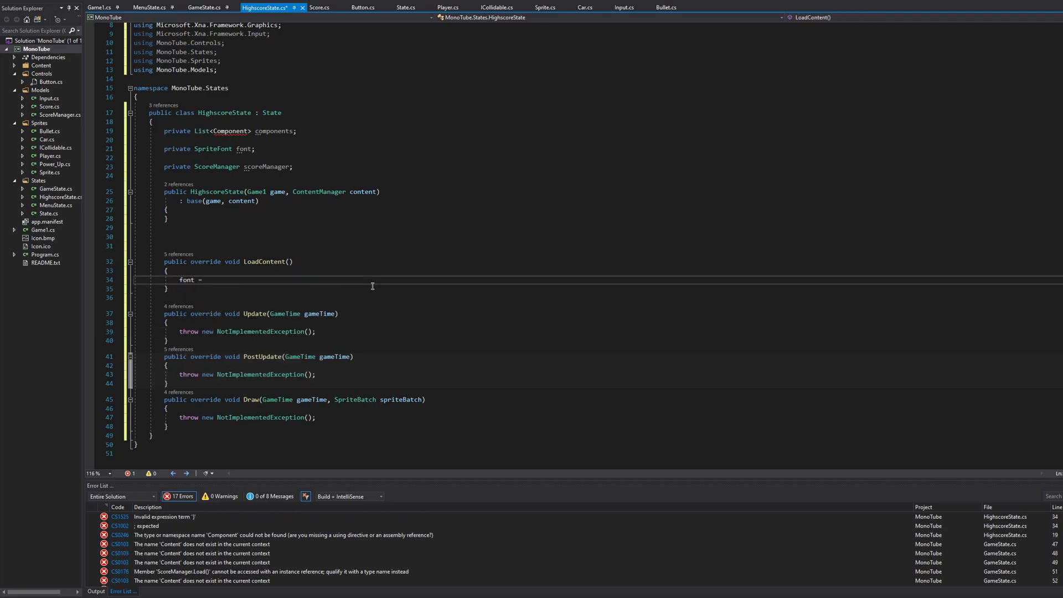
type("Content.load")
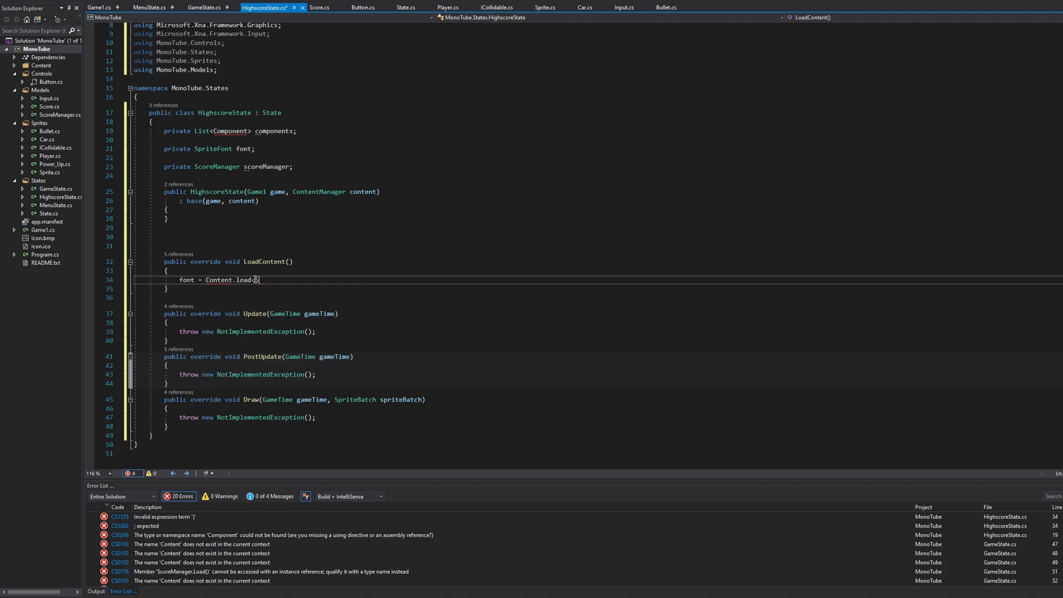
type("<SpriteFont>")
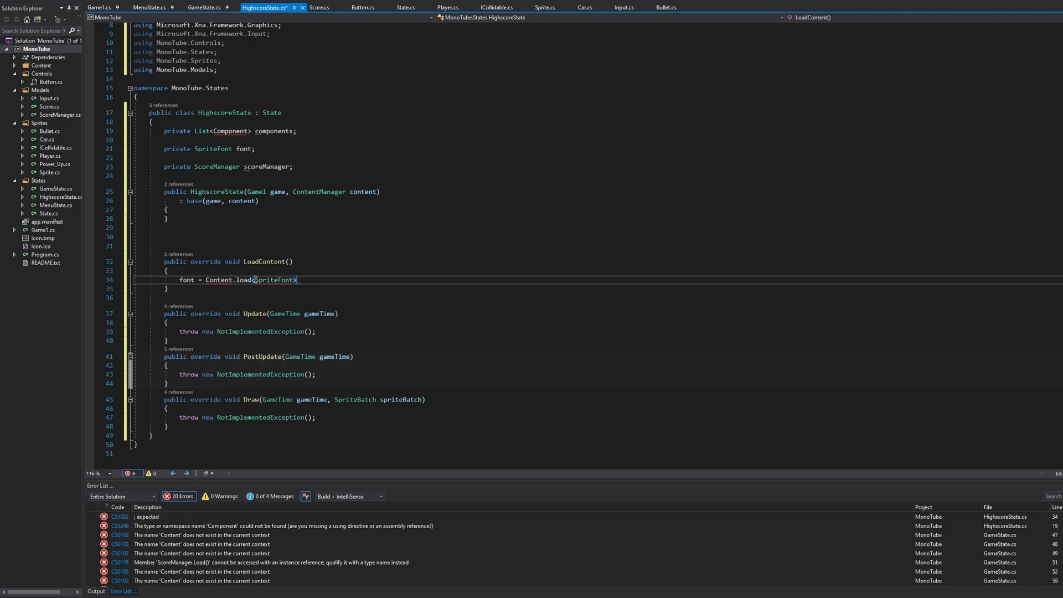
type("()")
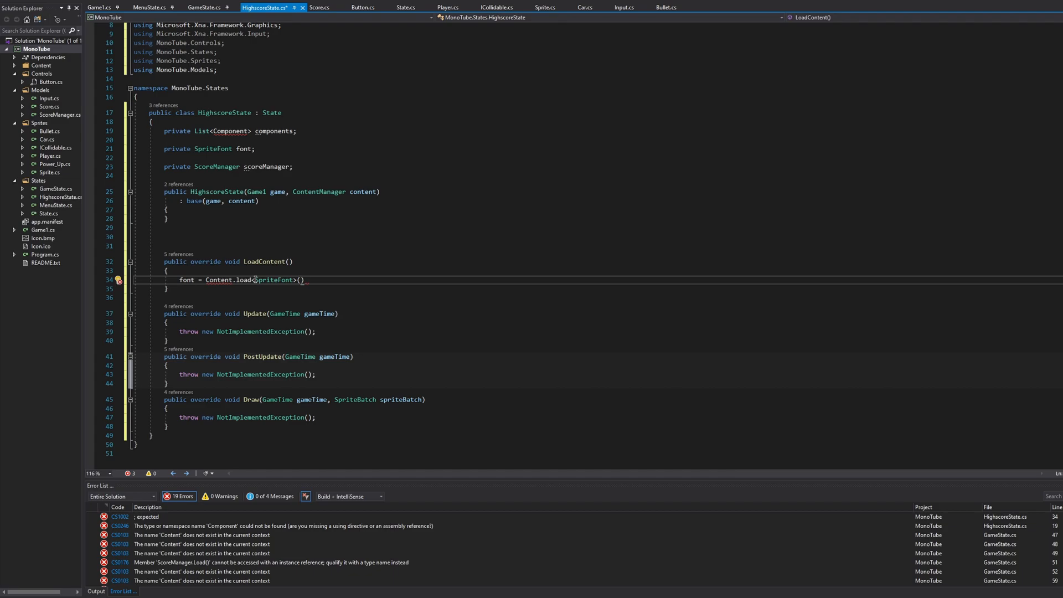
type("\"Font\"")
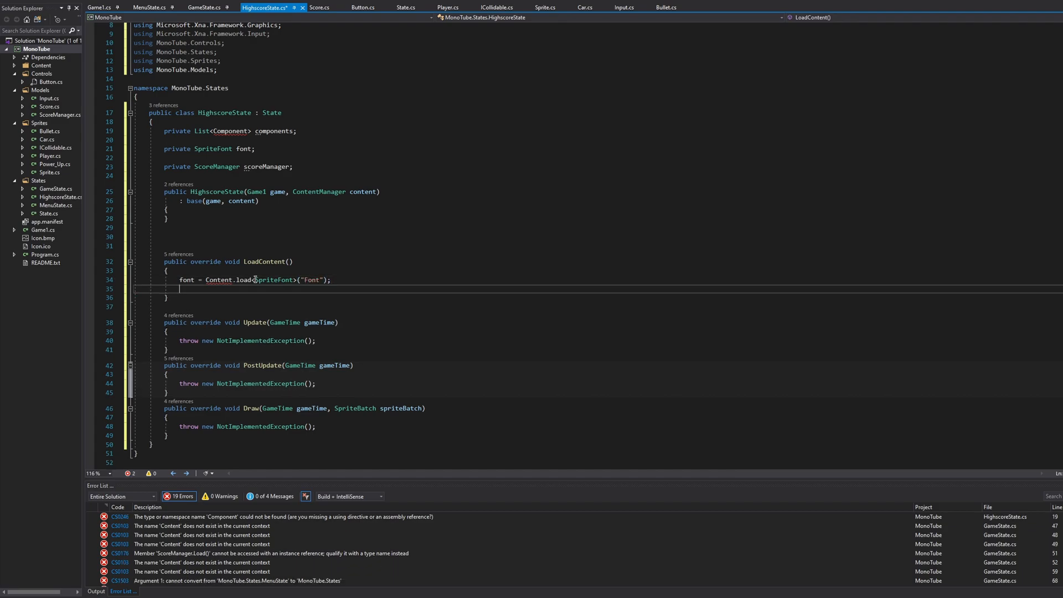
type("c")
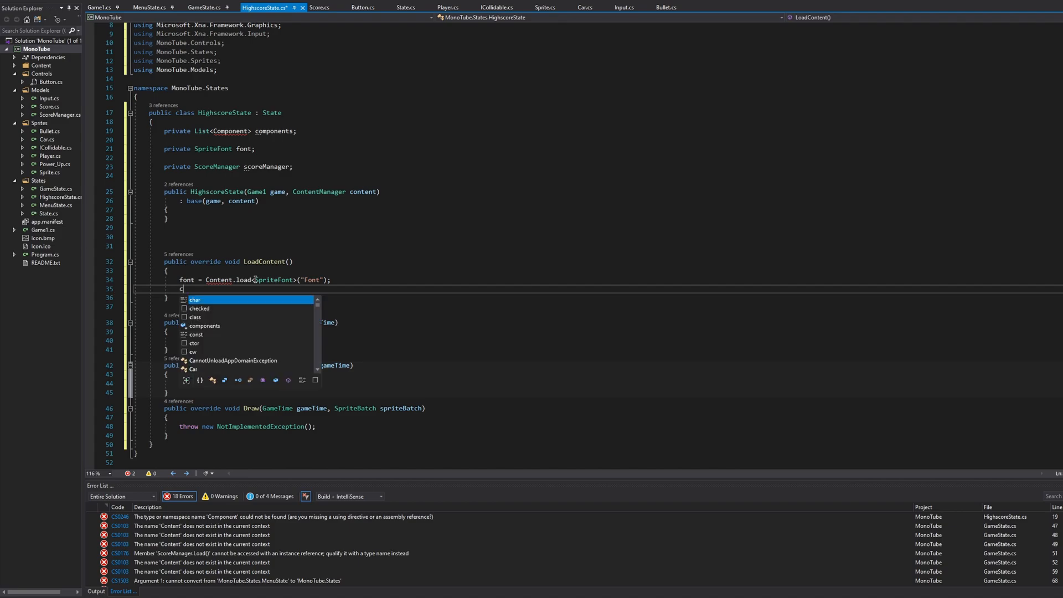
type("scorema")
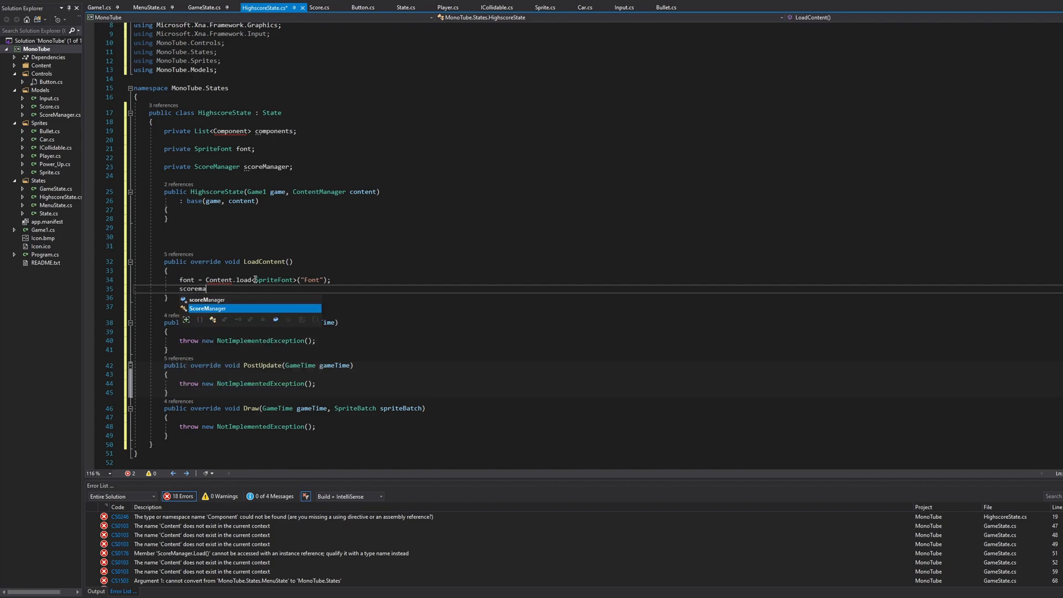
type("nager = ScoreManager.Load();")
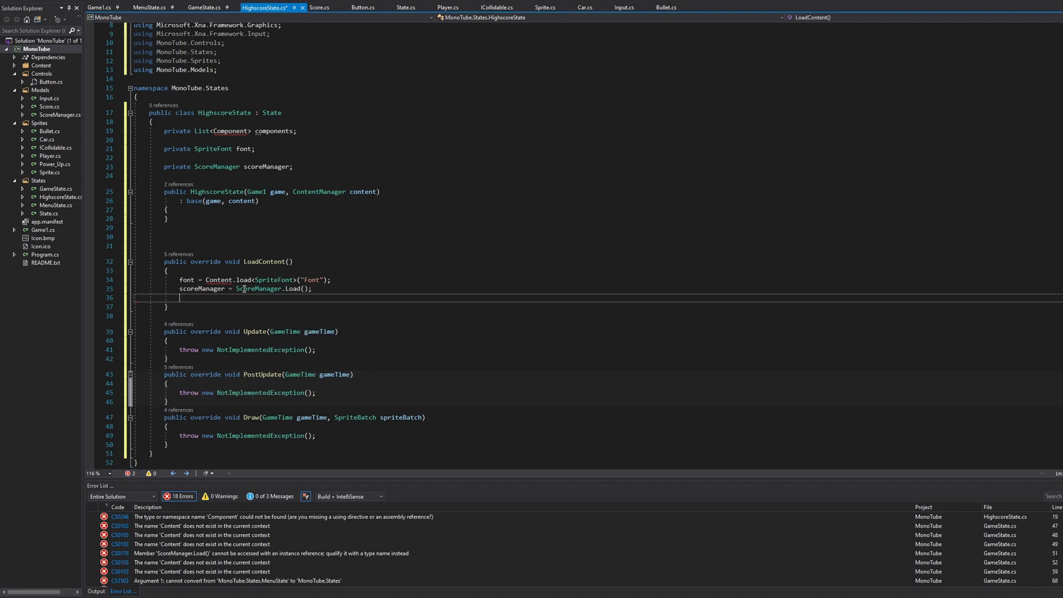
Load the "Controls/Button" Texture2D into a local buttonTexture variable
type("var b")
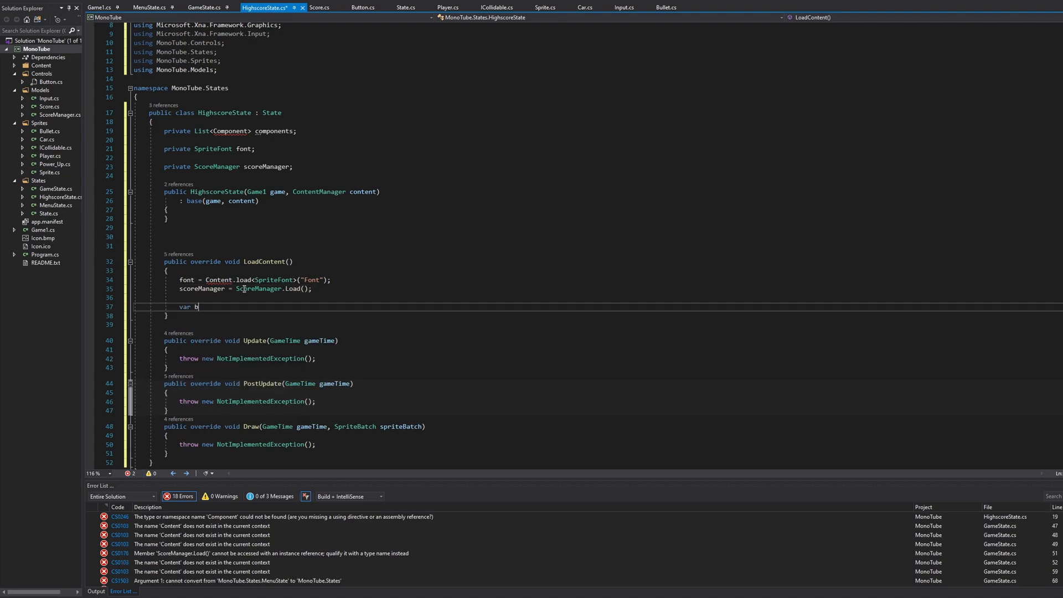
type("uttonTexture")
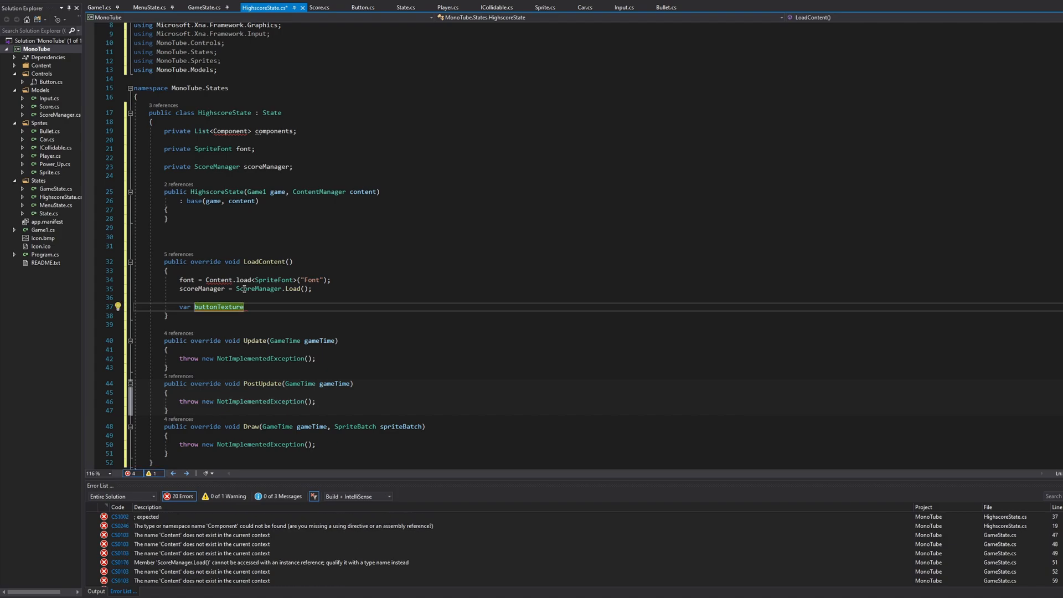
type("= cn")
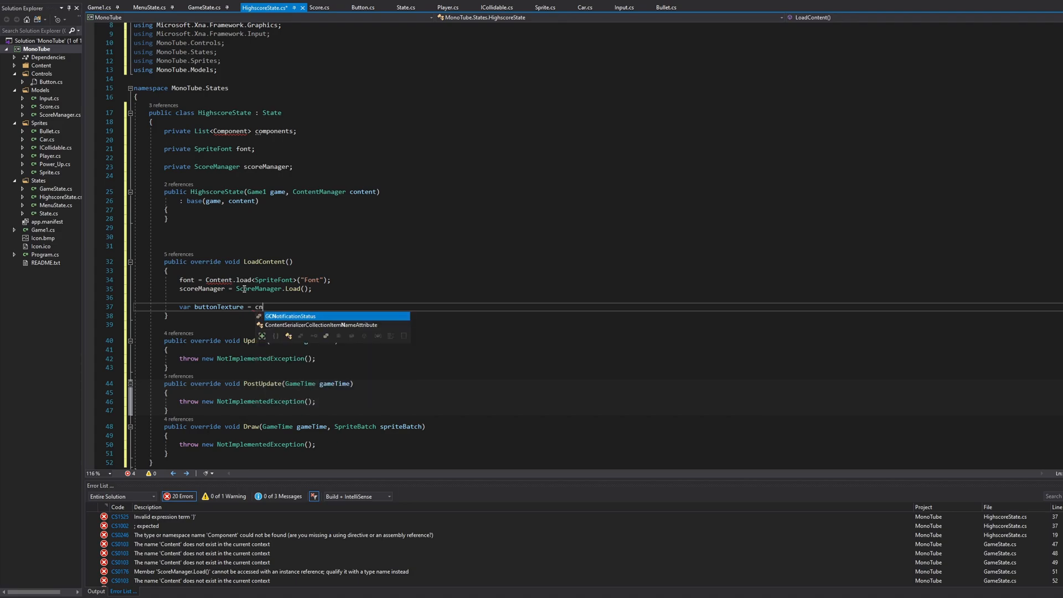
type("ontentManager.")
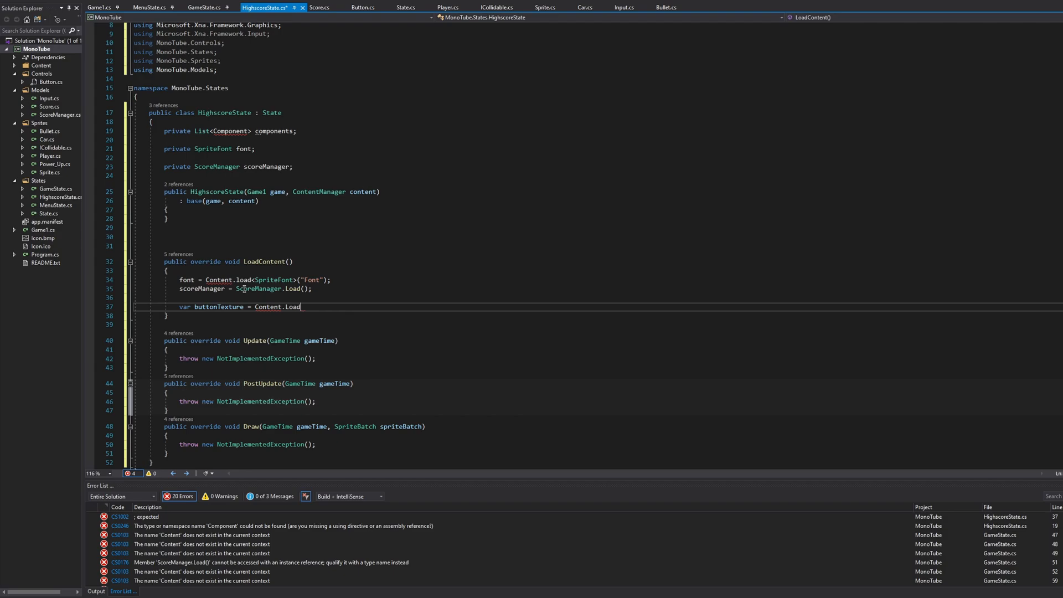
type("<Texture2D>(\"Controls")
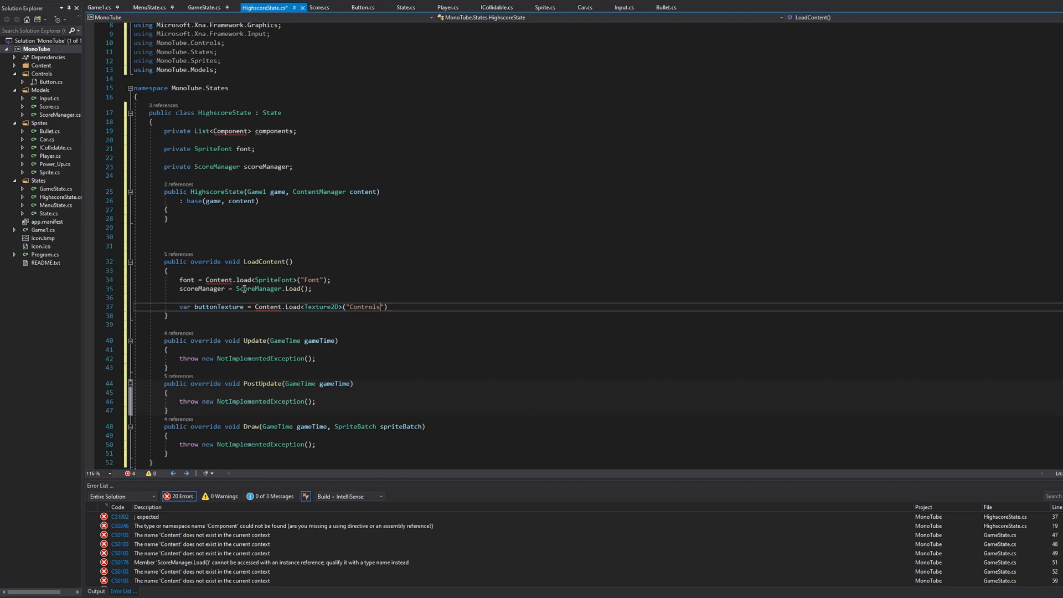
type("/Button")
type("var")
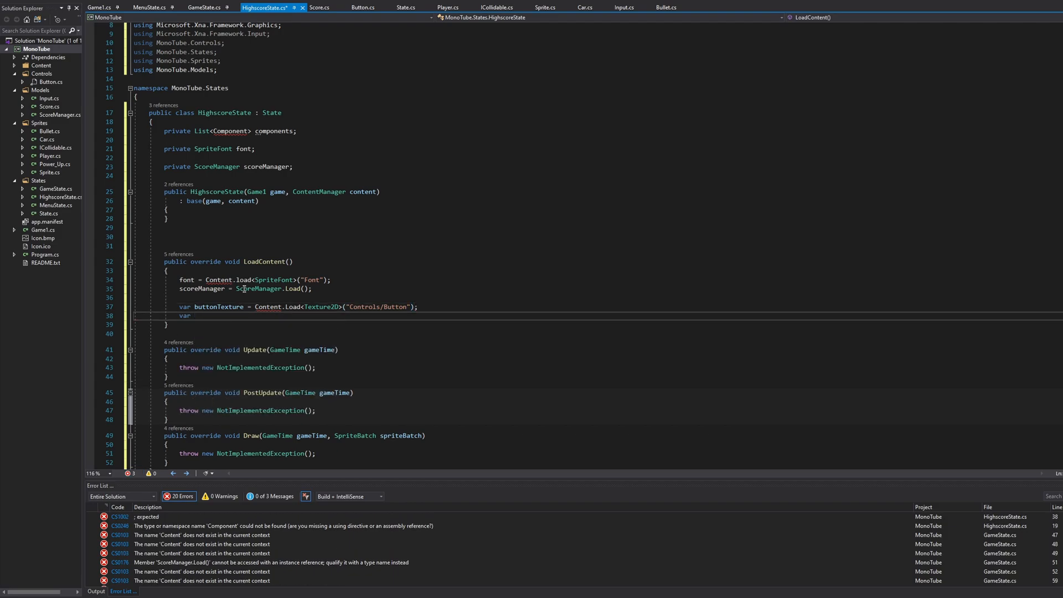
Load the "Font" SpriteFont into a local buttonFont variable
type("butto")
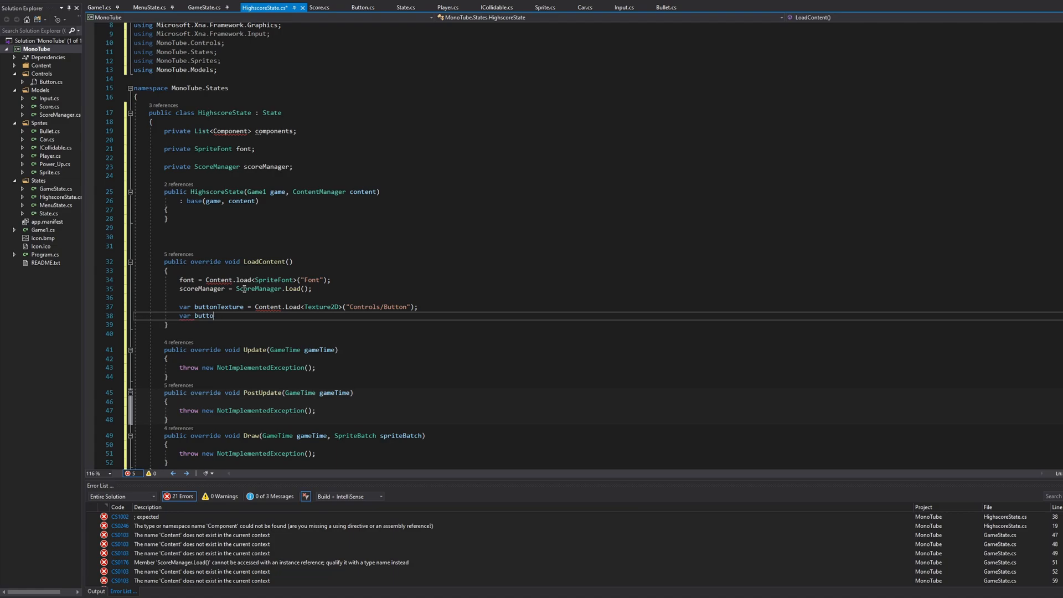
type("nFont =")
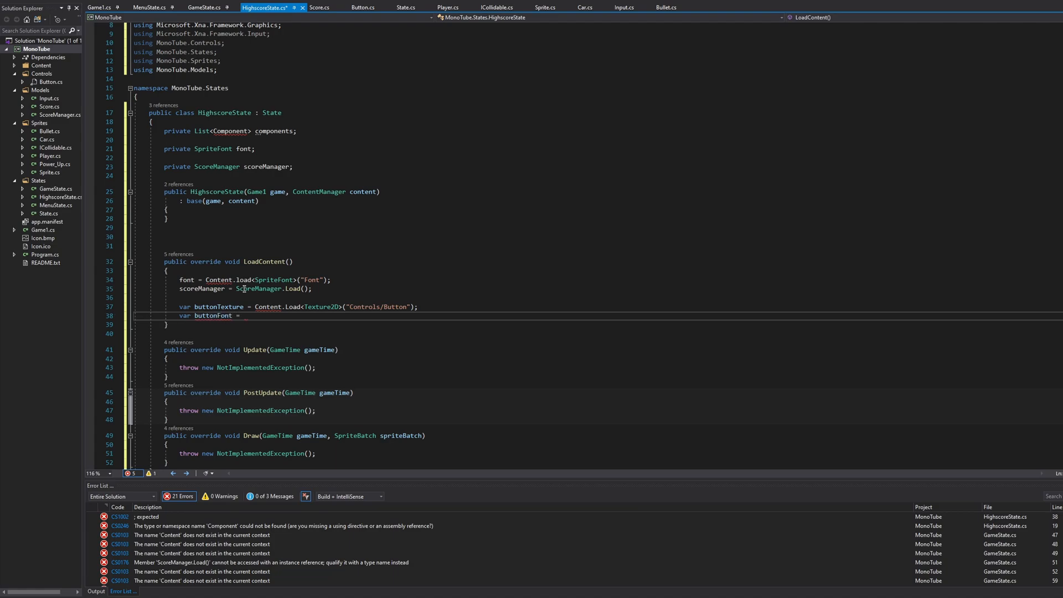
type("ContentMan")
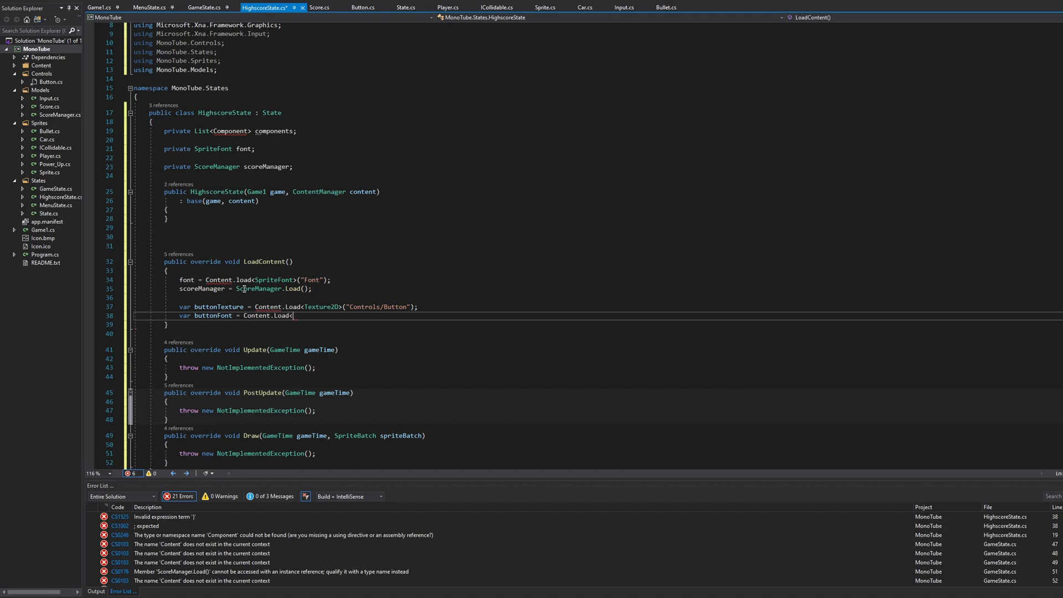
type("SpriteFont>(\"Font")
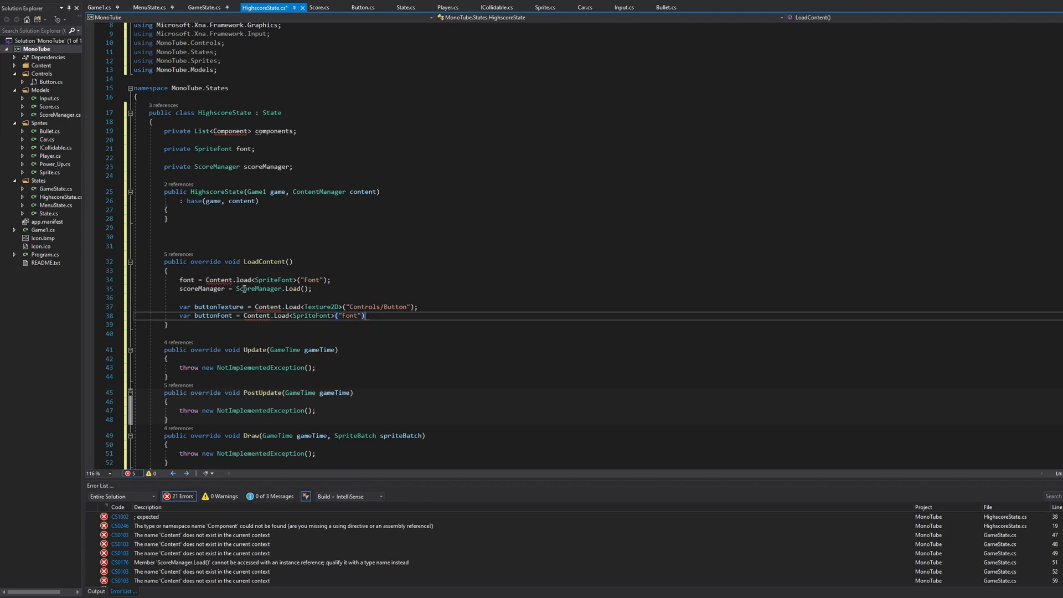
Assign components = new List<Component> starting with new Button(buttonTexture, buttonFont)
type("compontents")
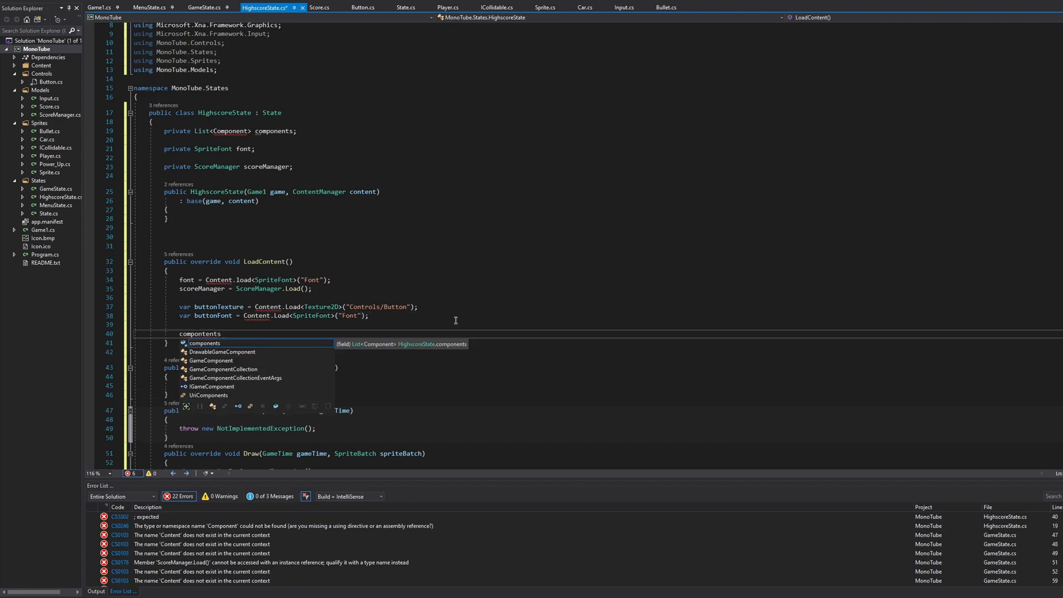
type("= new")
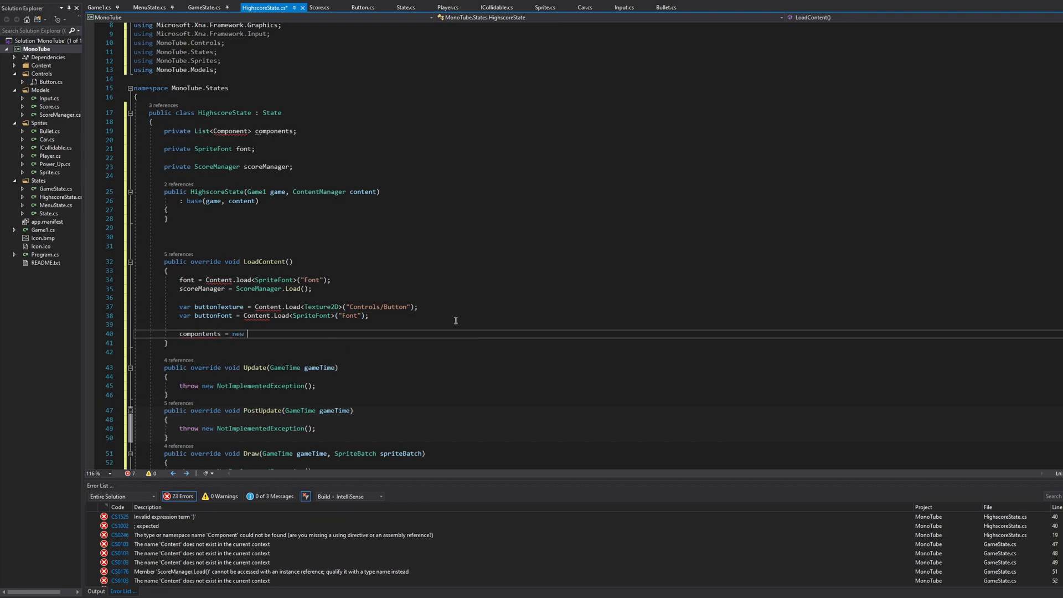
type("List<Compontent>")
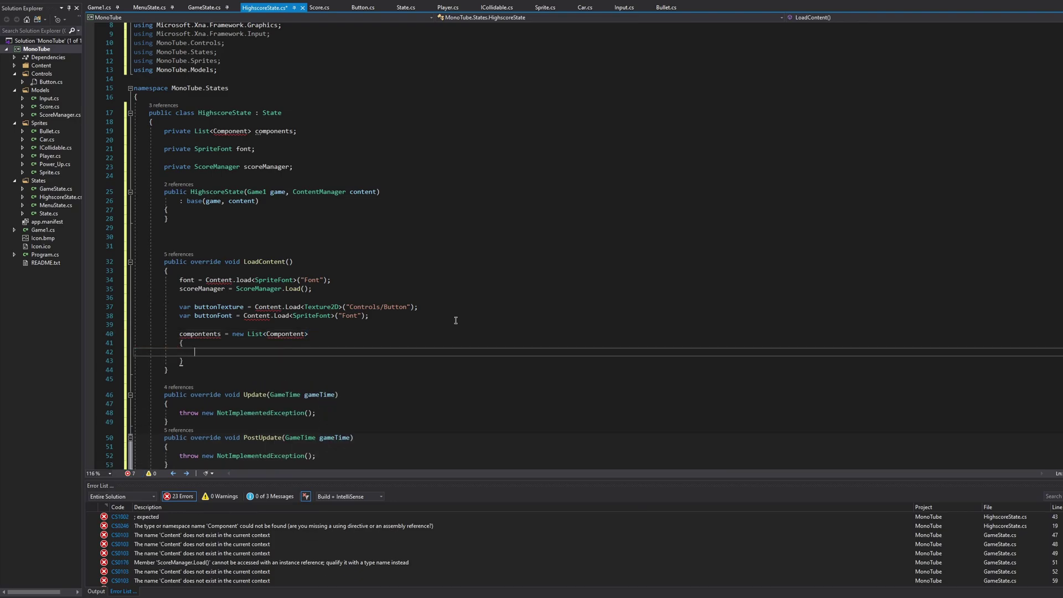
type("new Button")
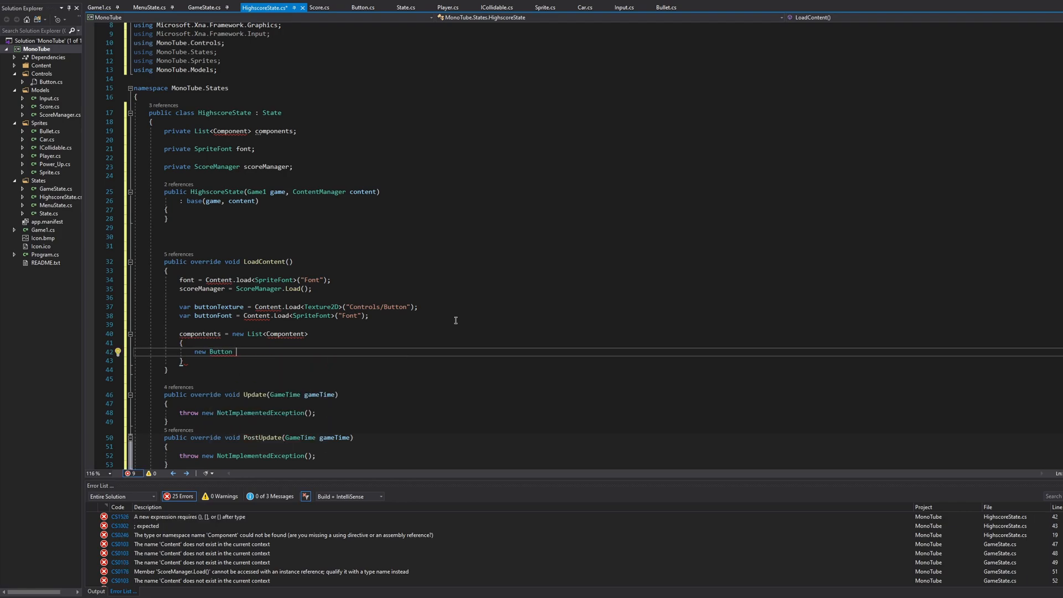
type("(buttonTexture, buttonFont")
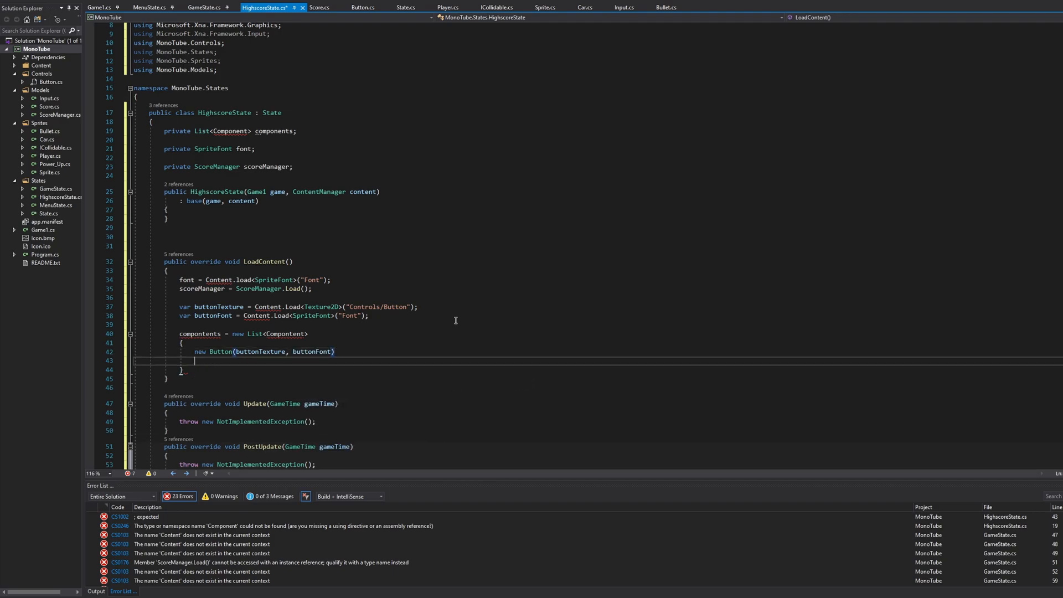
Give the button Text "Play Again?" and Position new Vector2(Game1.ScreenWidth / 2, 560)
key("enter")
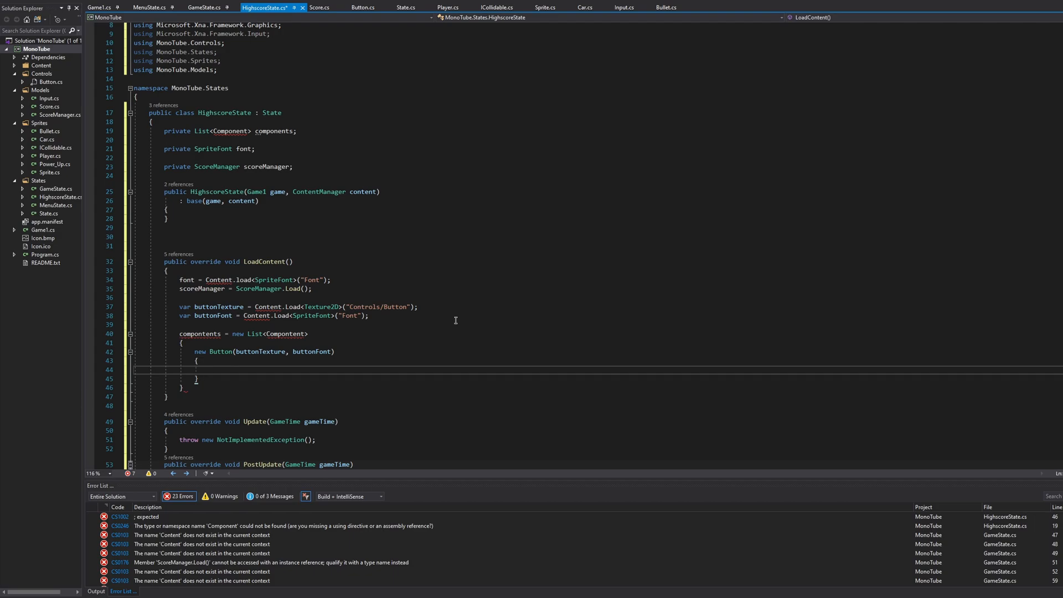
type("Text")
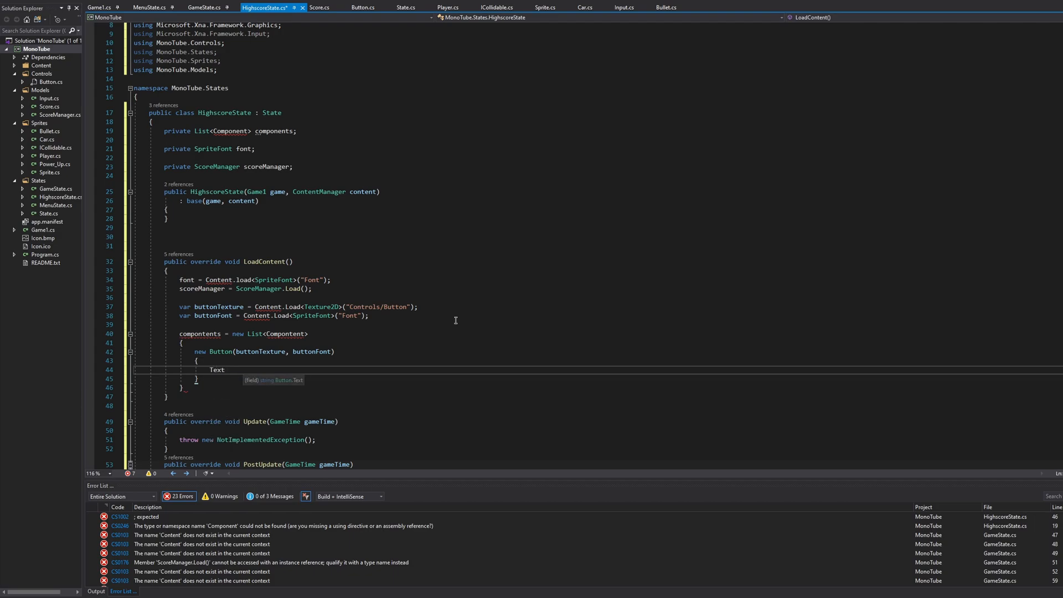
type("= \"Player\"")
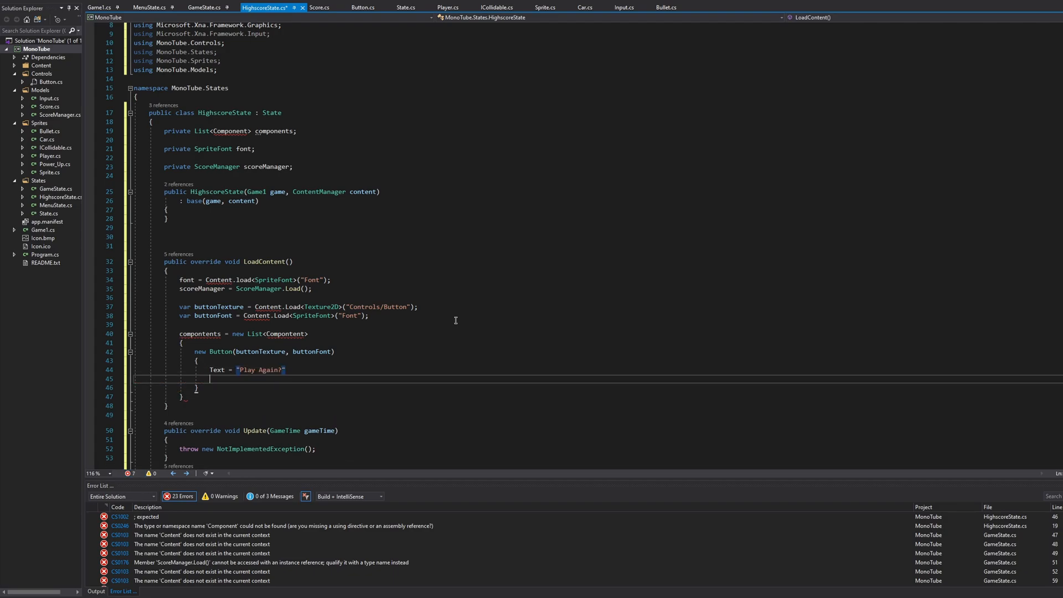
type("Posi")
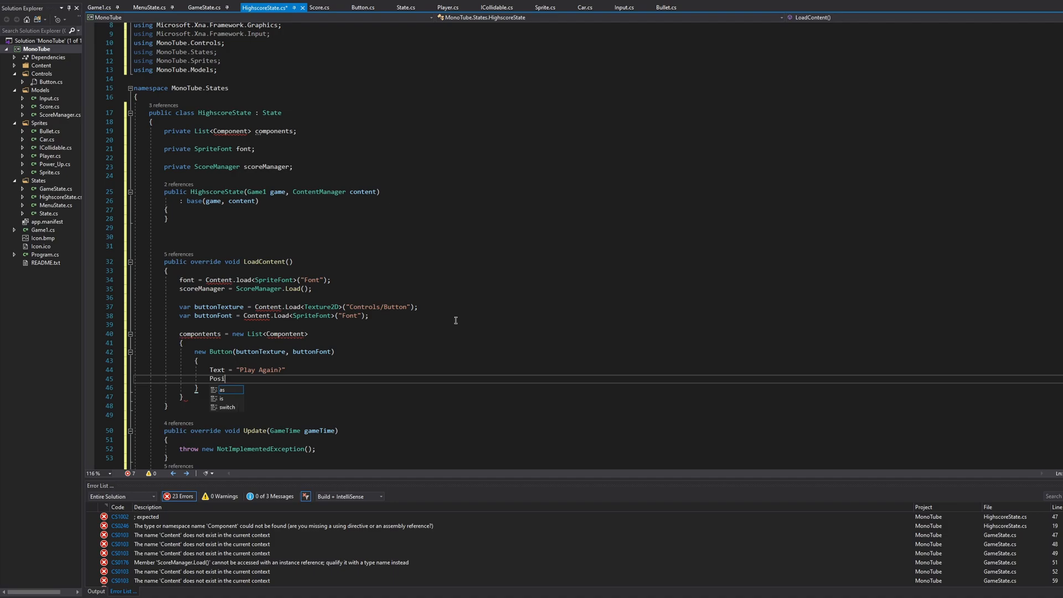
type("tion = n")
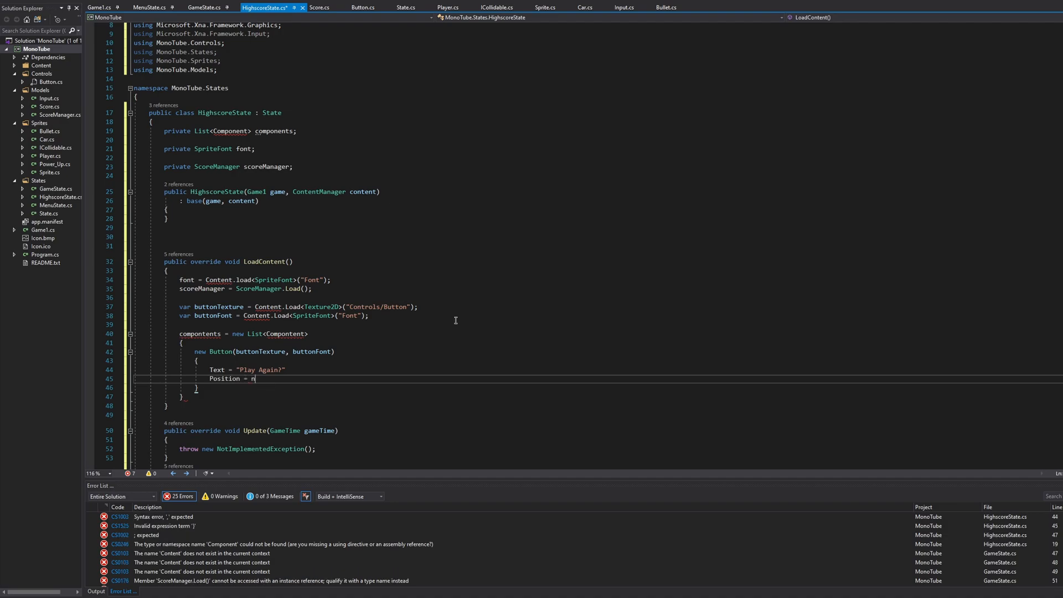
type("ew Vector2")
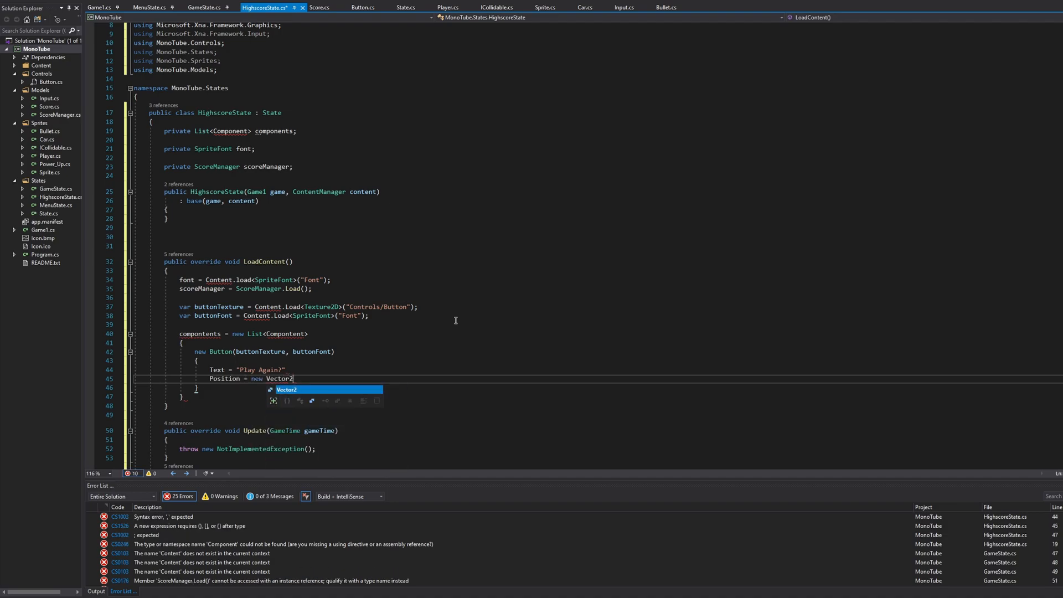
type("(Game")
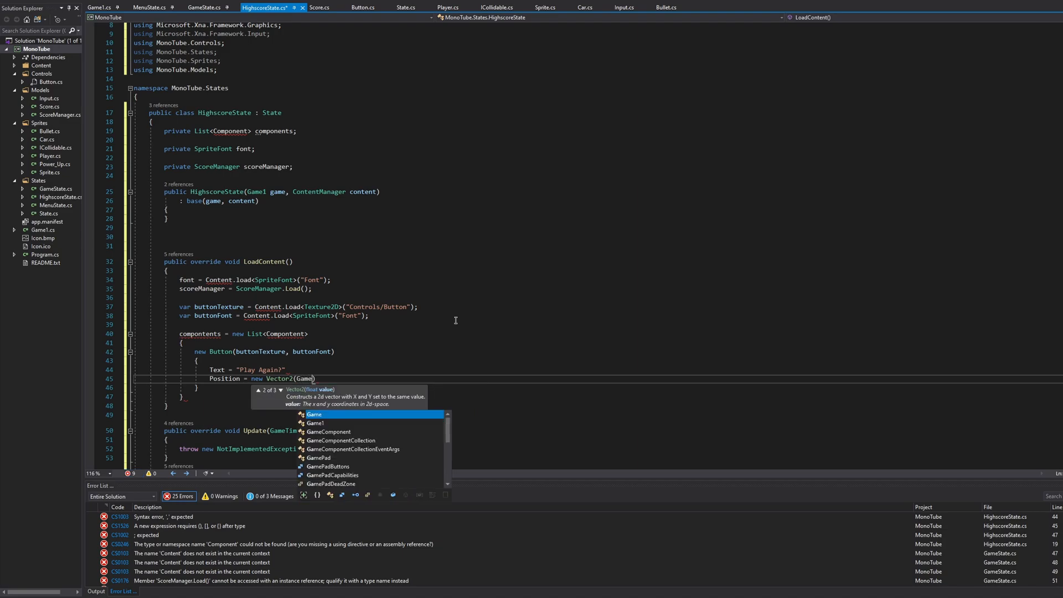
type("1.ScreenWidth /")
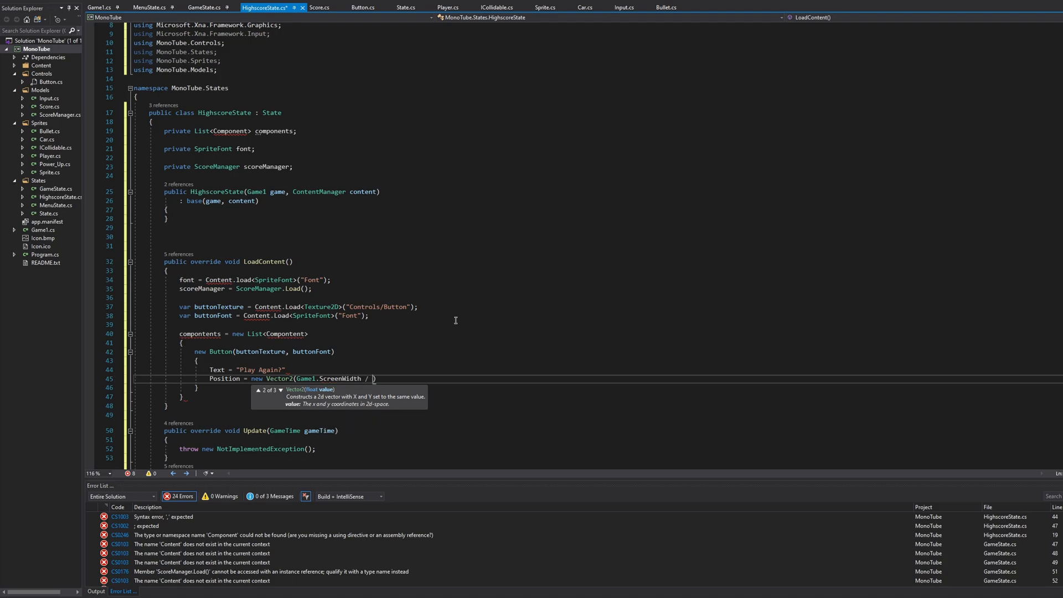
type("2, 560")
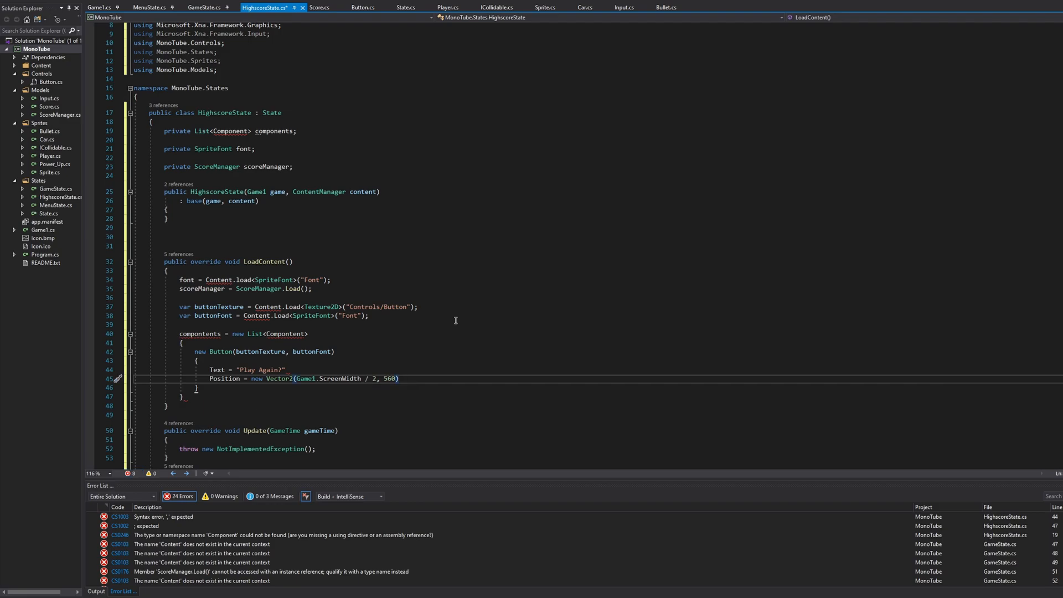
type(".")
left_click(249, 369)
type(",")
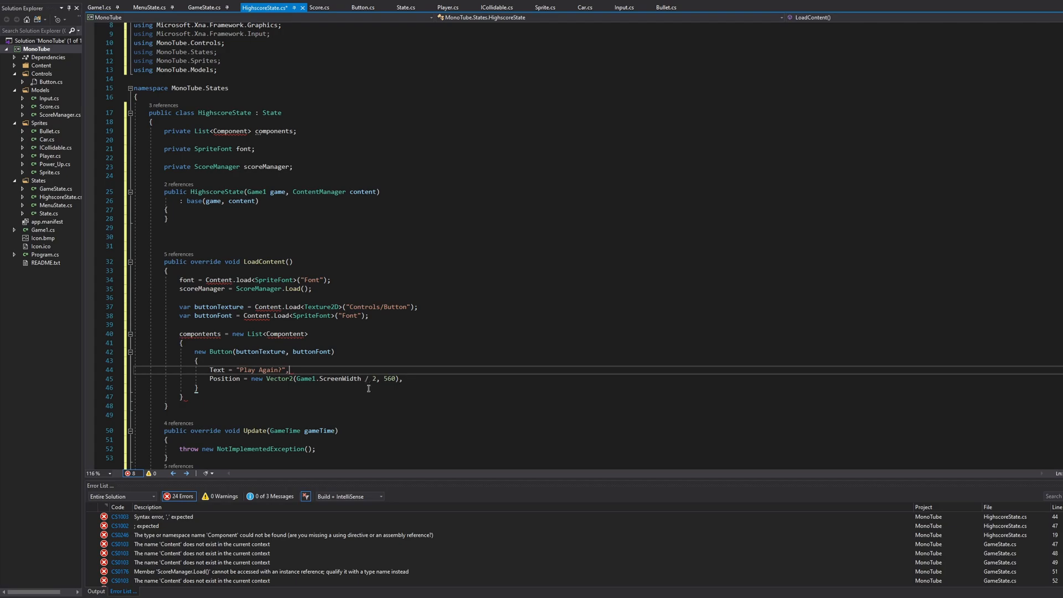
key("Backspace")
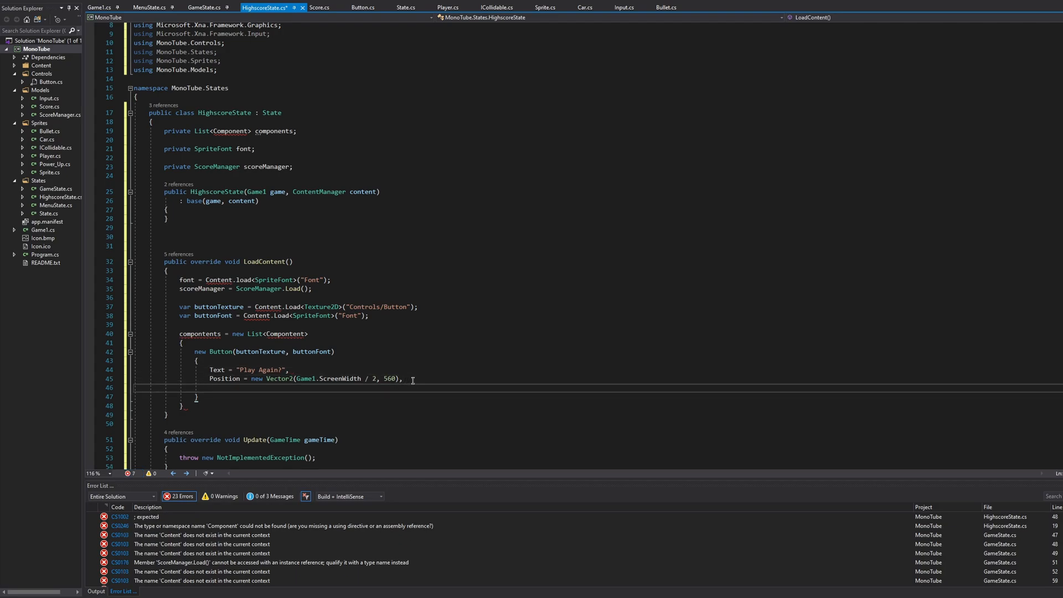
Wire Click = new EventHandler(Button_Replay_Clicked), add a commented Layer = 0.1f line and close the list
type("Click = new EventHandler(Button_REp")
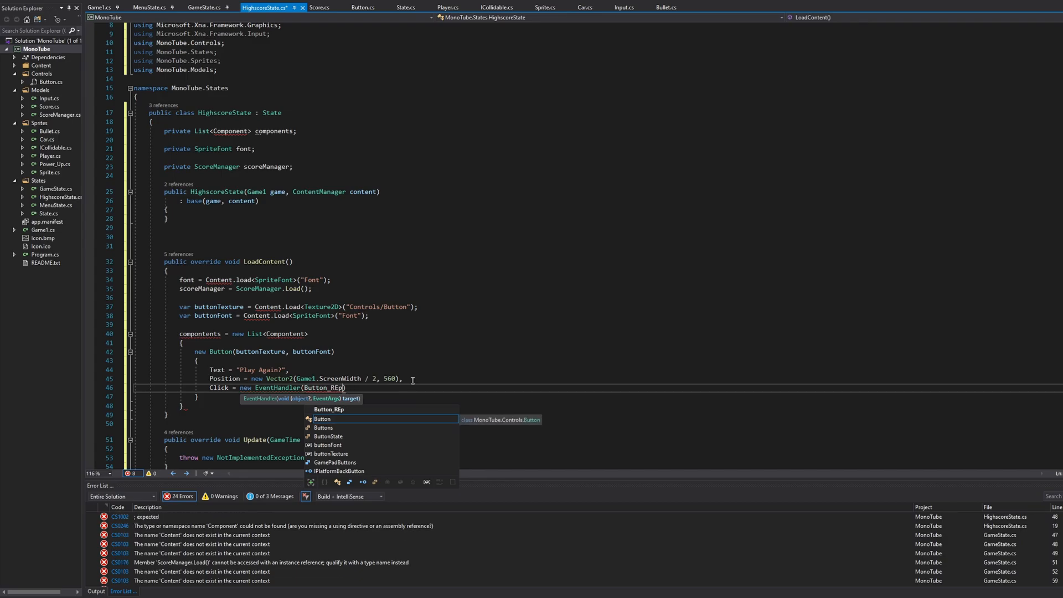
type("lay")
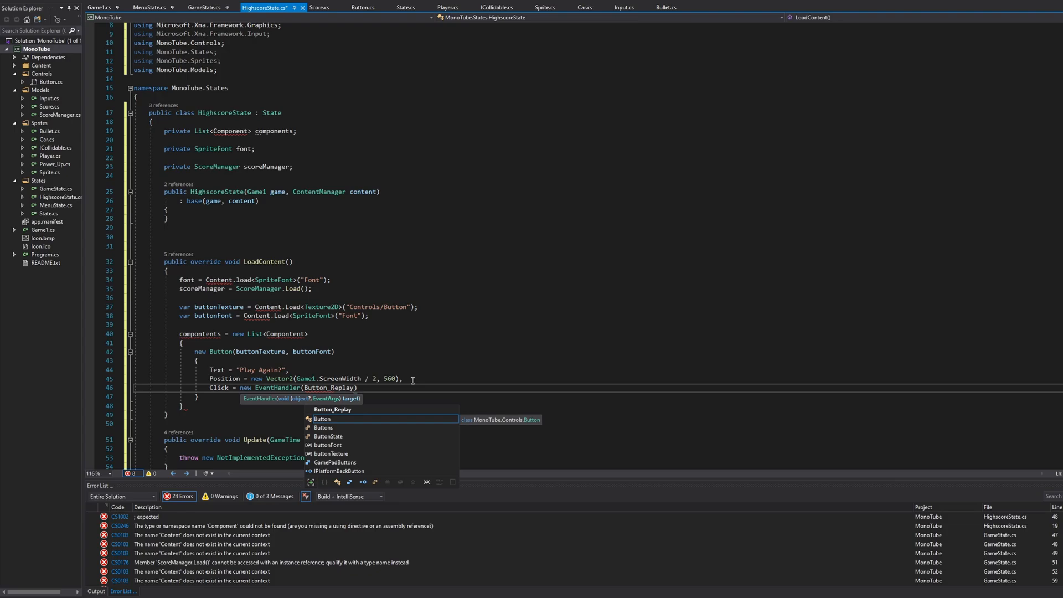
type("_Clicked")
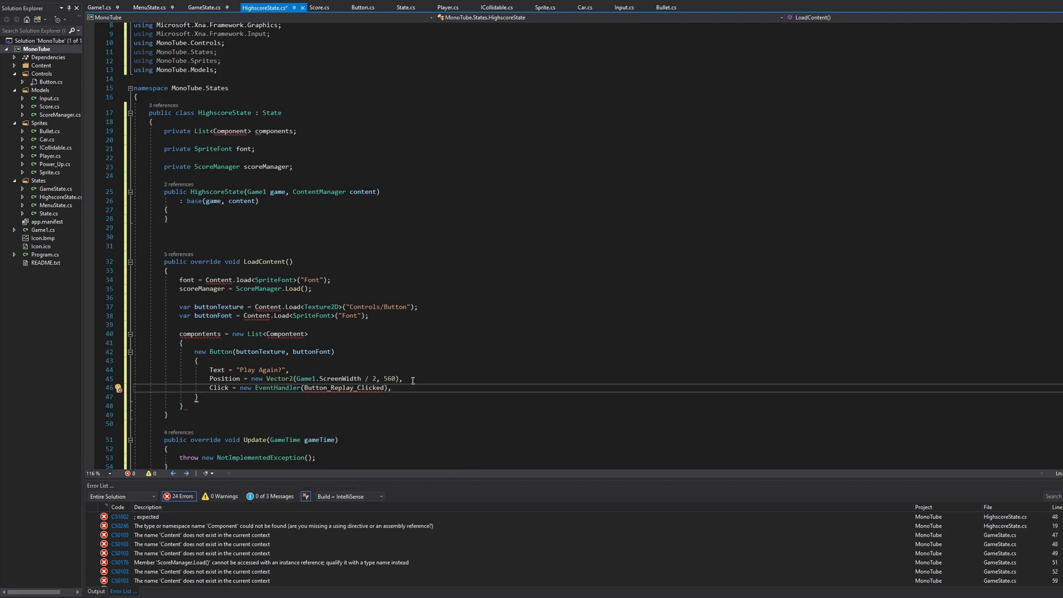
key("enter")
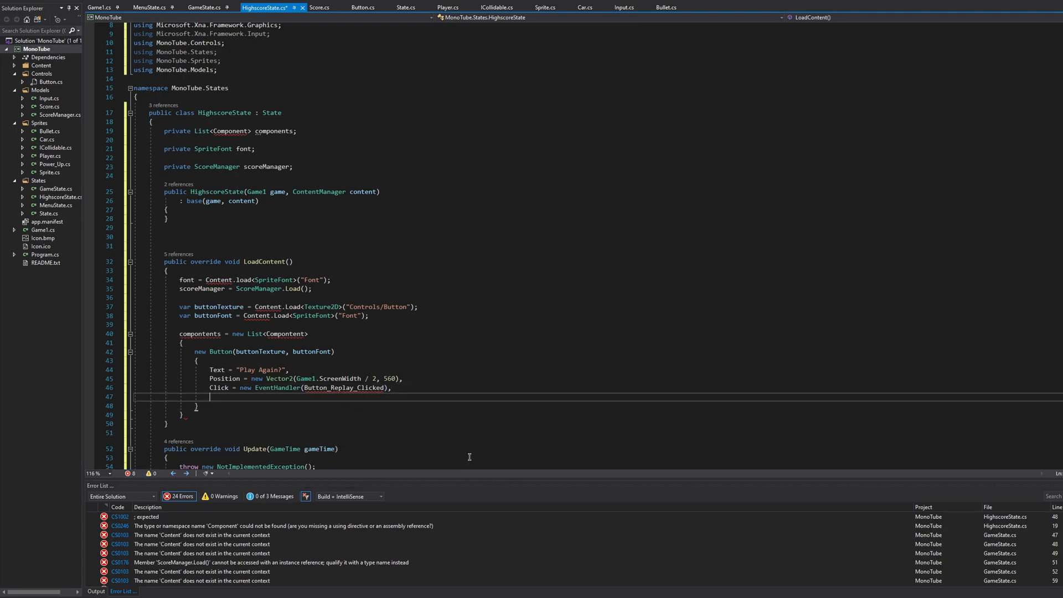
type("// Layer =")
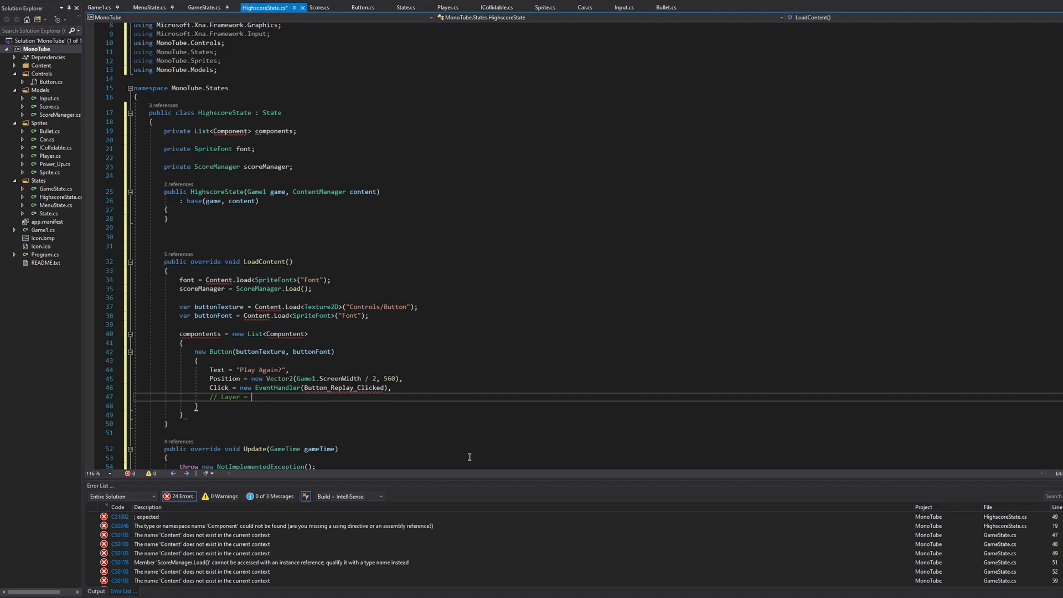
type("0.1f;")
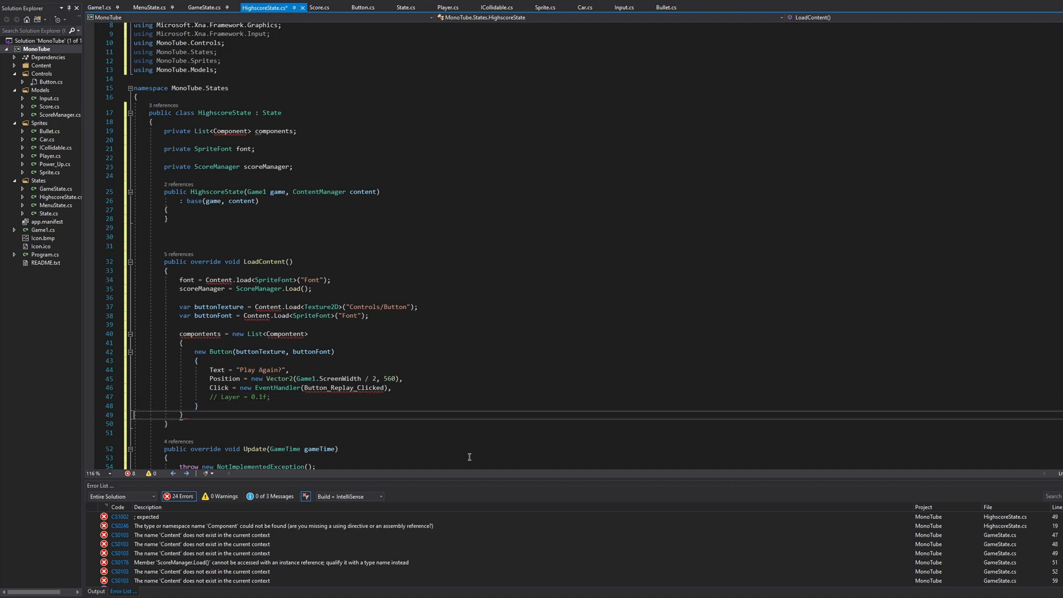
left_click(271, 397)
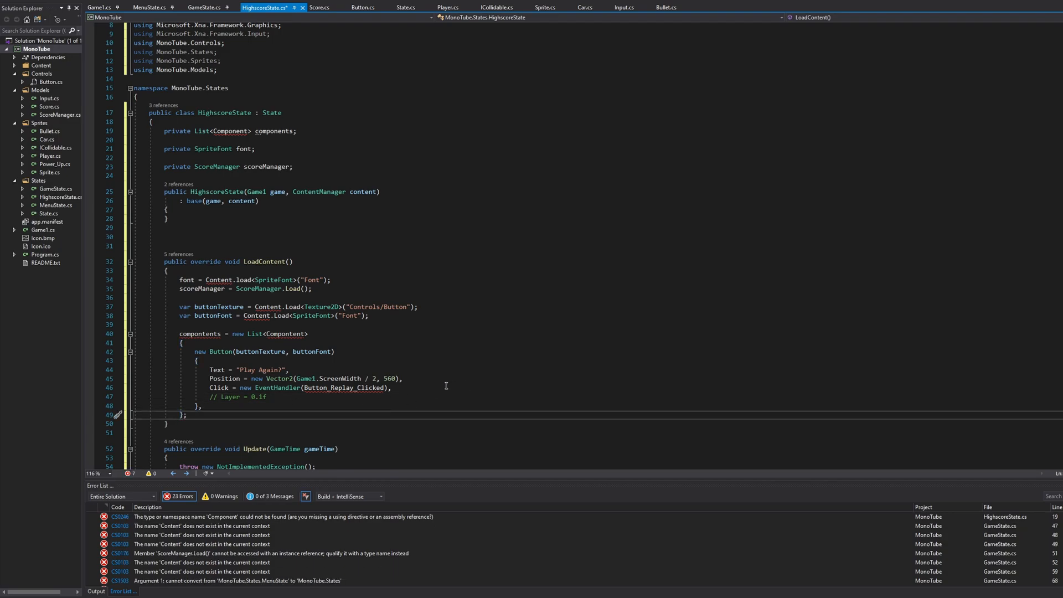
mouse_move(342, 388)
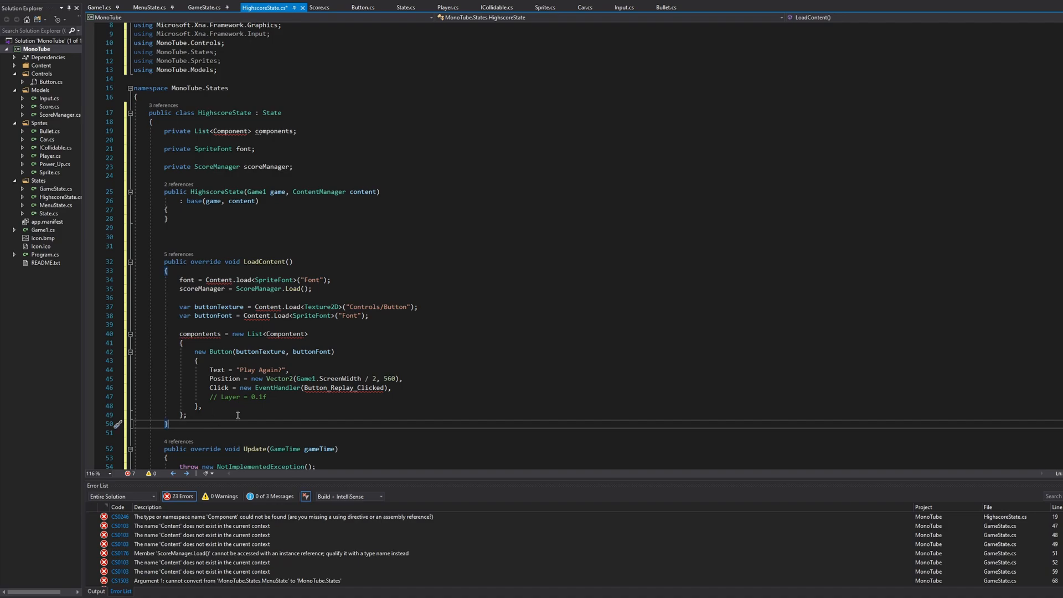
Declare private Button_Replay_Clicked(object sender, EventArgs args) handler
scroll("down", 3)
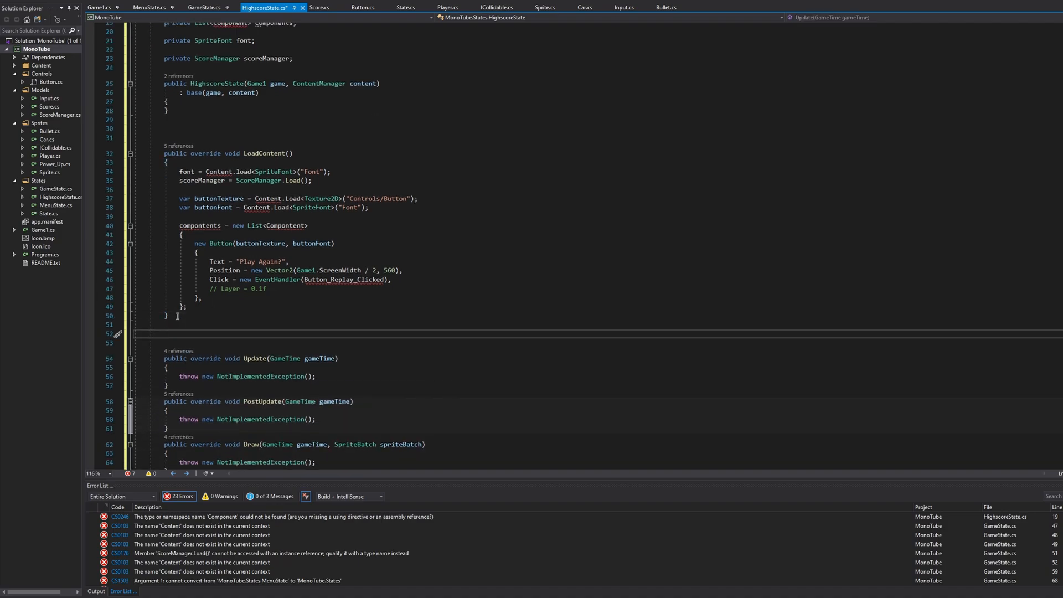
type("privaste void")
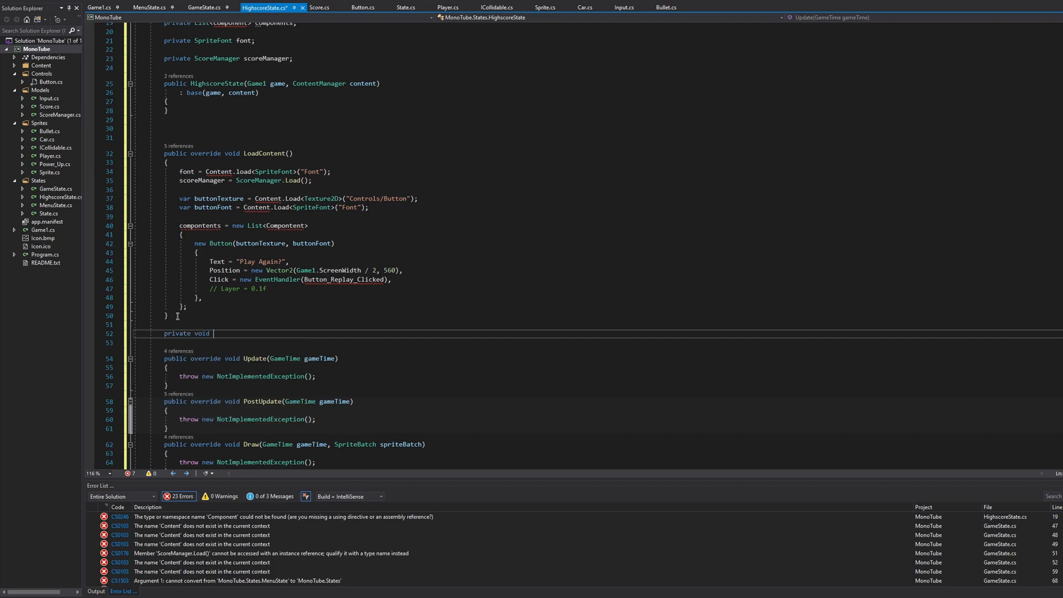
type("Button")
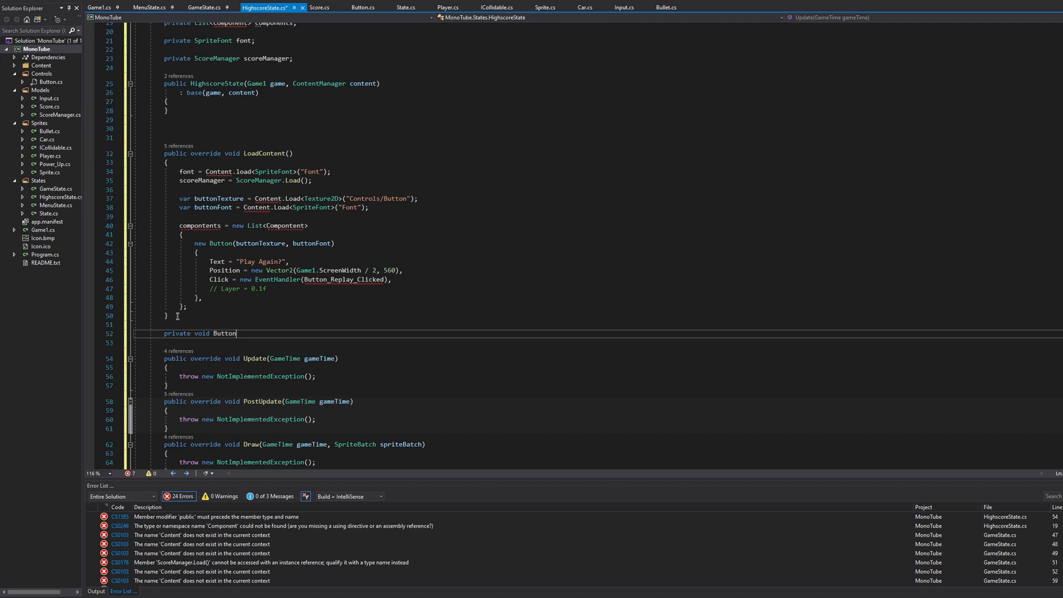
type("_Replay_Clicked(")
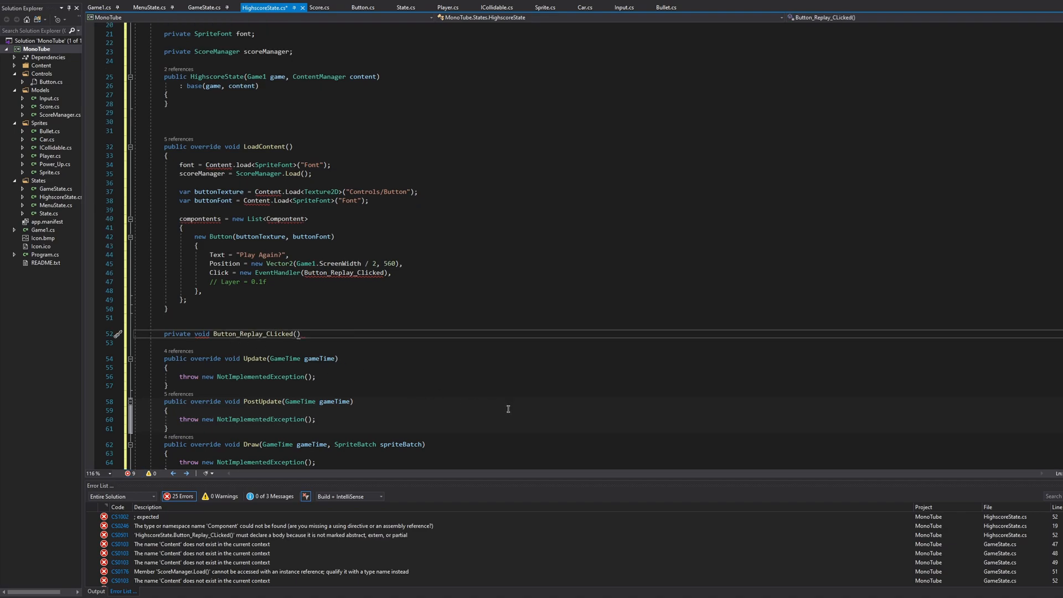
type("object sender,")
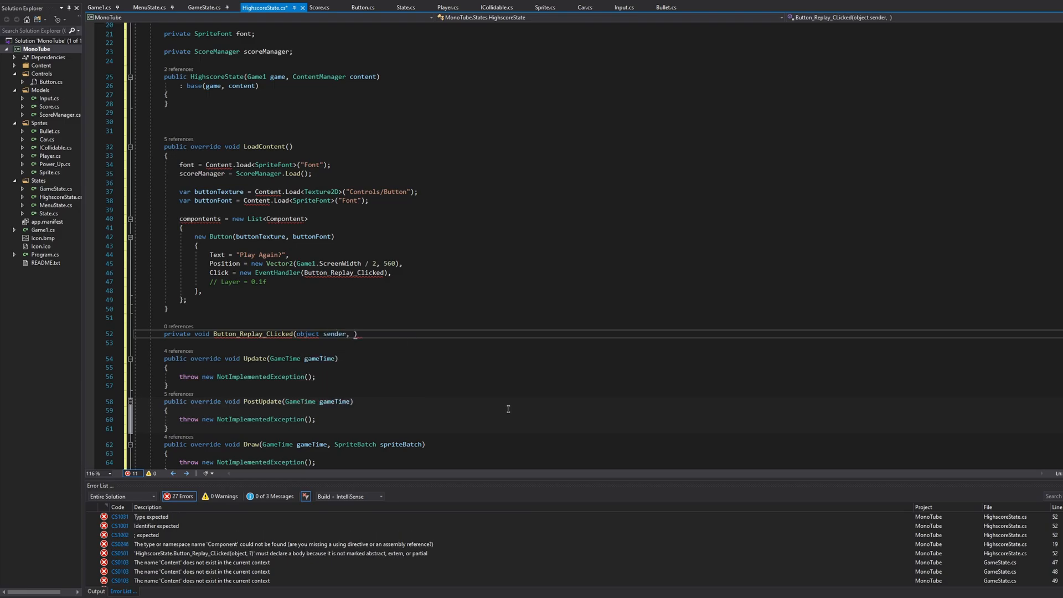
type("EventArgs args")
type("_game")
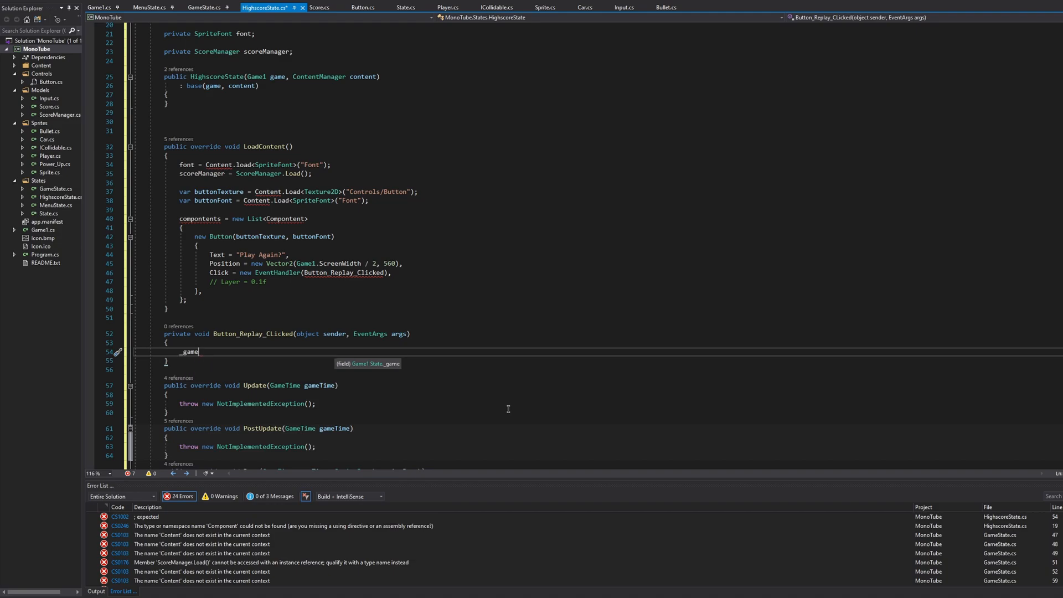
Make the handler call _game.ChangeState(new GameState(_game, _content))
type(".ChangeState")
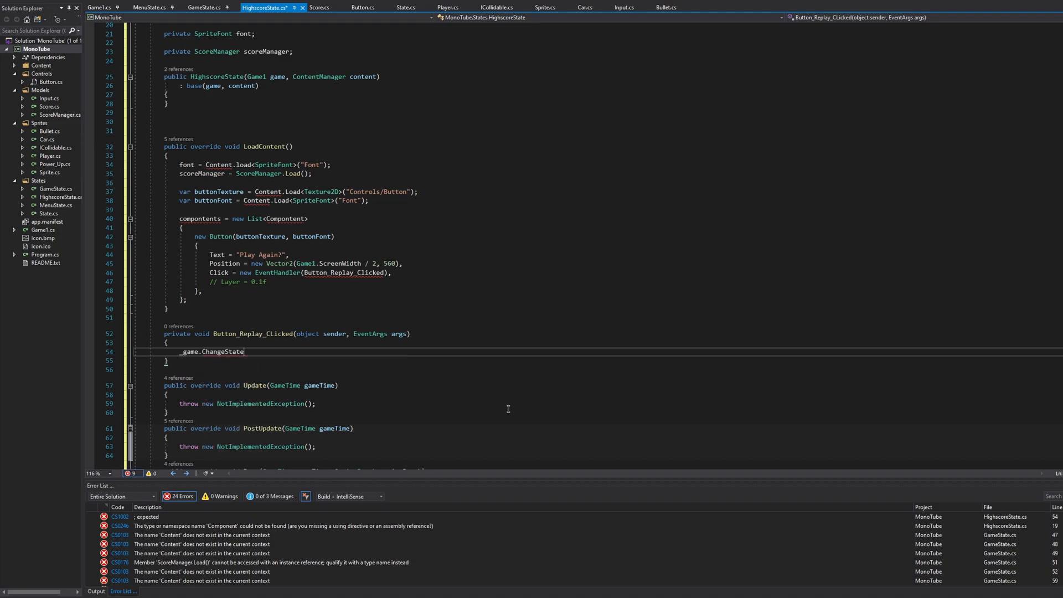
type("(new C")
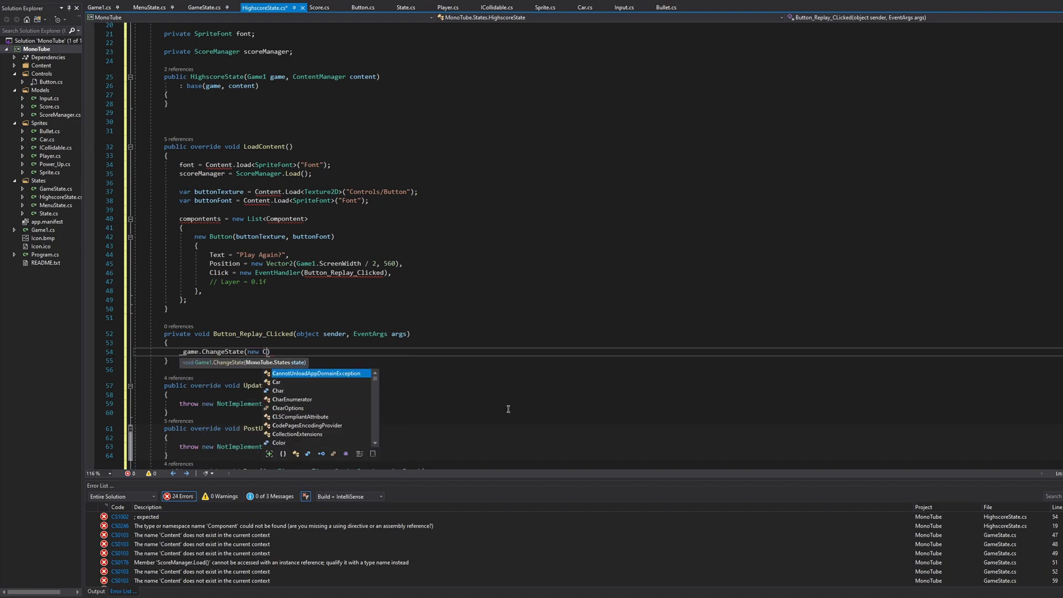
type("ameState(_game,")
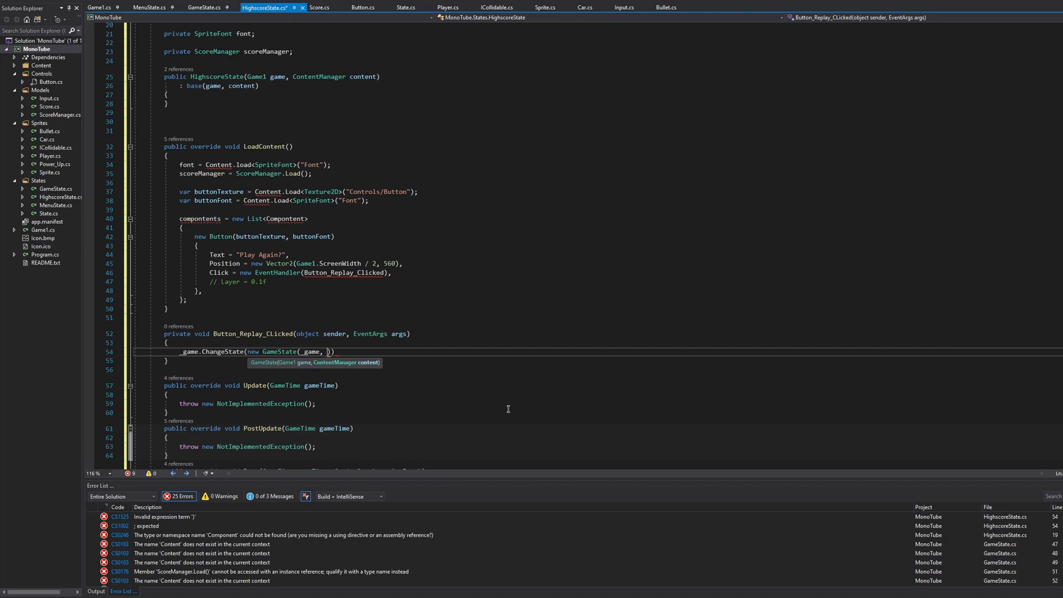
type("_content))")
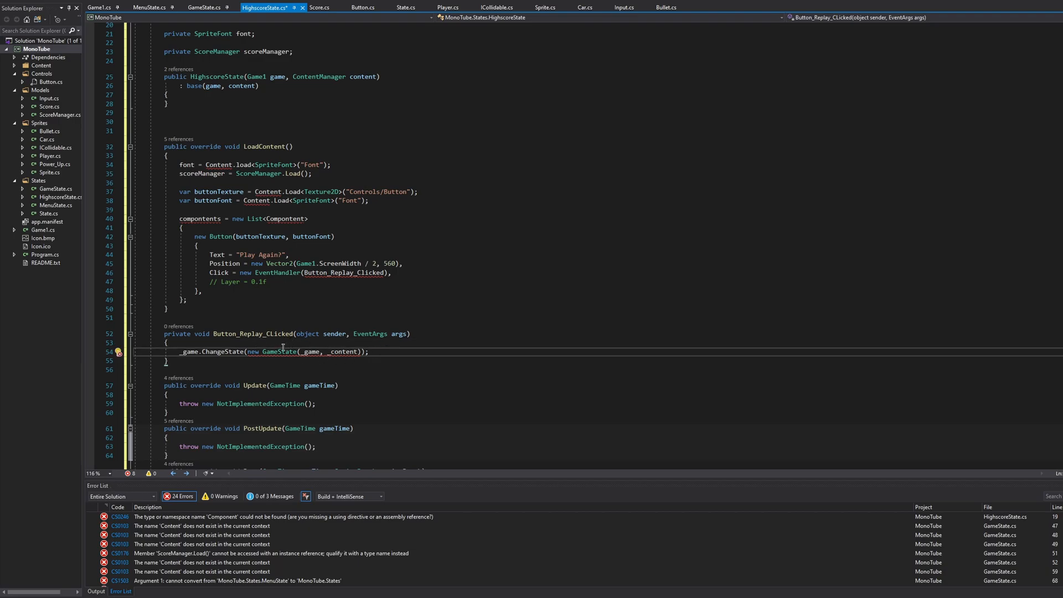
key("enter")
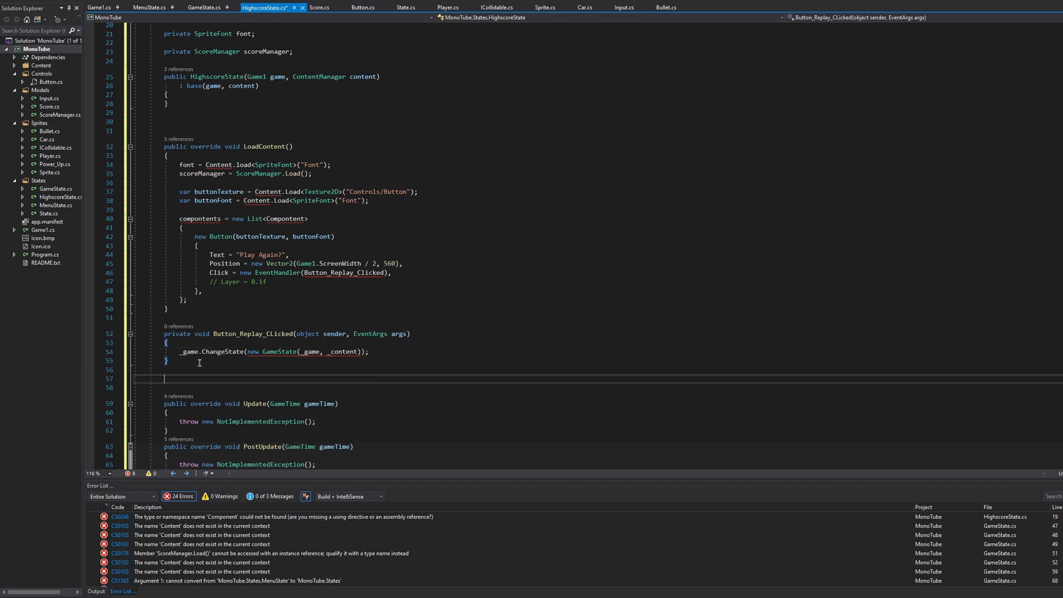
Declare private void Button_MainMenu_Clicked(object sender, EventArgs args) handler
type("private void")
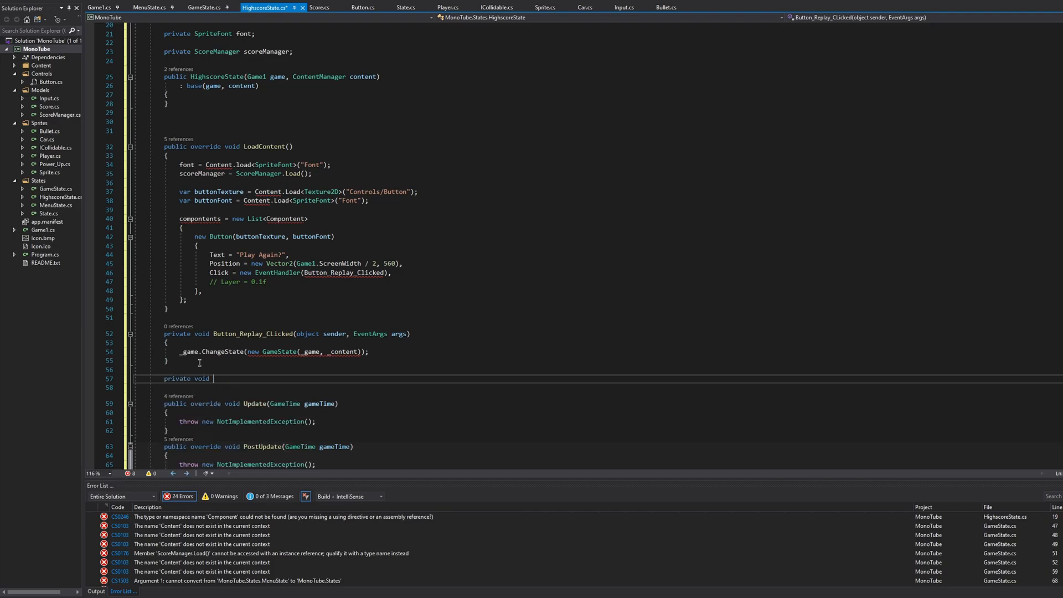
type("Button_")
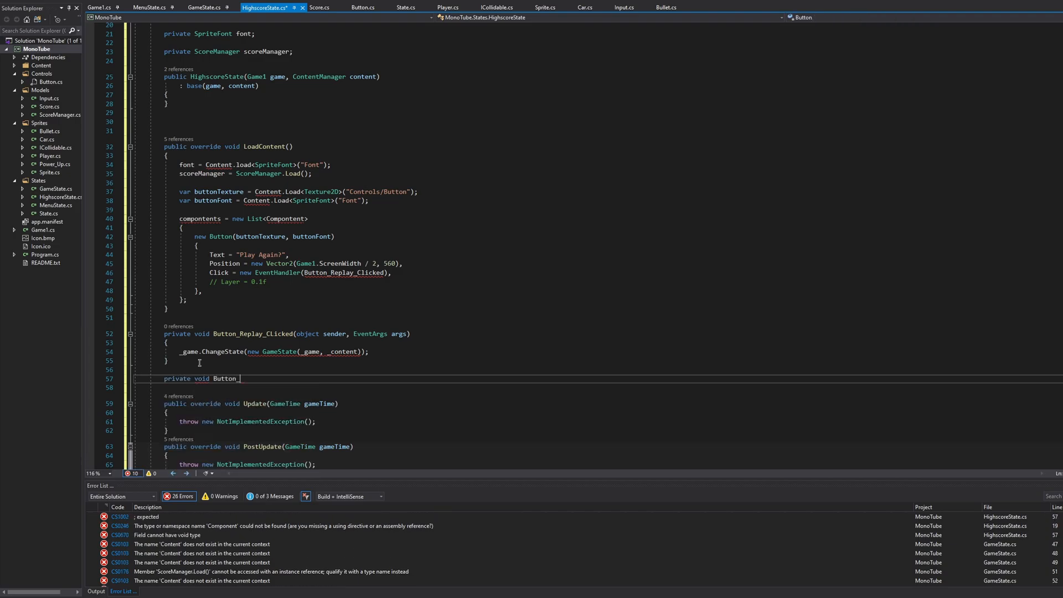
type("MainMenu")
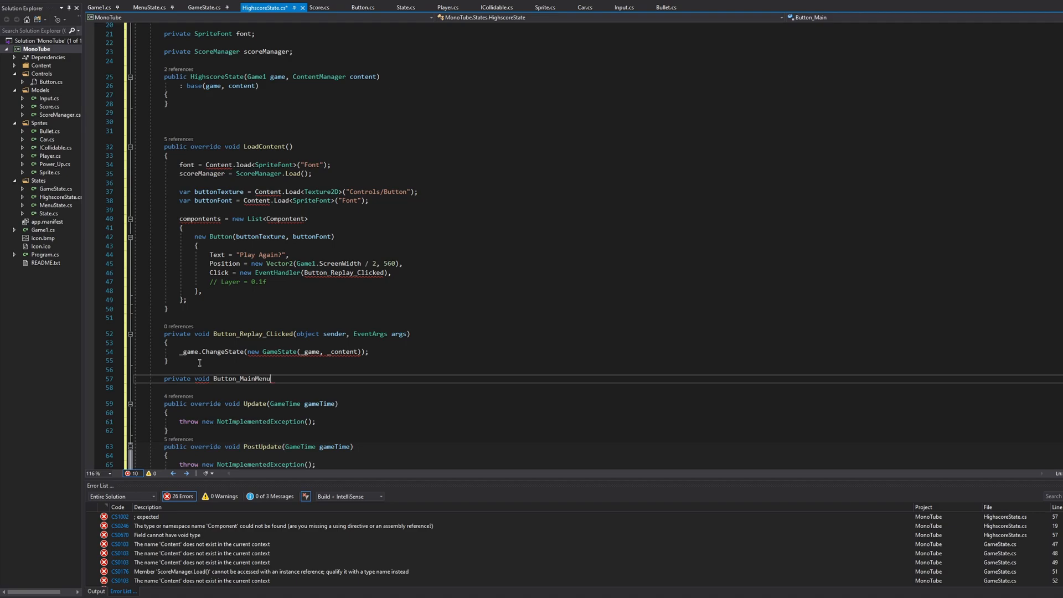
type("_Clicke")
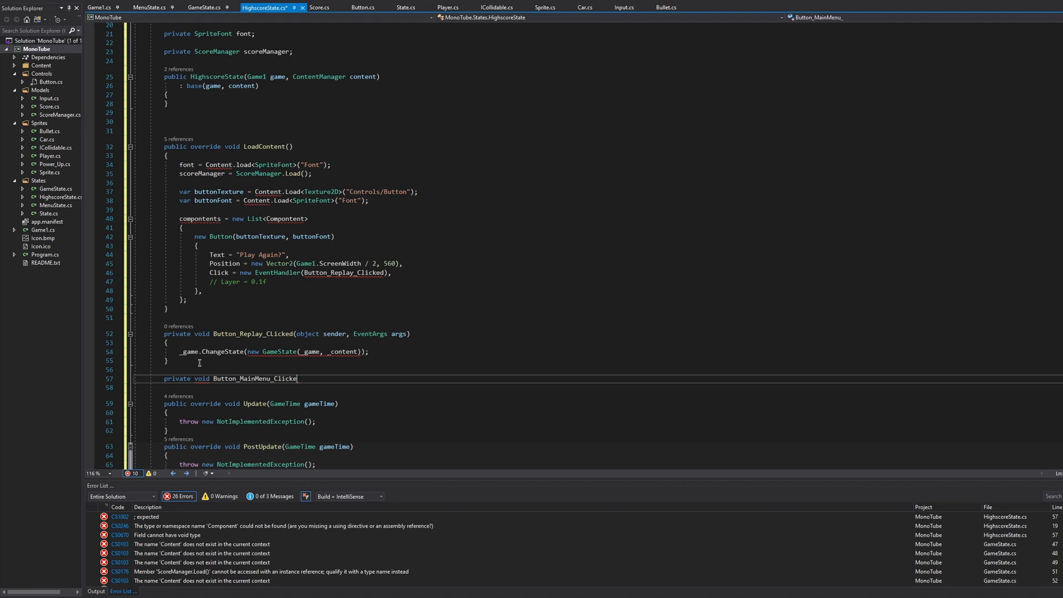
type("(o")
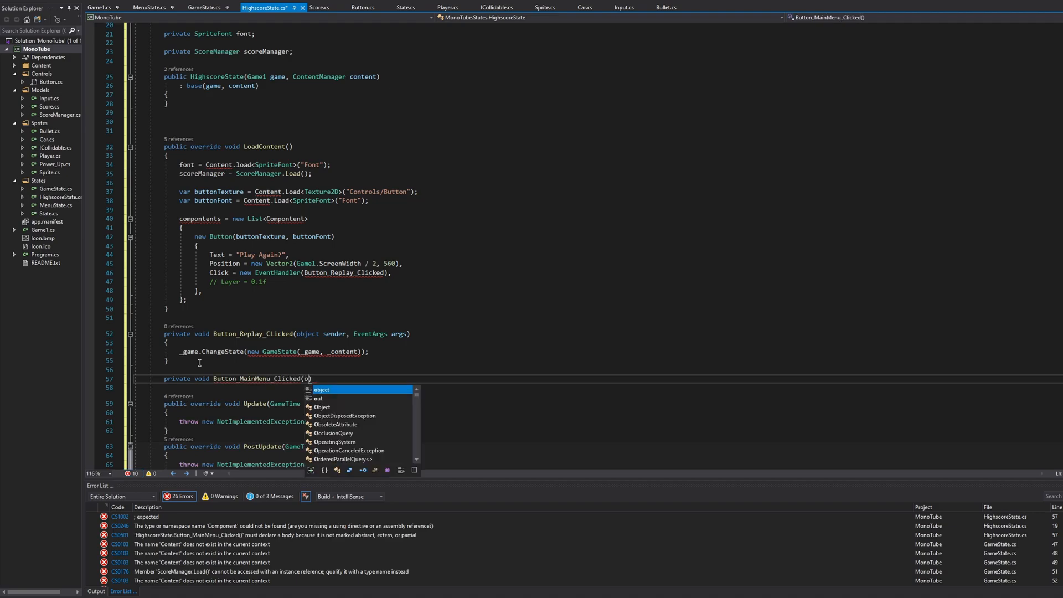
type("bject sender")
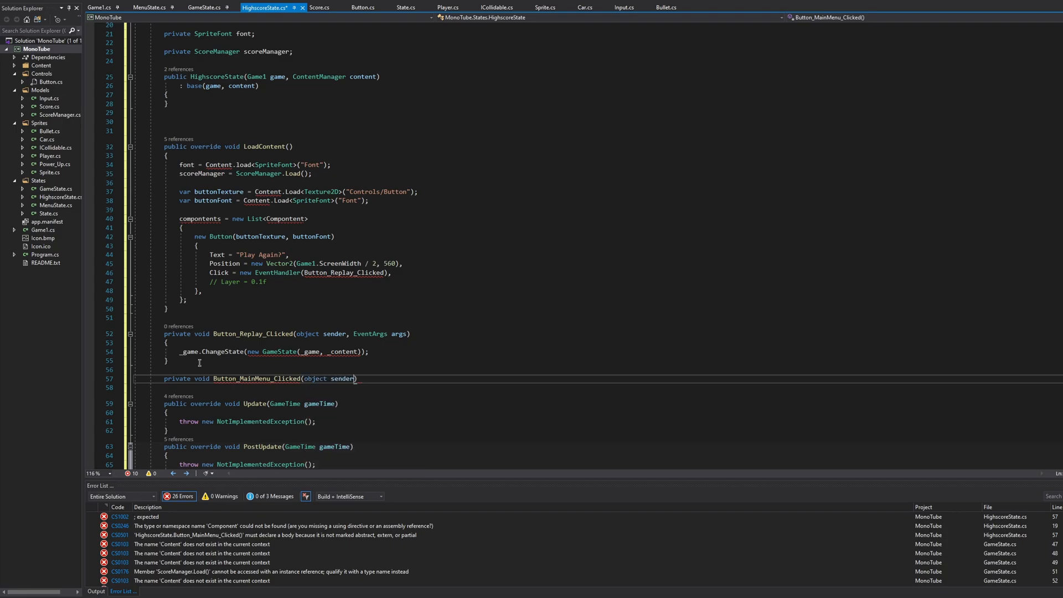
type(", EventArgs args")
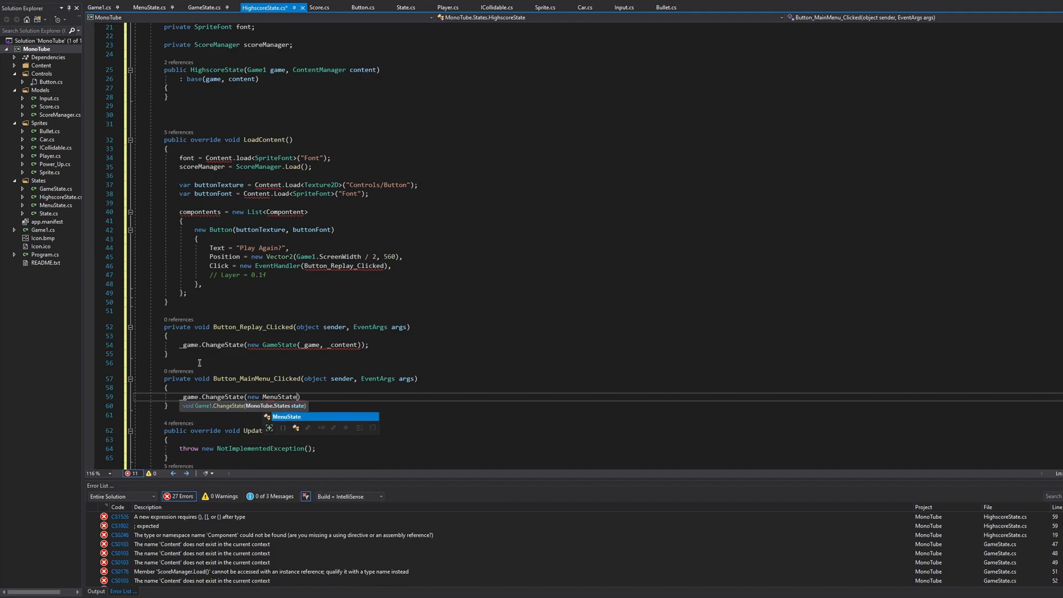
Make the handler call _game.ChangeState(new MenuState(_game, _content))
type("_game,")
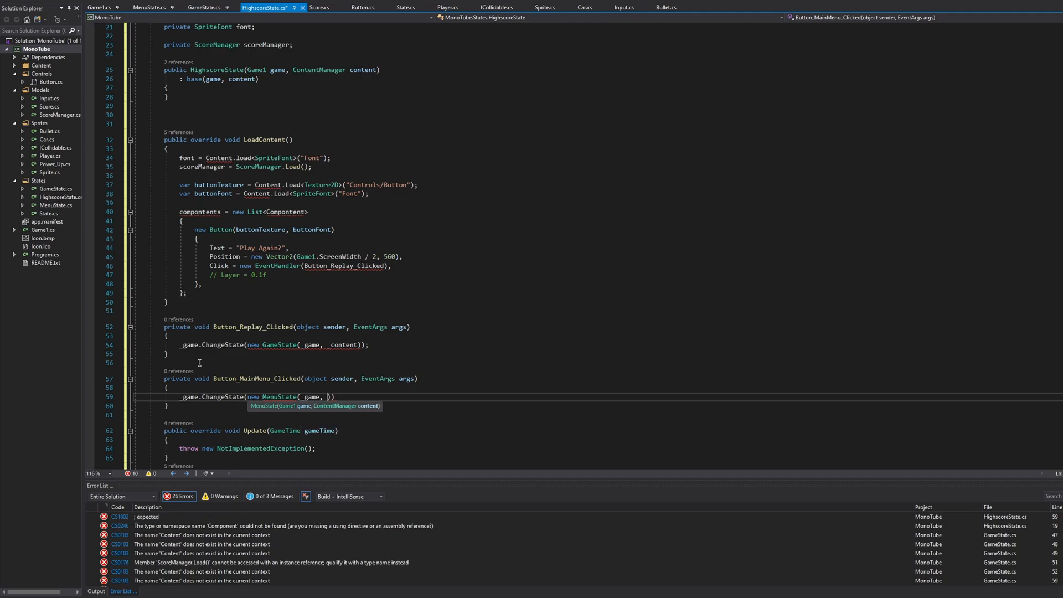
type("_content")
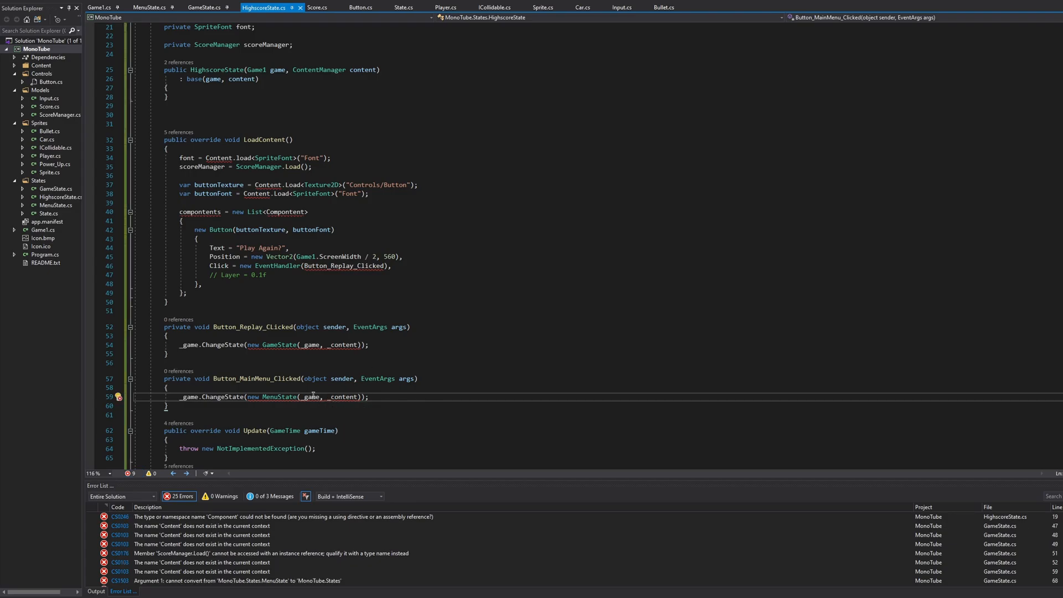
scroll("down", 3)
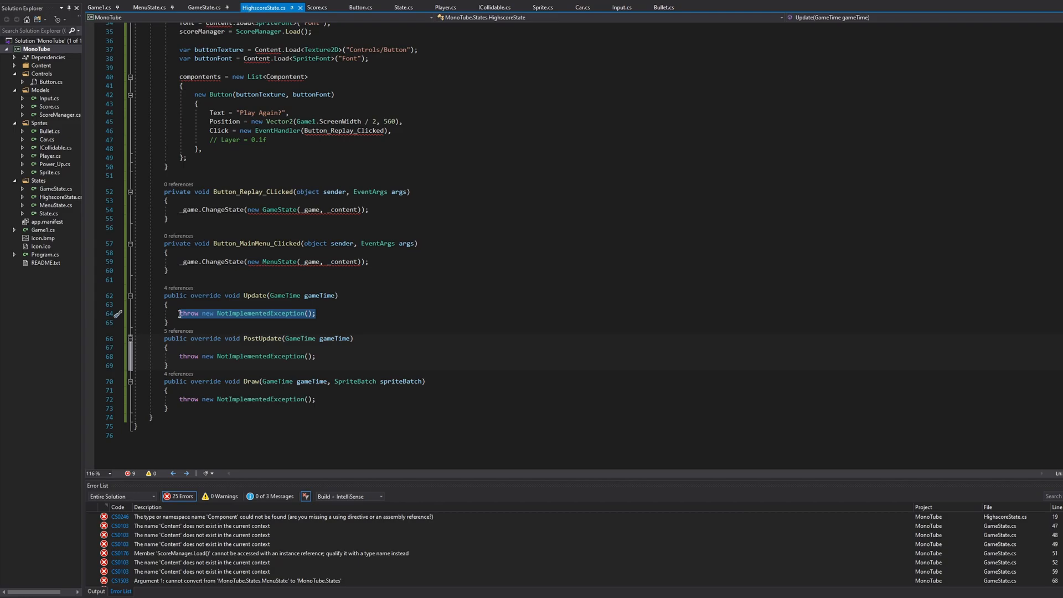
Write the condition if (Keyboard.GetState().IsKeyDown(Keys.Escape)) in Update
type("if()")
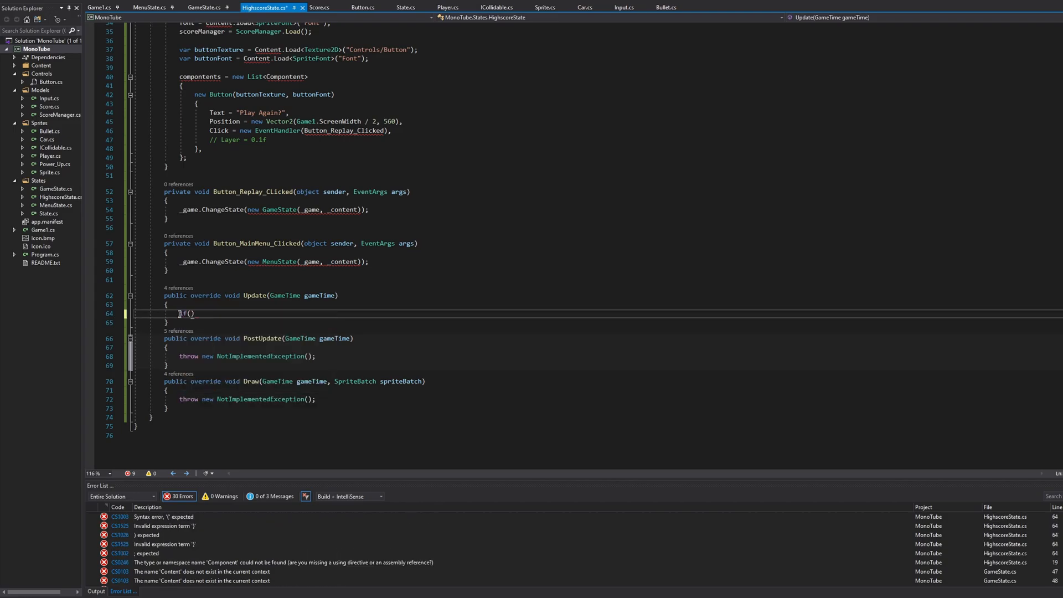
type("(Keyboard.")
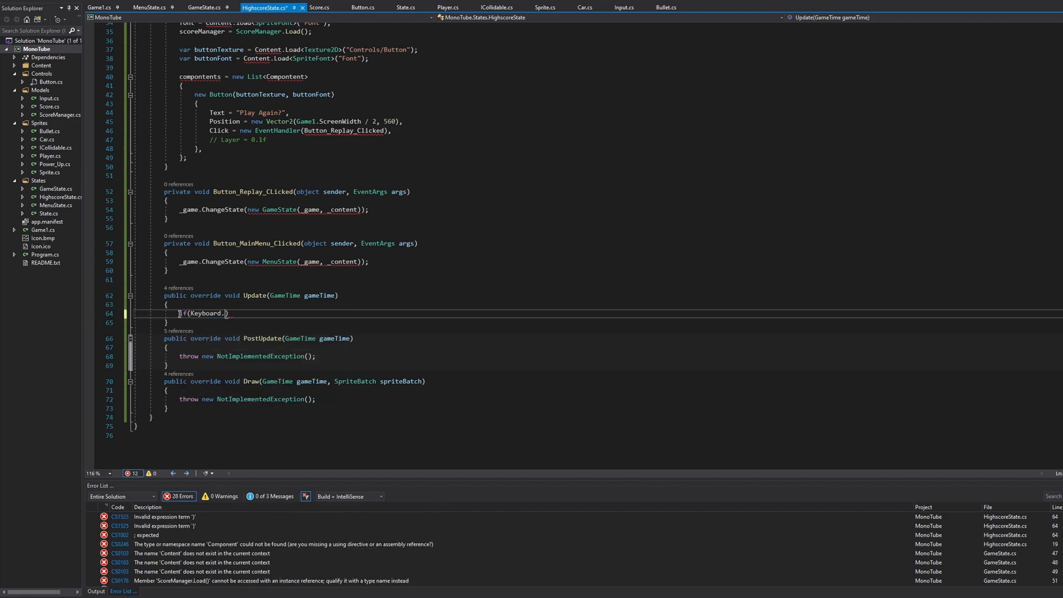
type("GetState")
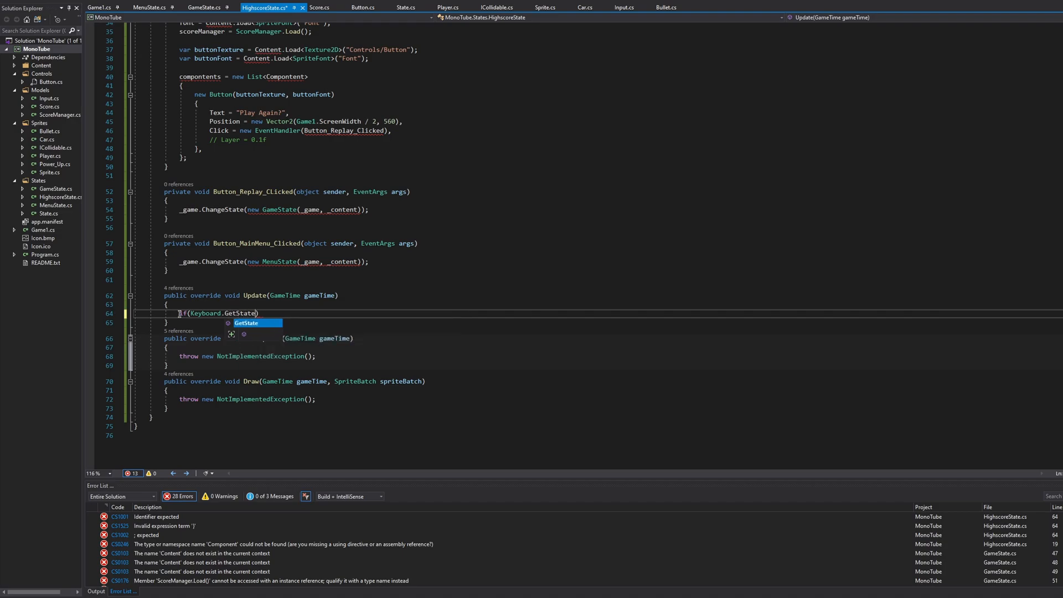
type("().IsKeyDown")
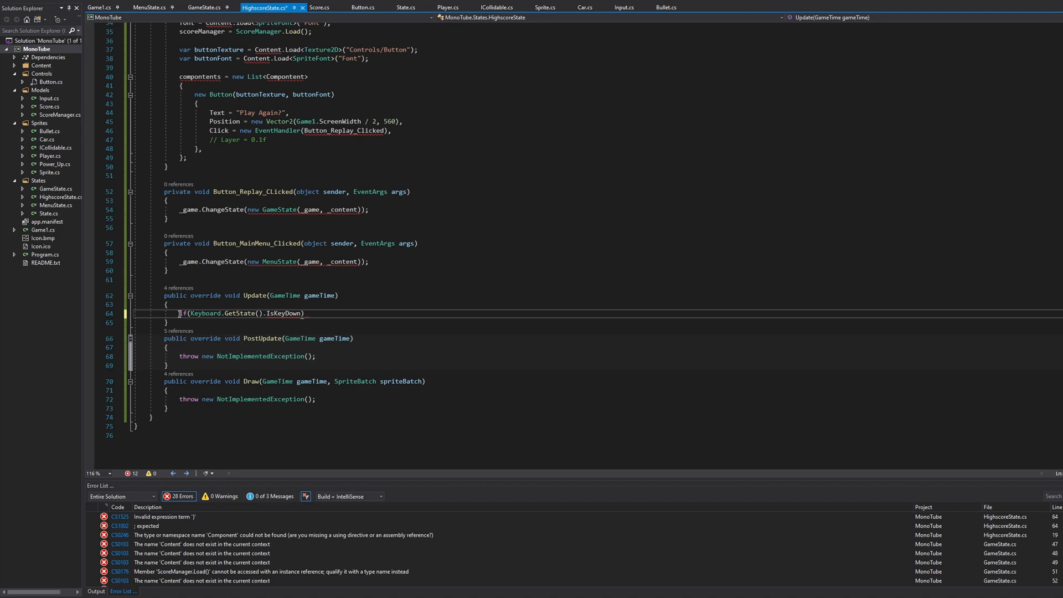
type("Keys.Escape")
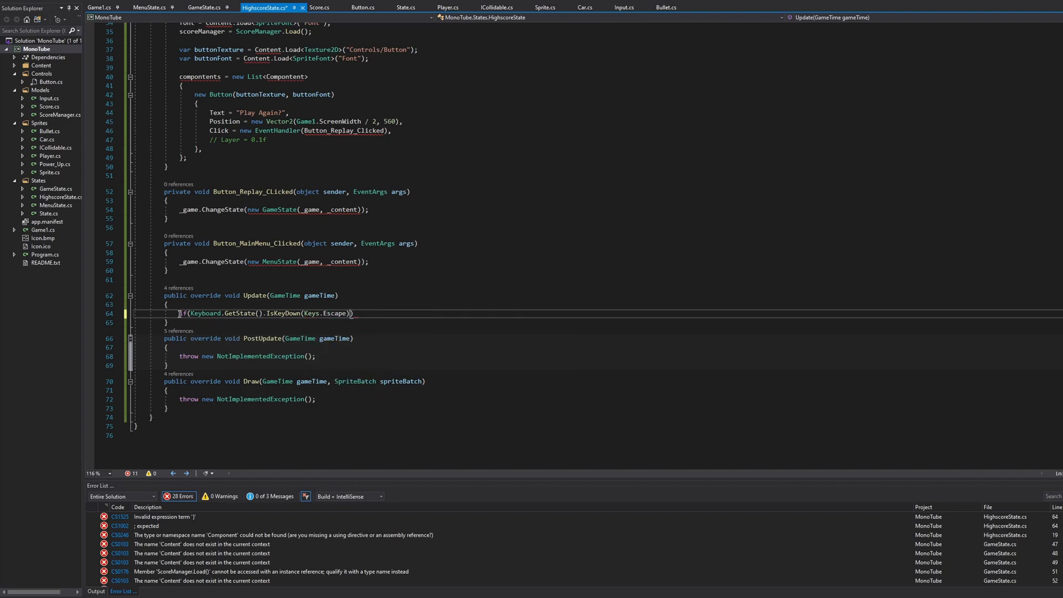
Have the Escape check call Button_MainMenu_Clicked(this, new EventArgs()) and begin a foreach
key("enter")
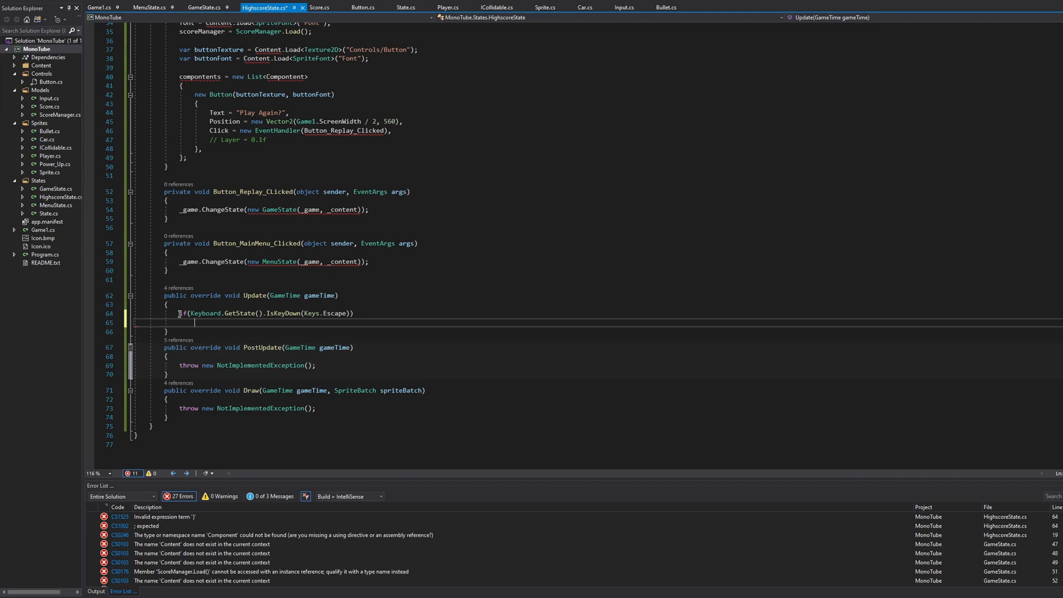
type("Button_MainMenu_Clicked")
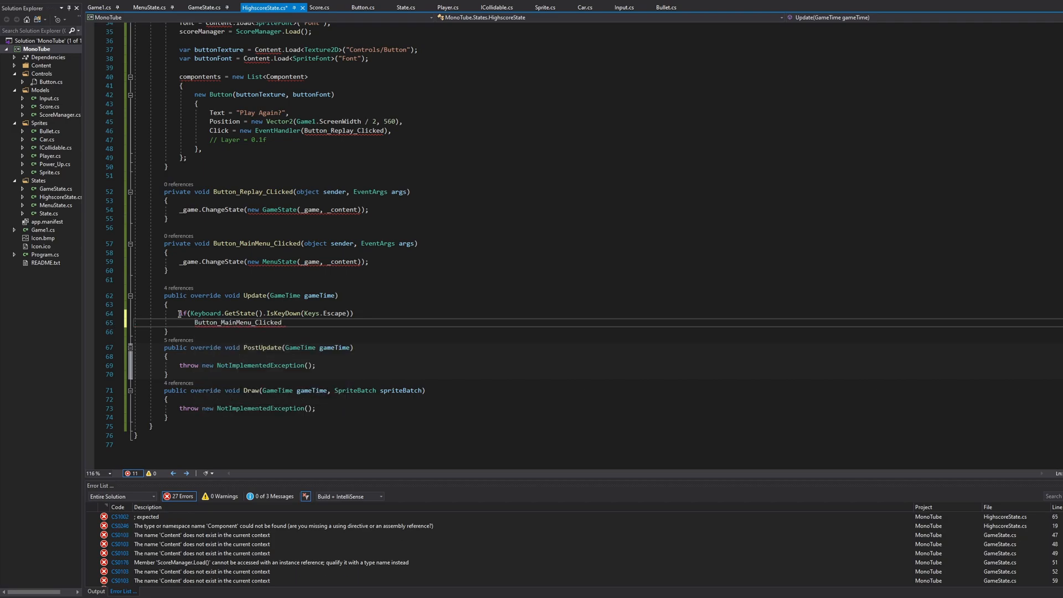
type("(this")
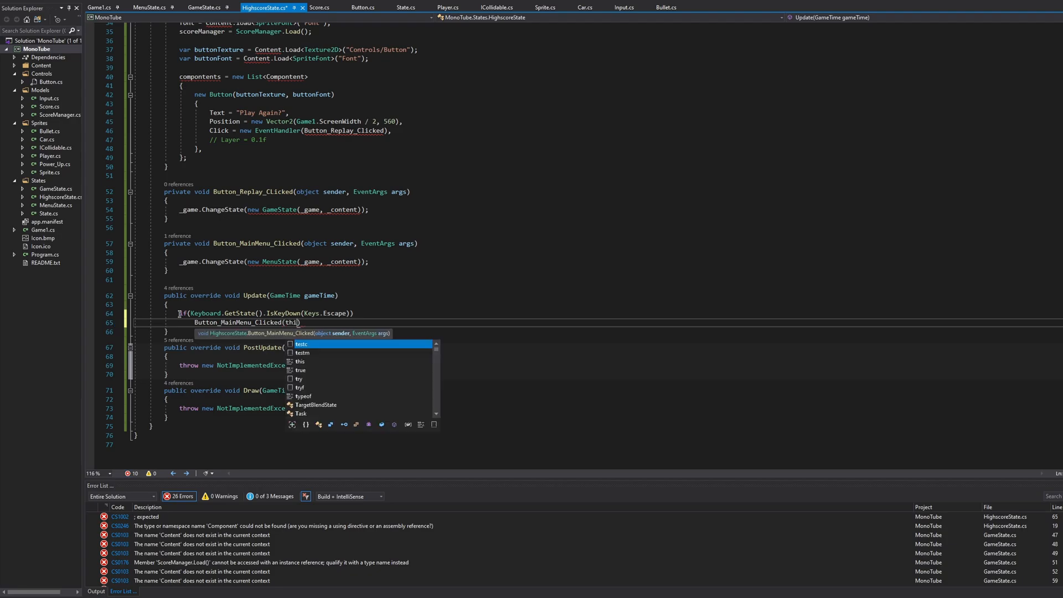
type(", new EventArgs(")
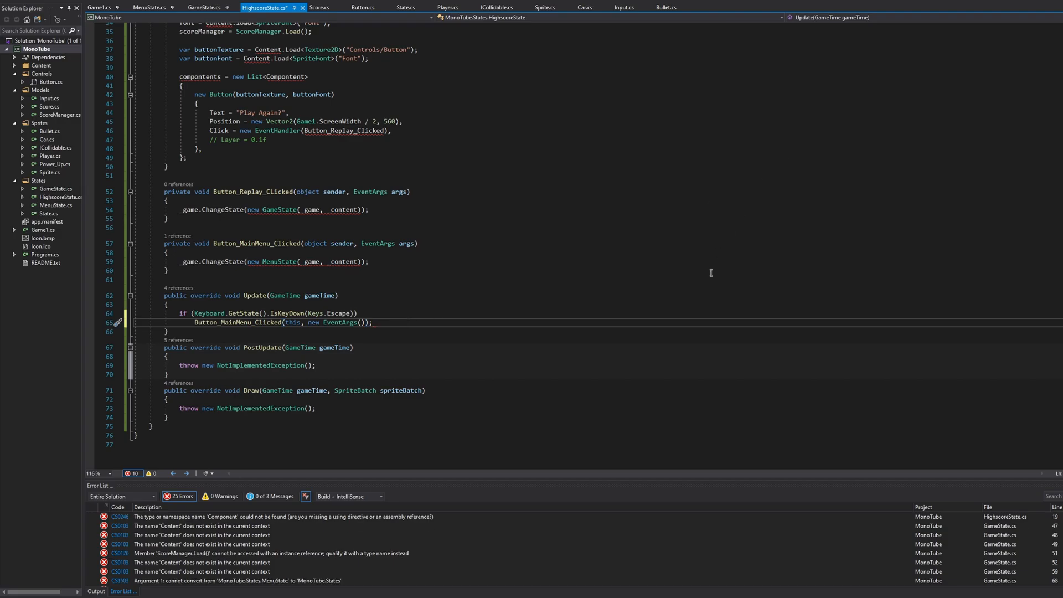
type("foreach")
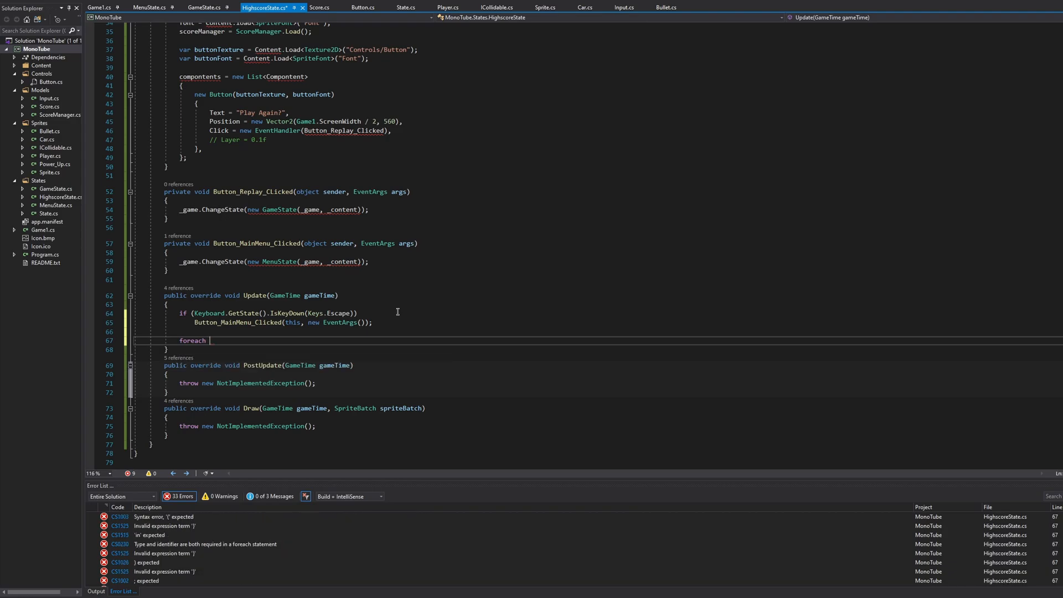
Loop foreach (var component in components) calling component.Update(gameTime)
type("(var component in components")
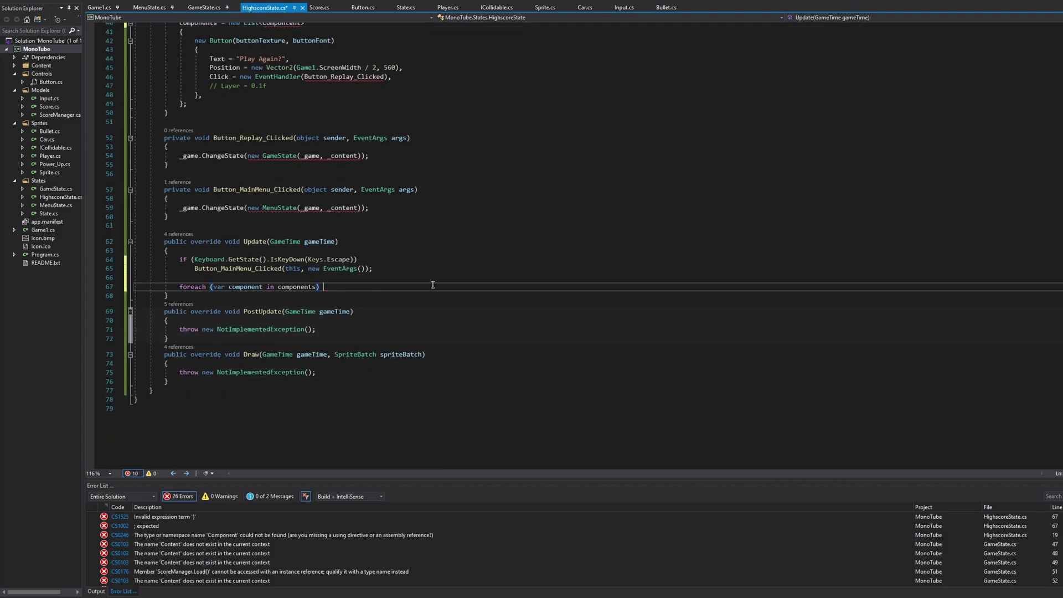
type("{ }")
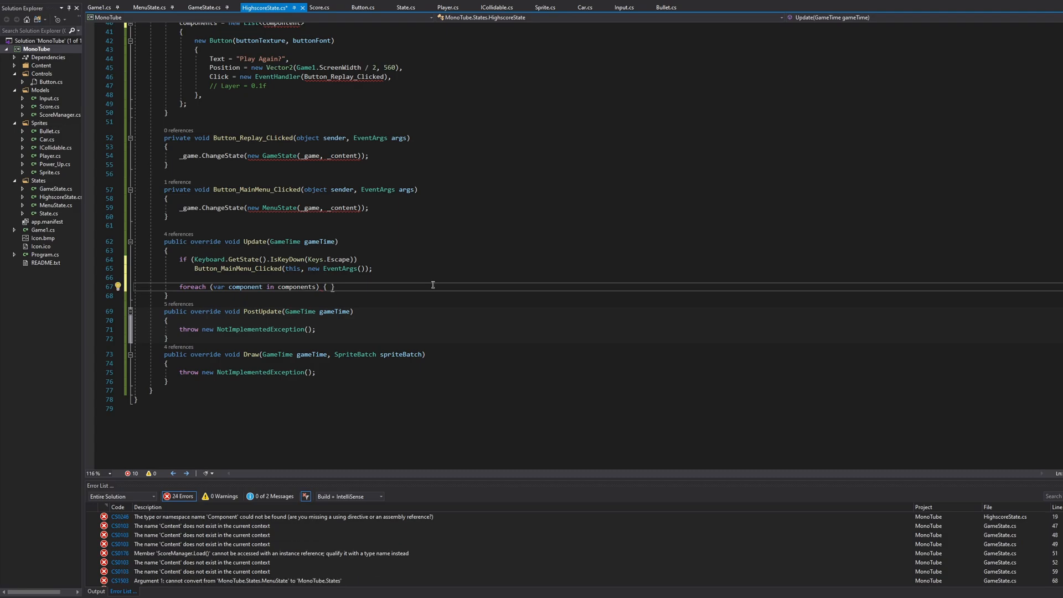
key("Enter")
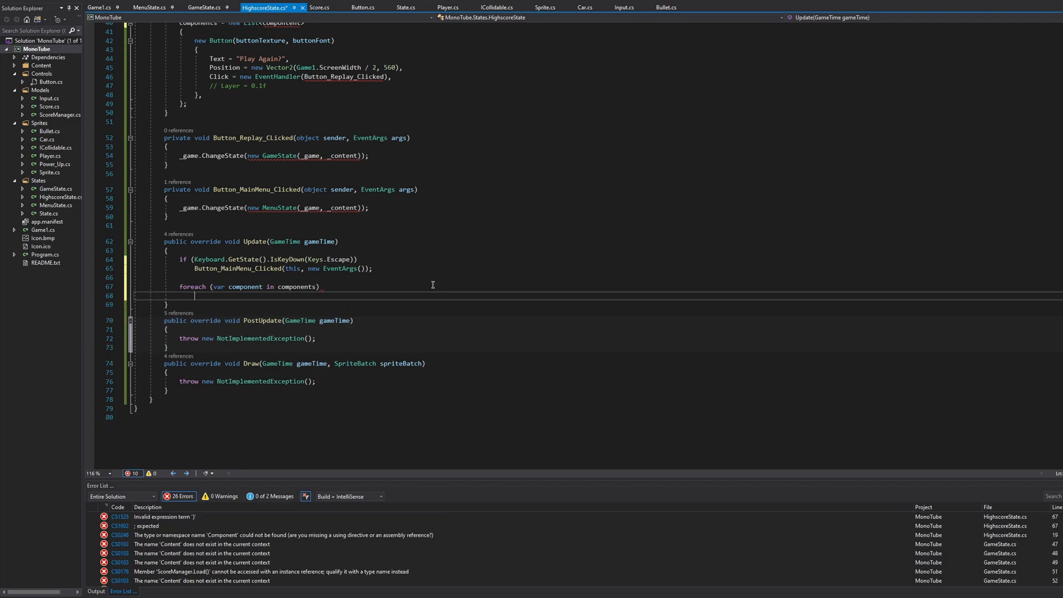
type("component.")
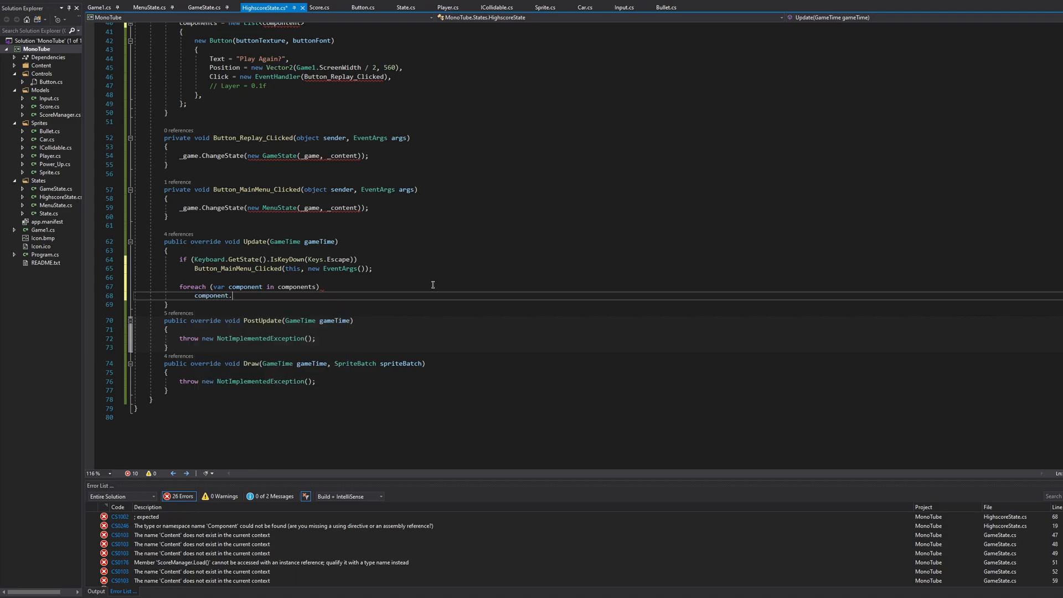
type("Update(gameTime);")
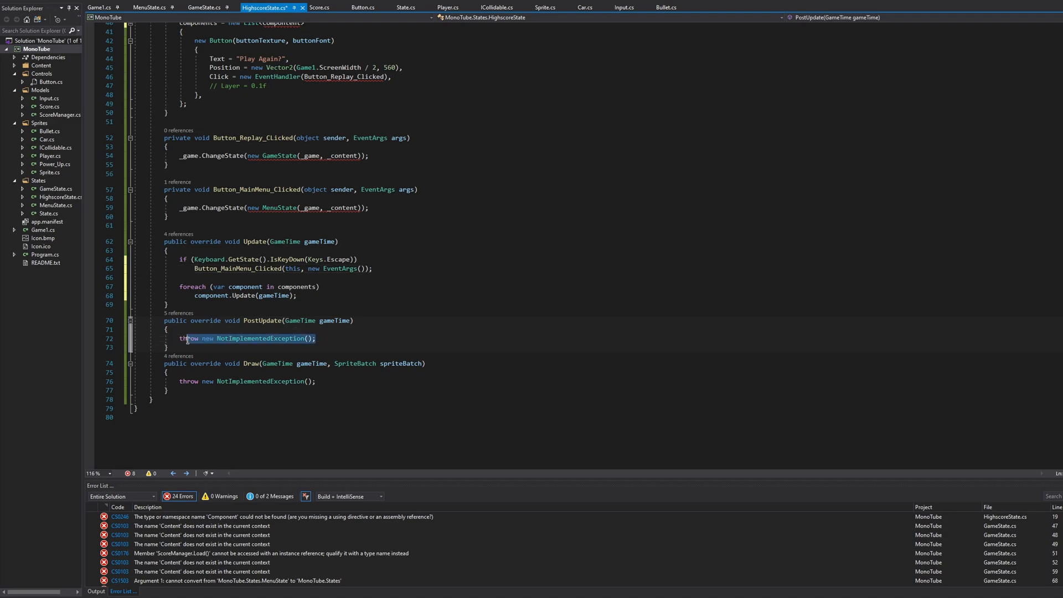
Clear the stub exceptions and write spriteBatch.Begin(SpriteSortMode.FrontToBack) and spriteBatch.End() in Draw
key("Delete")
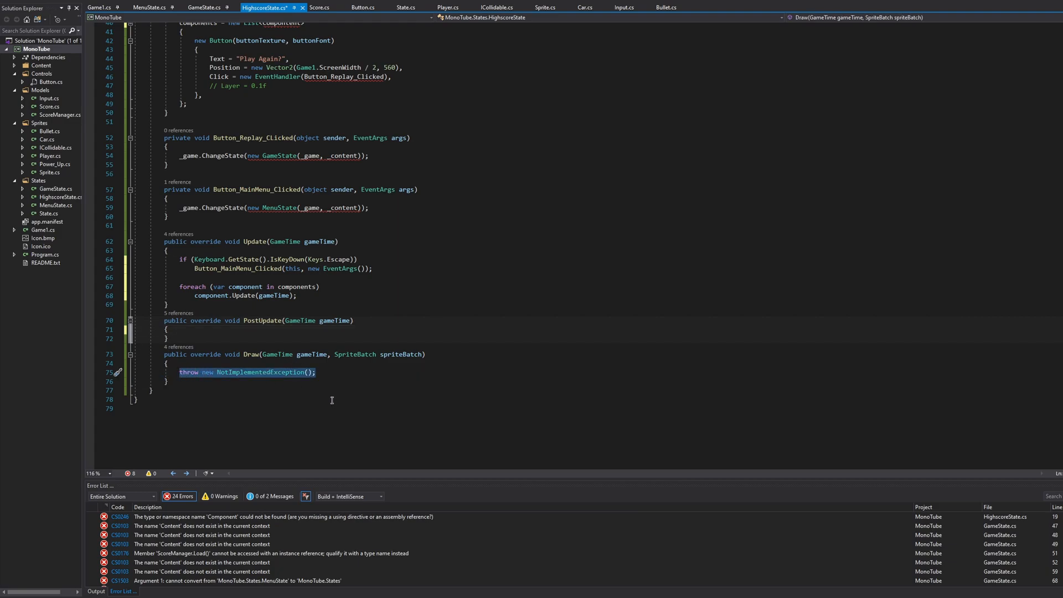
key("Delete")
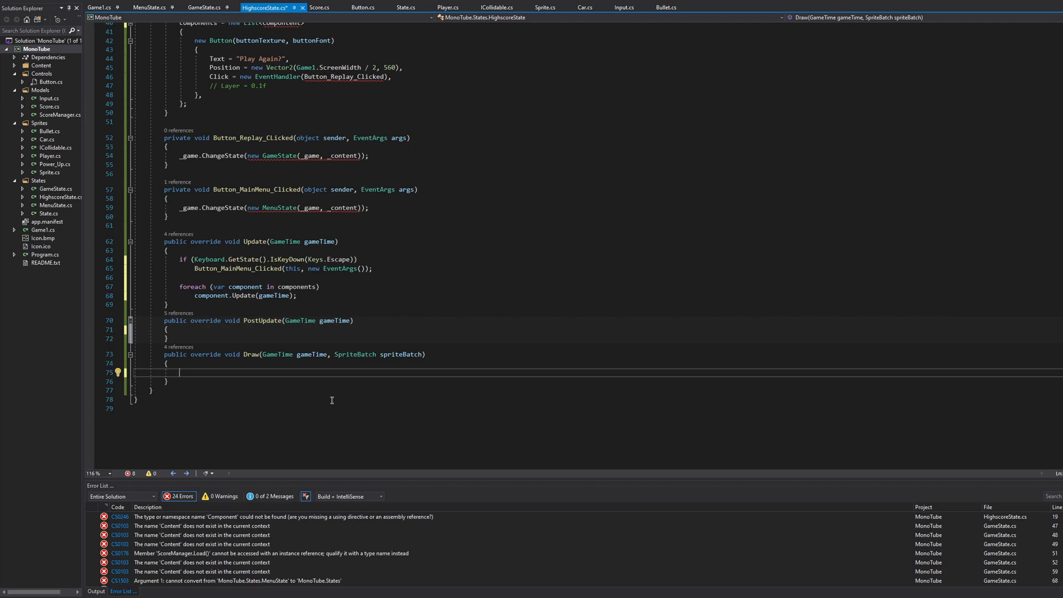
type("spriteBatch.Begin(")
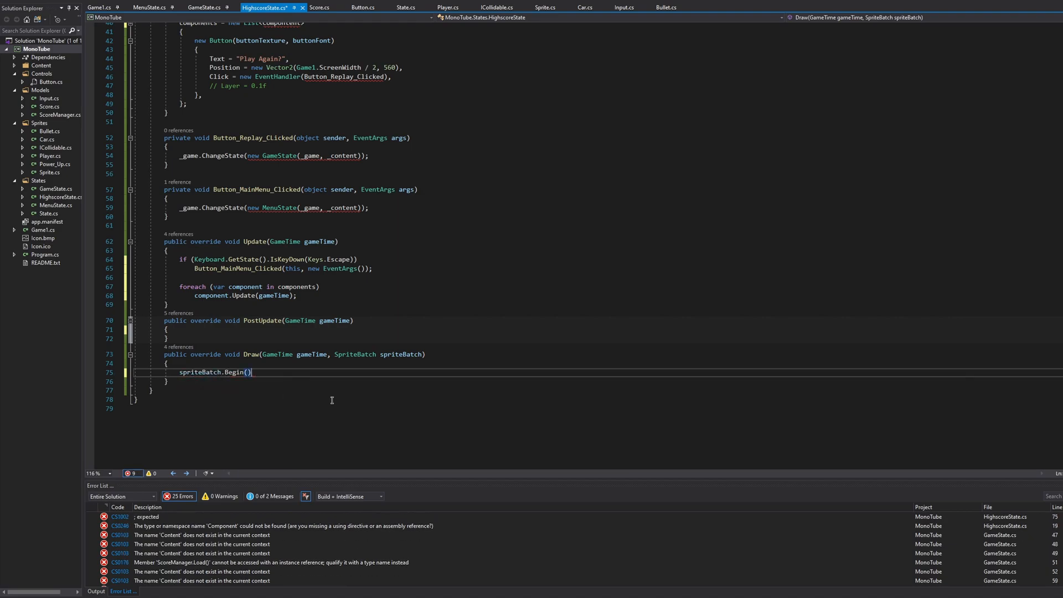
type(";")
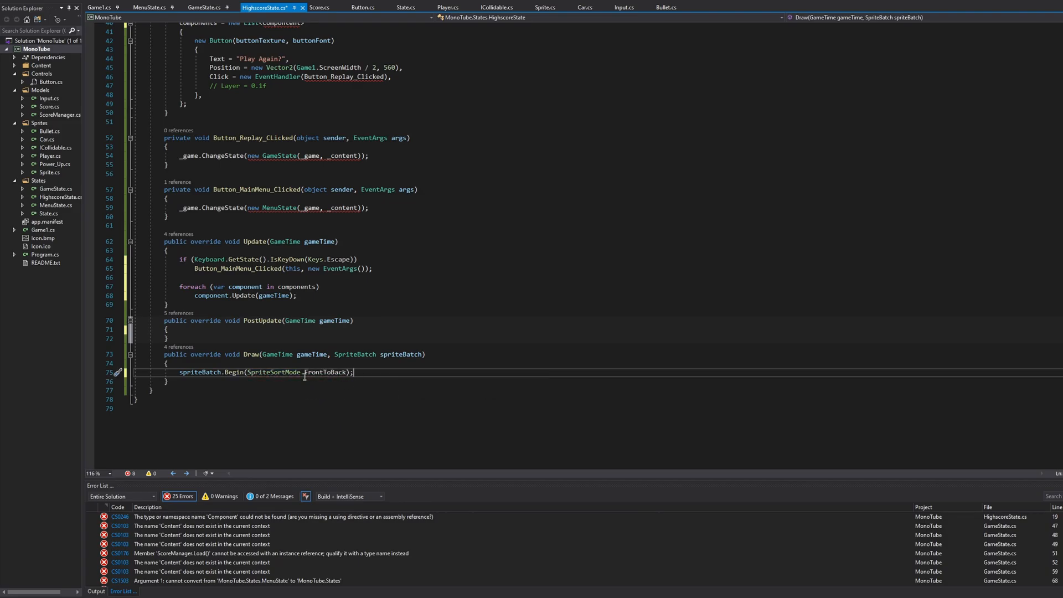
type("spriteBatch.End();")
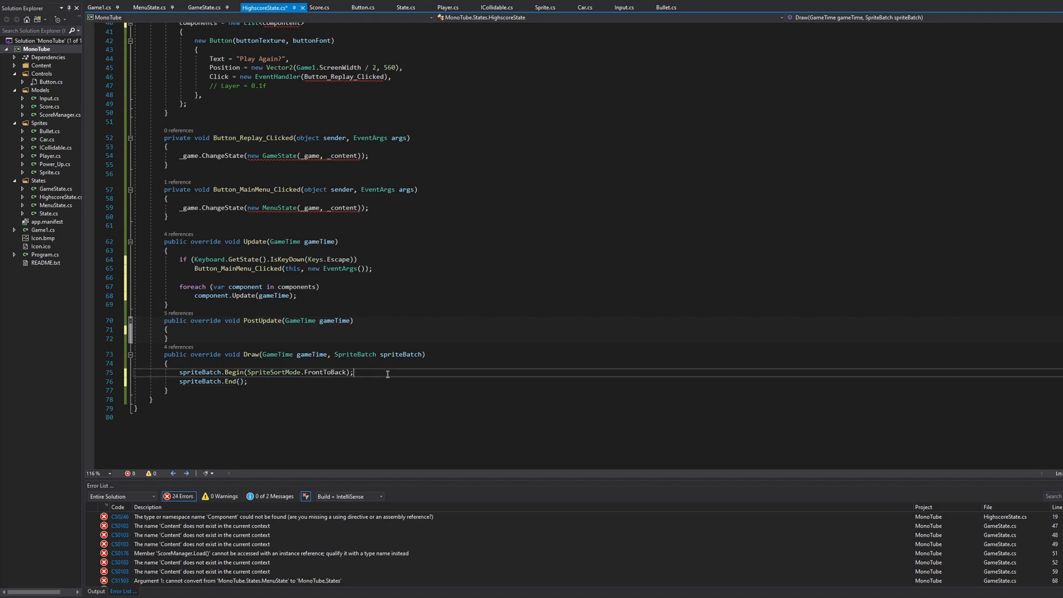
key("enter")
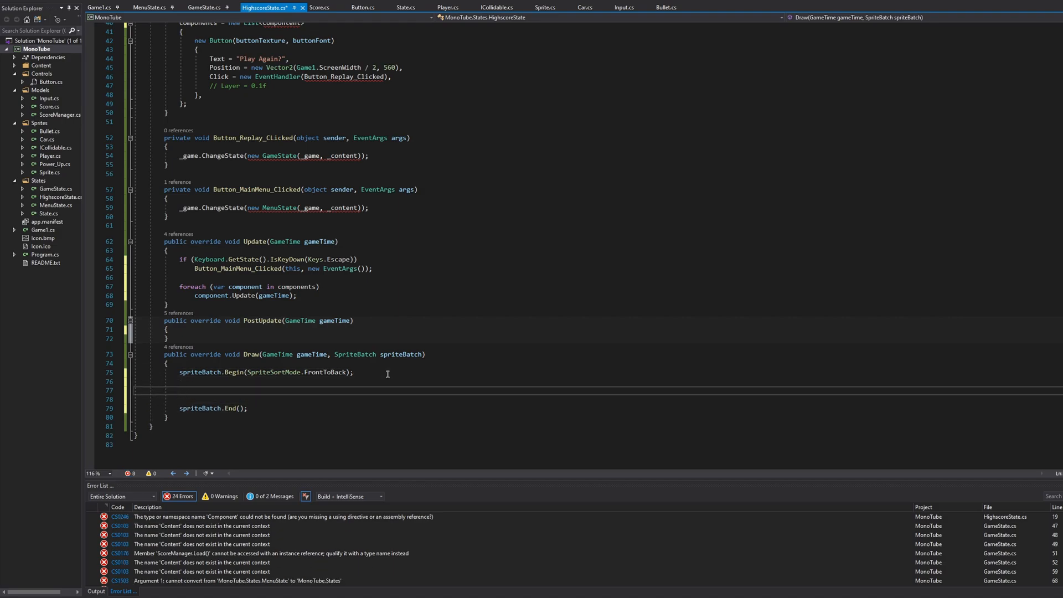
Between them, loop over components calling component.Draw(gameTime, spriteBatch)
type("foreach (var")
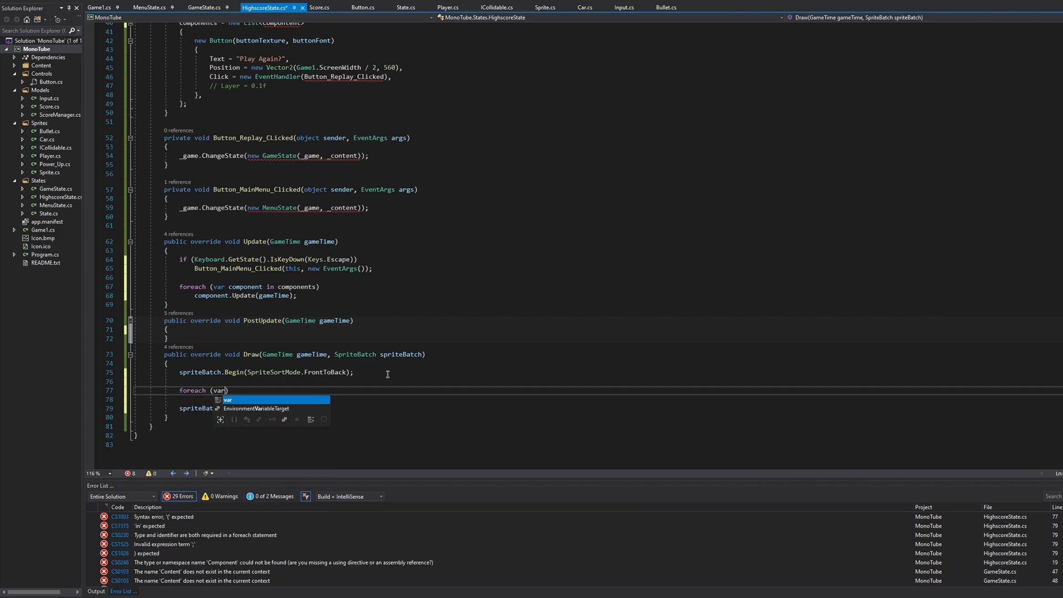
type("component in components")
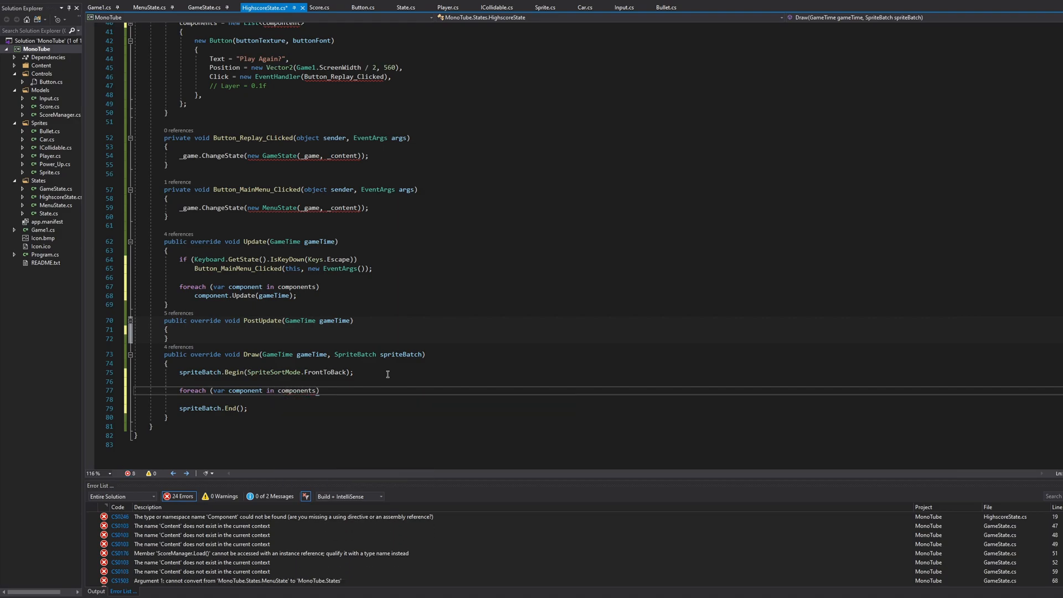
type("con")
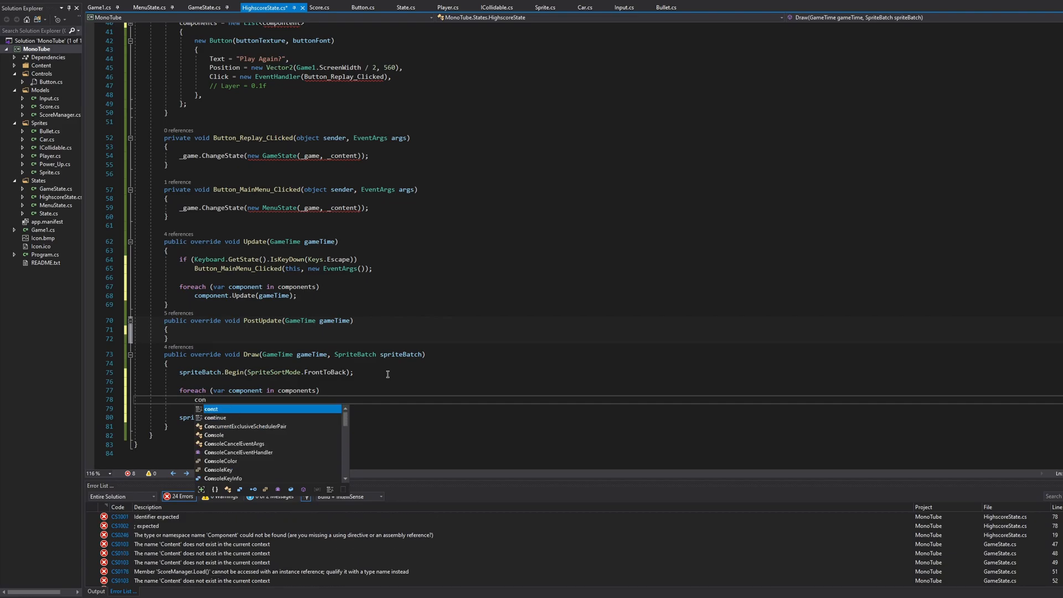
type("mponent.Draw")
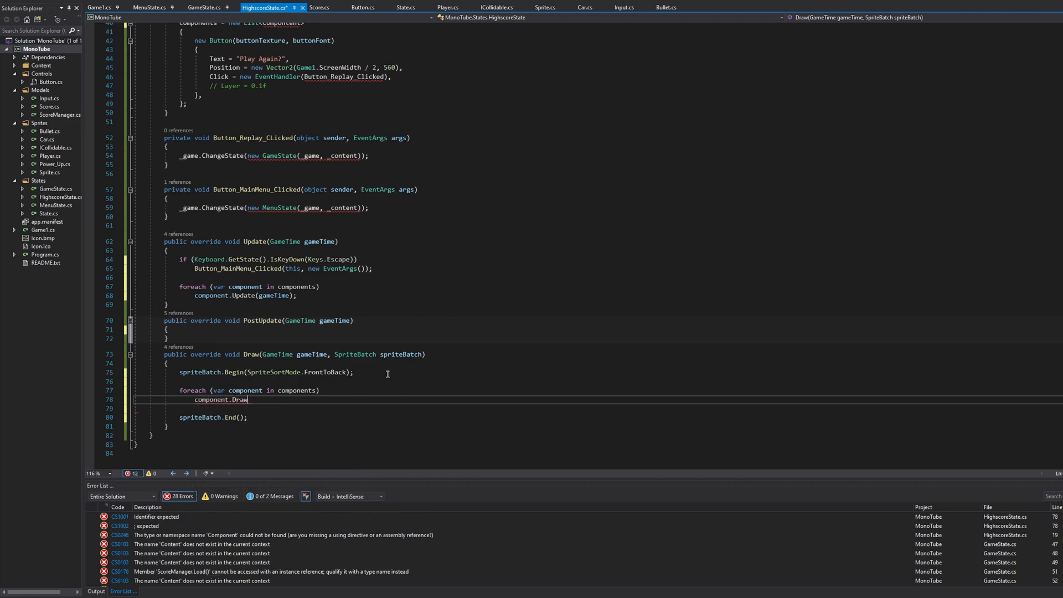
type("(gam")
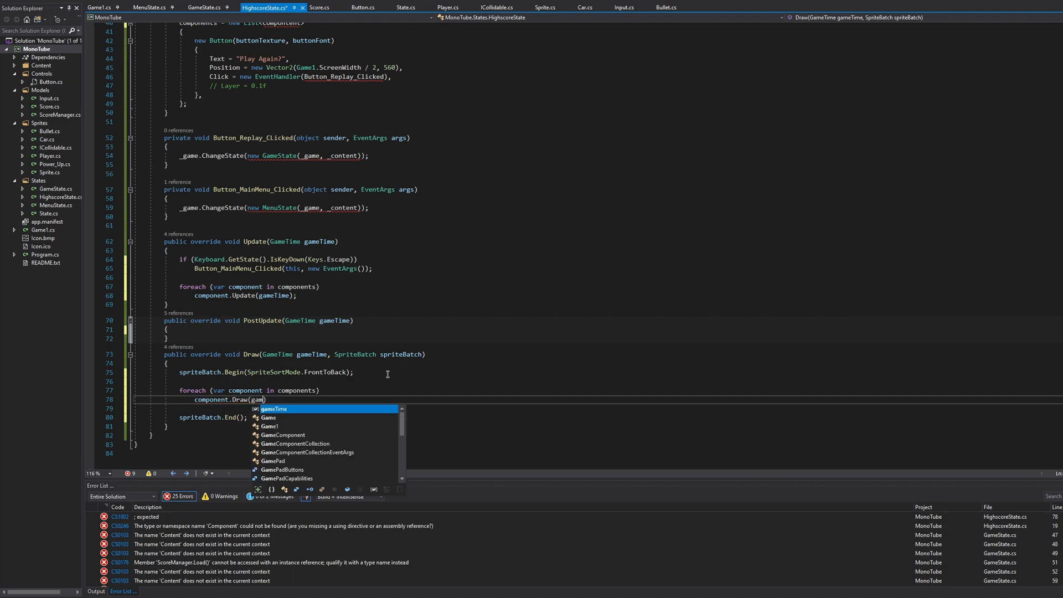
type("Time, spriteBatch")
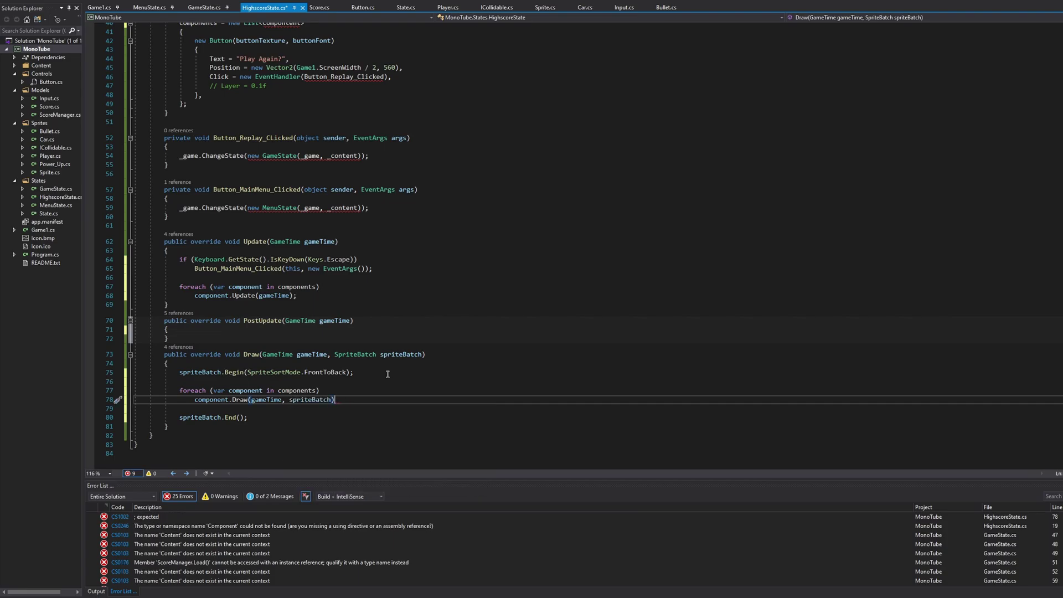
type(";")
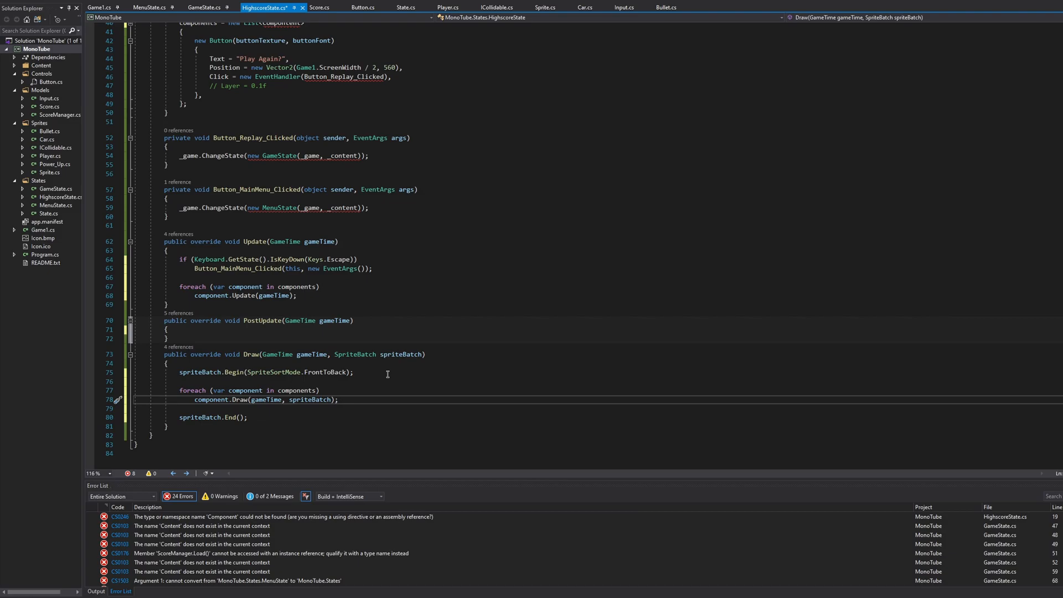
mouse_move(365, 384)
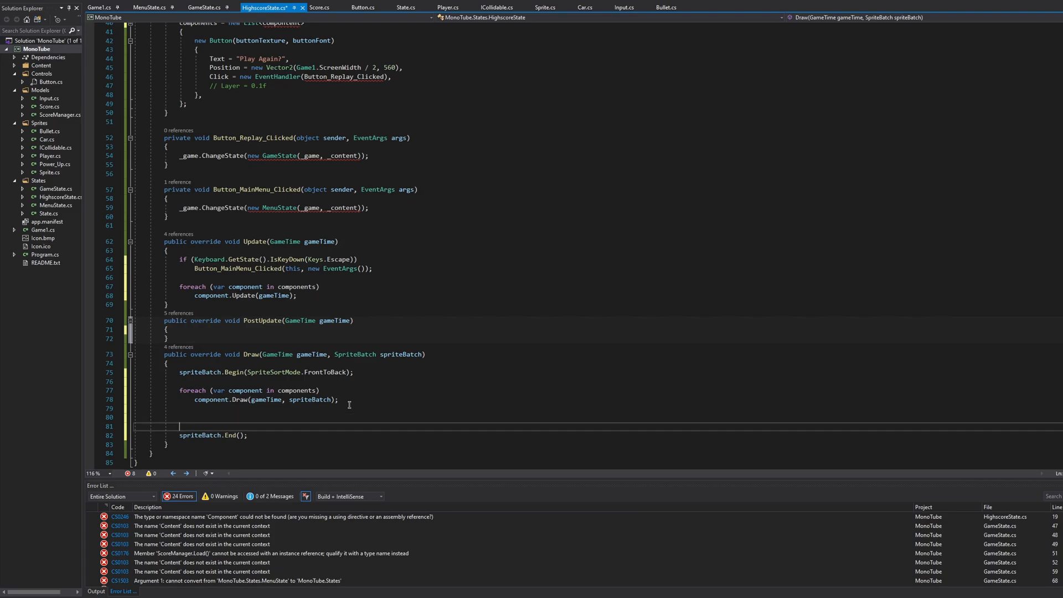
Start spriteBatch.DrawString with font and "Highscores:\n" joined with each score's player name and value
type("spriteBatch.DrawString(")
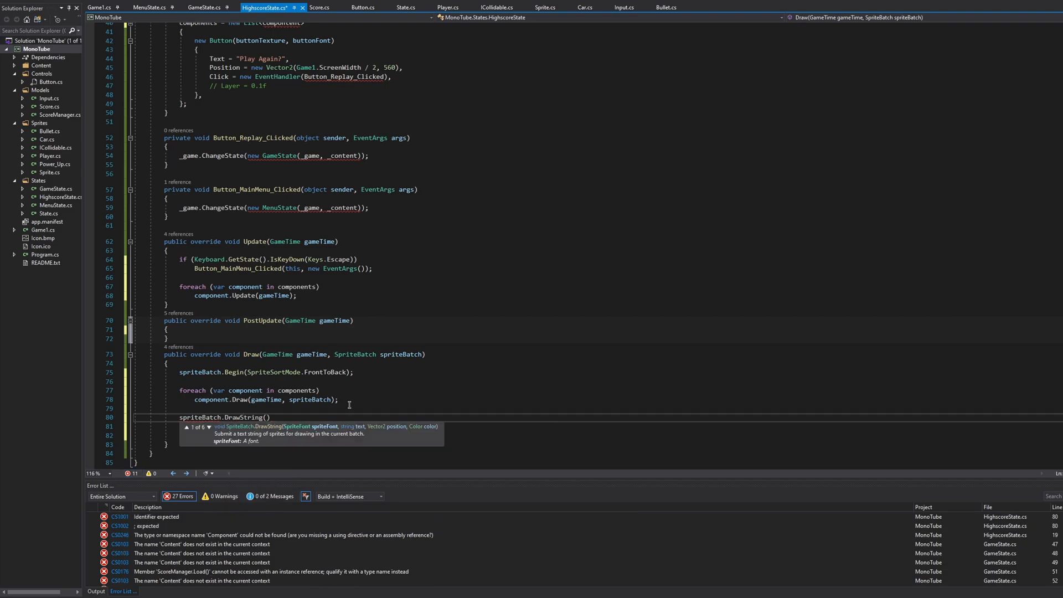
type("font, \"Highscores:")
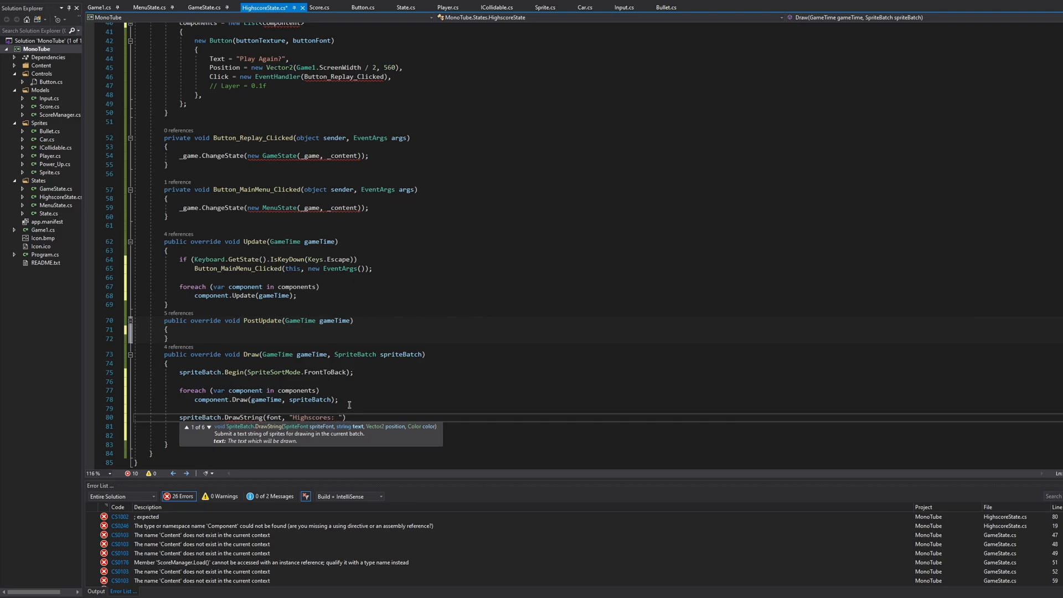
type("\\n\"")
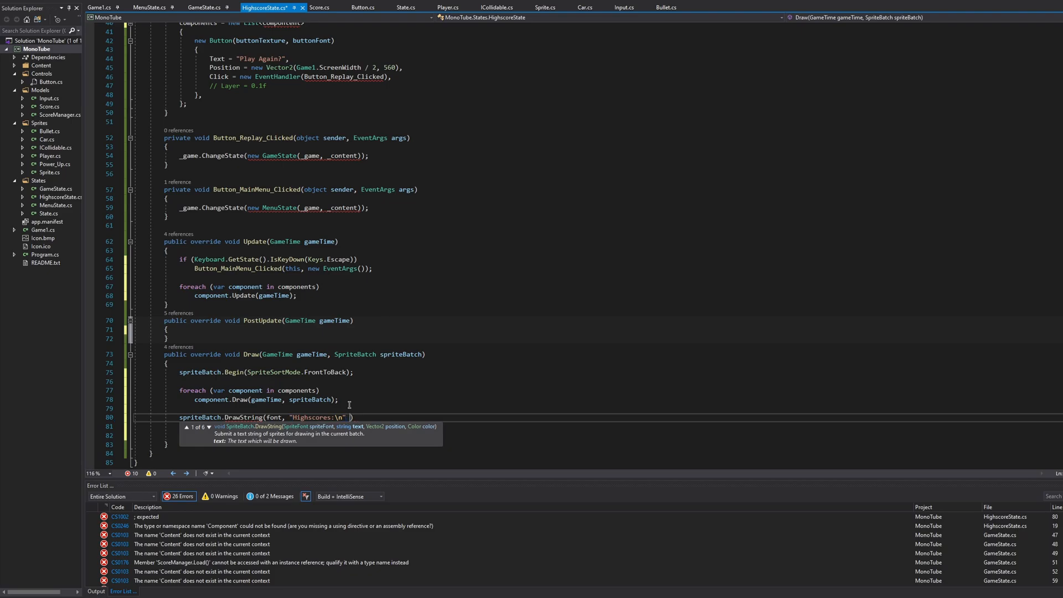
type("+ string.")
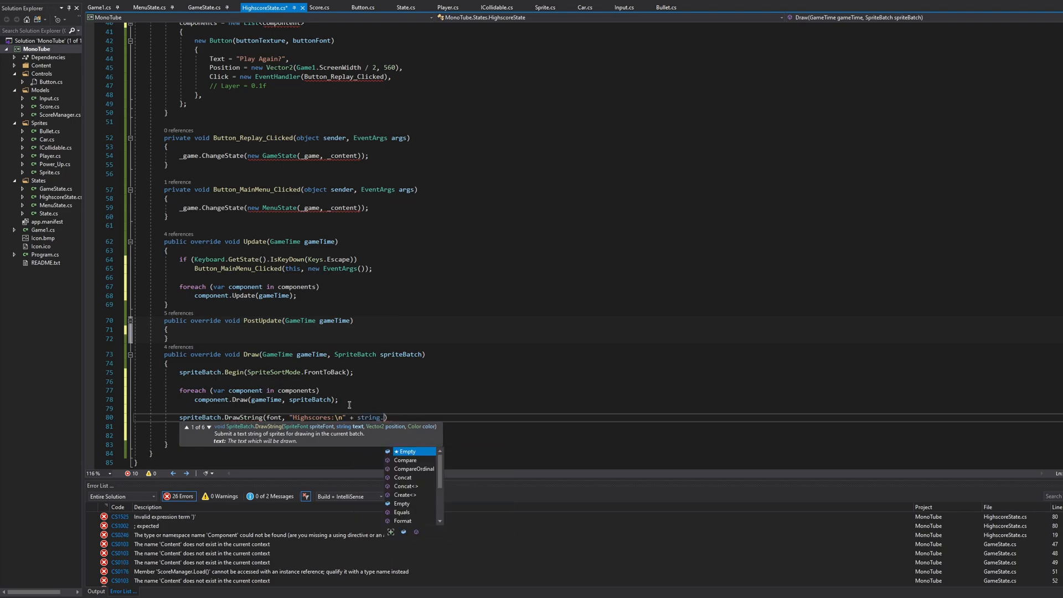
type("Join(\"\\n\", s")
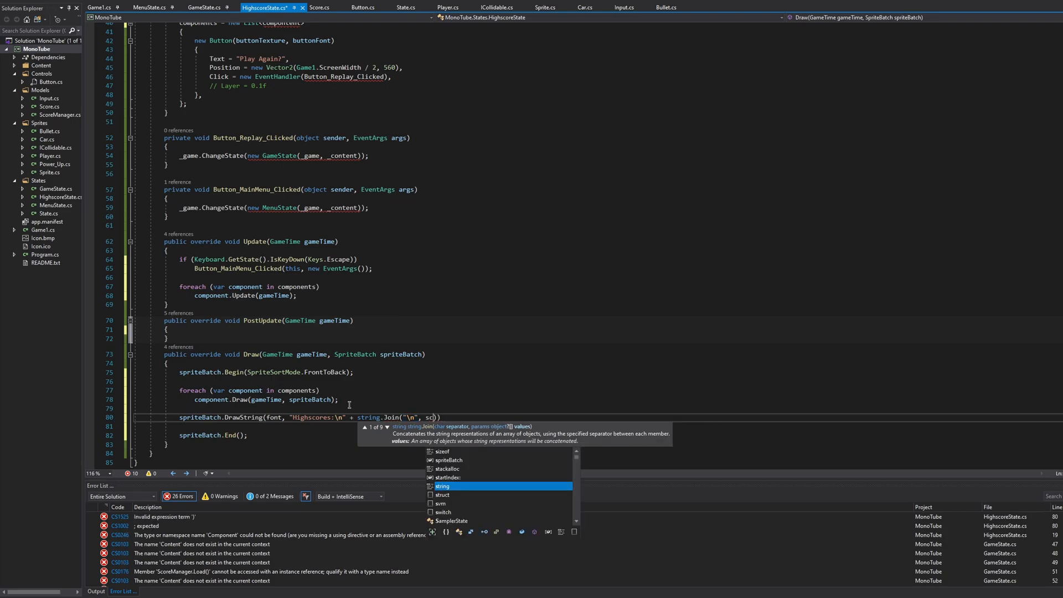
type("coreManager.HighScores.Select(c")
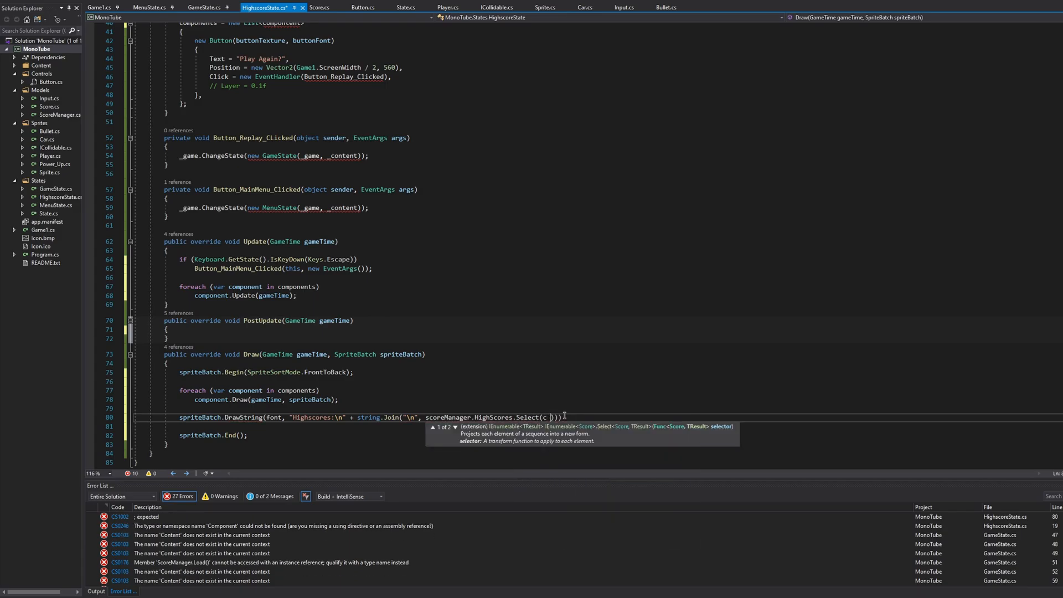
type("=>")
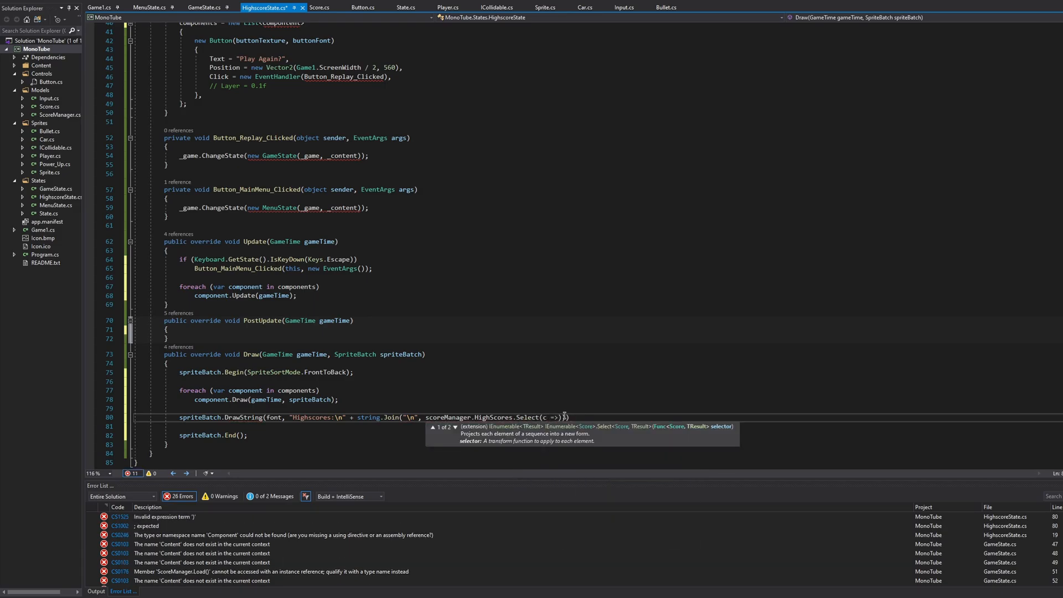
type("c.PlayerName")
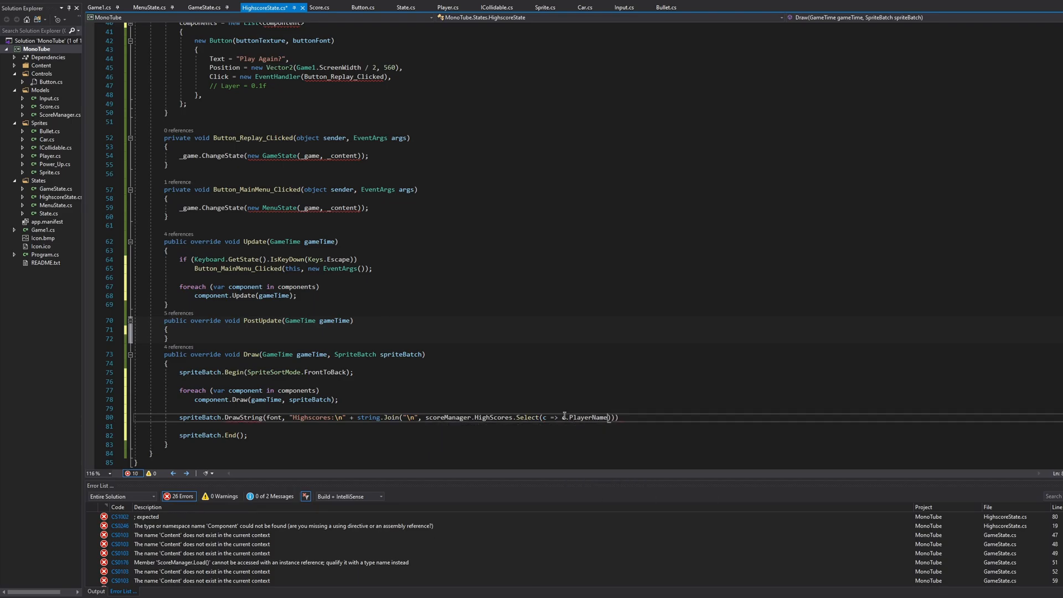
type("+")
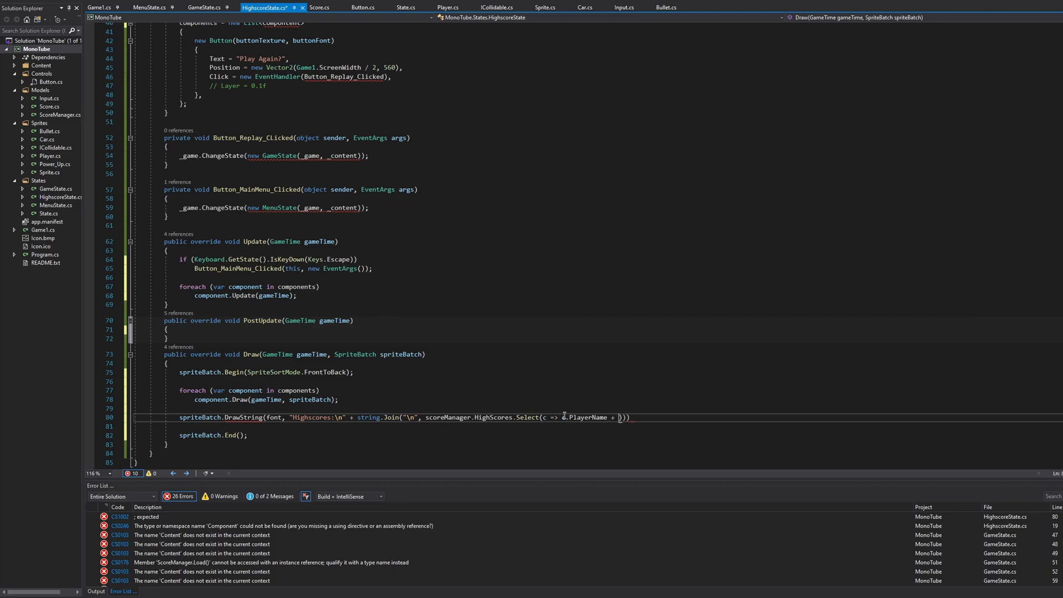
type("\": \"")
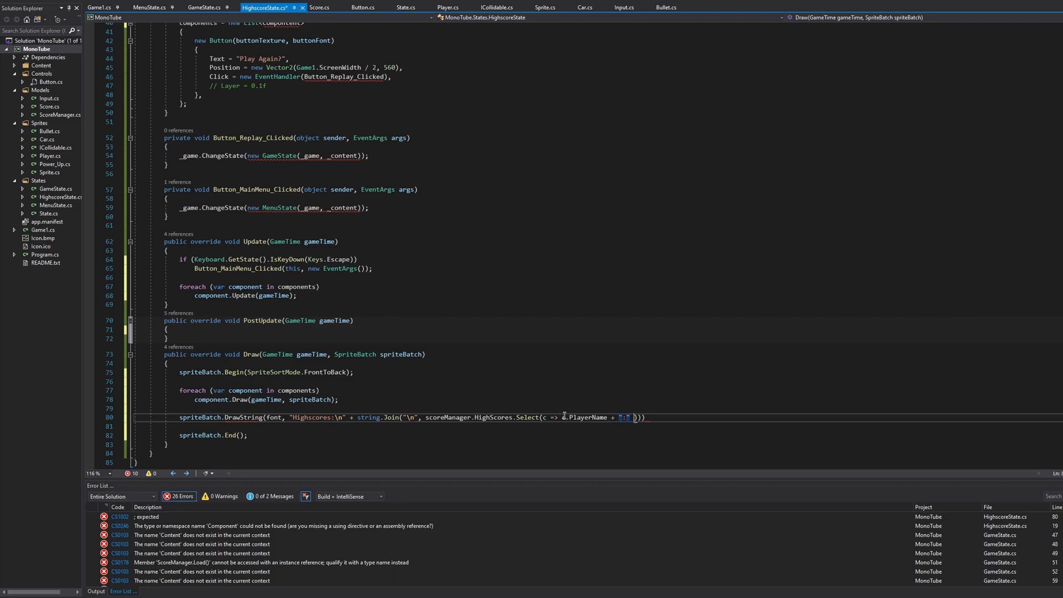
type("c.Value")
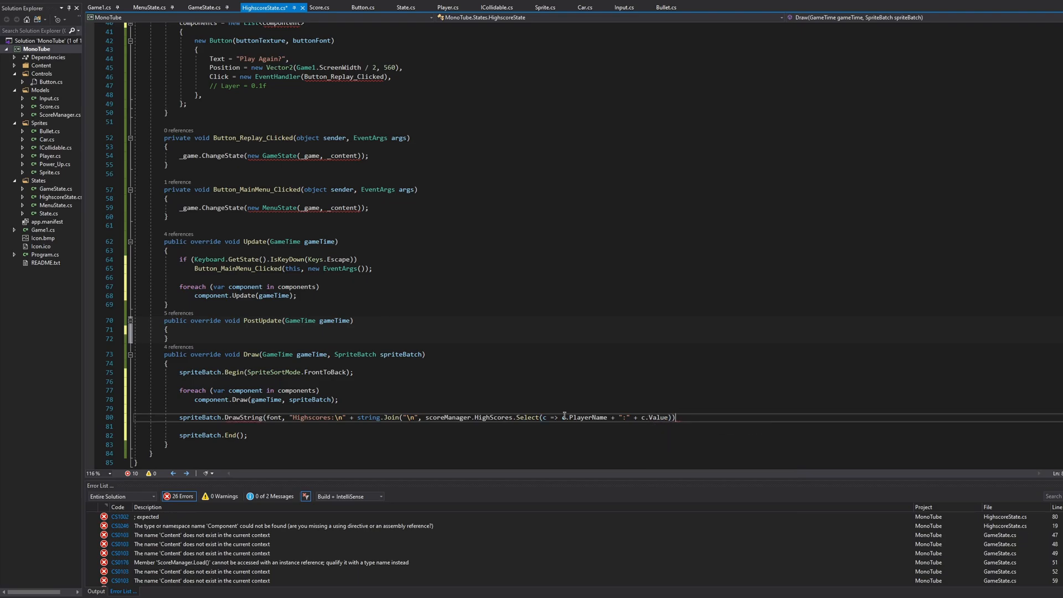
Finish the DrawString call at new Vector2(400, 100) in Color.Black
type(",")
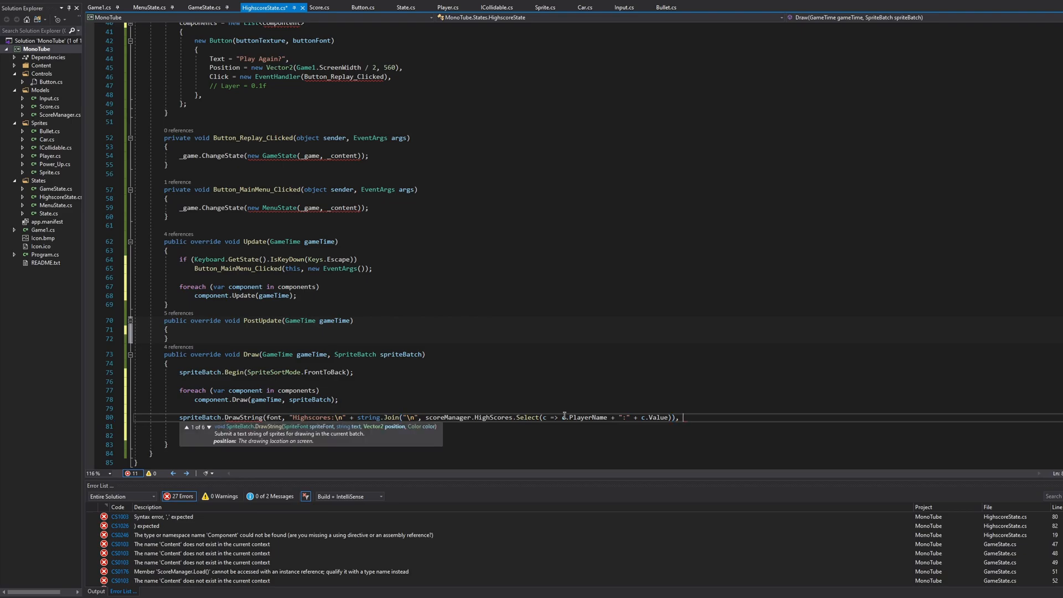
type("new C")
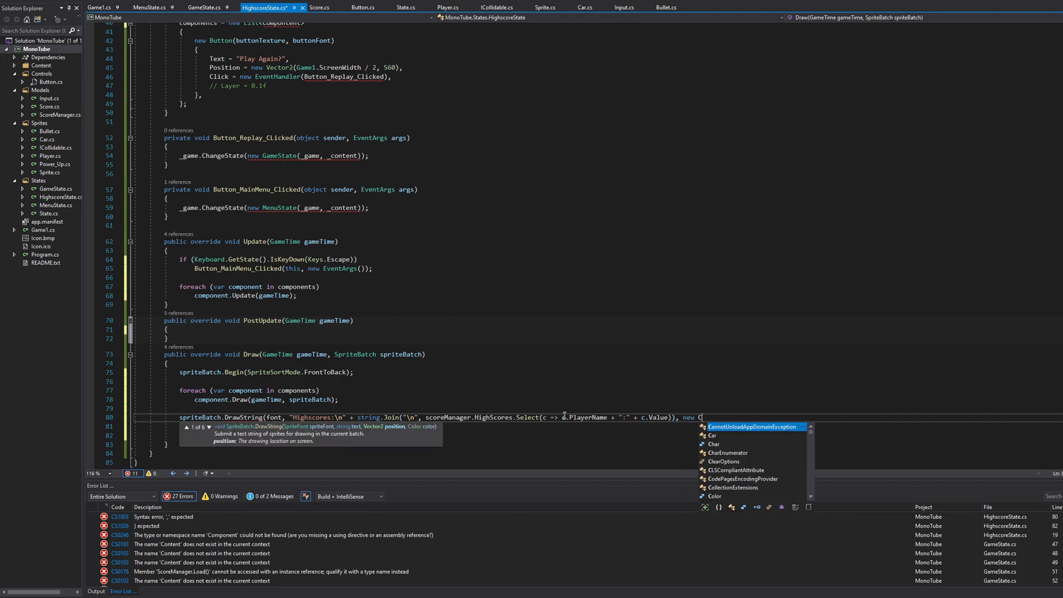
type("Vector2(400")
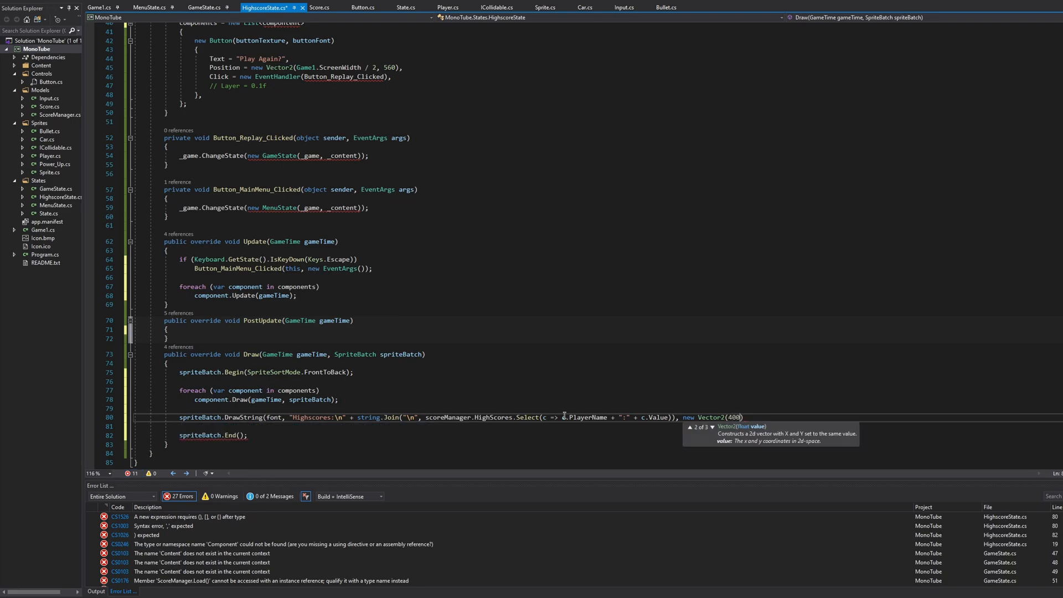
type(", 100")
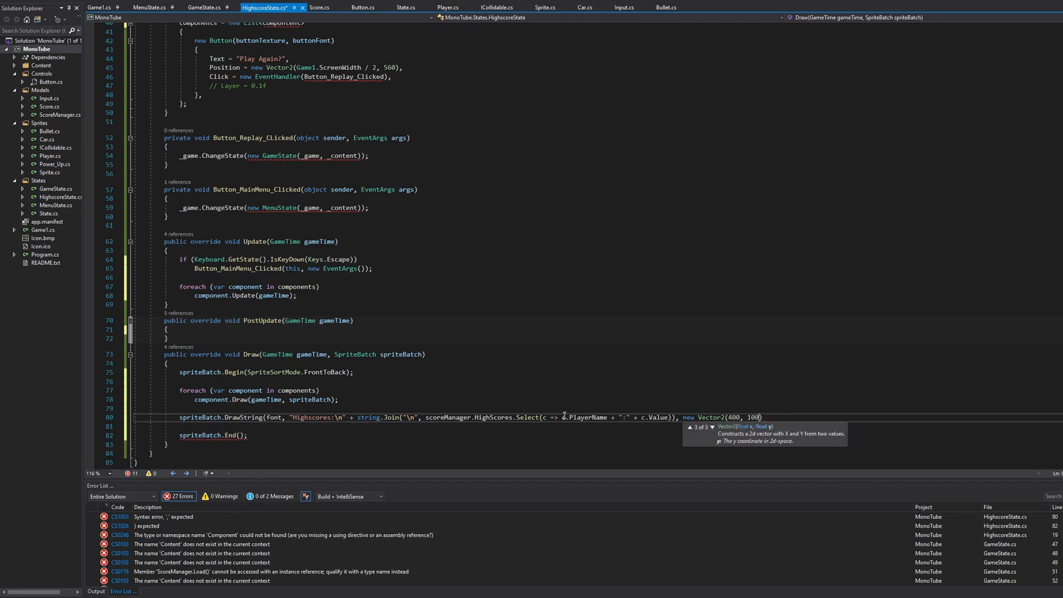
type(",")
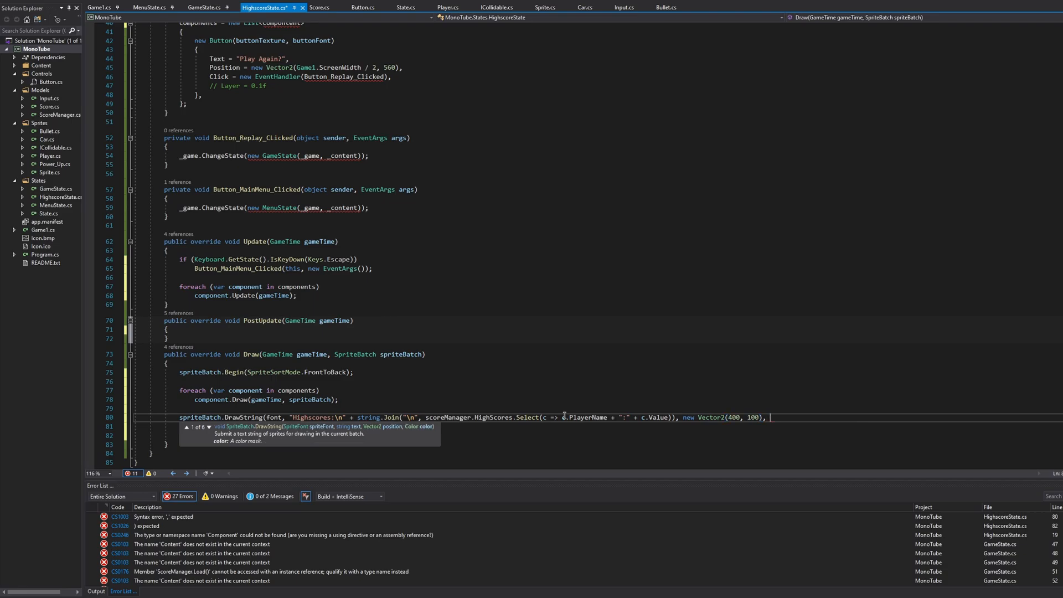
type("Color.Black);")
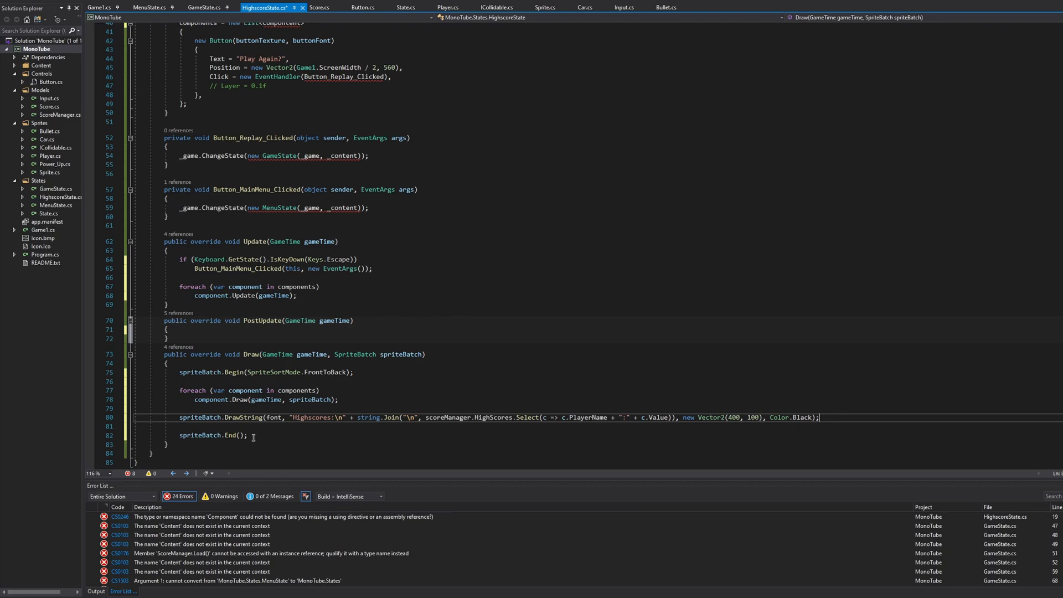
Review HighscoreState, Game1 and MenuState, then switch GameState's Car_Right load to _content.Load
scroll("up", 3)
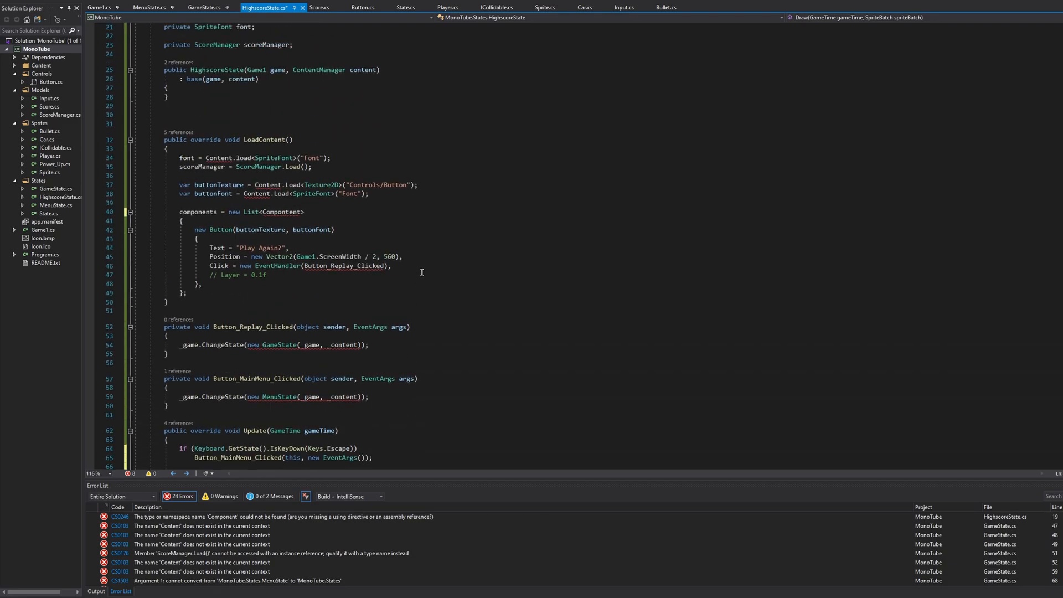
scroll("up", 3)
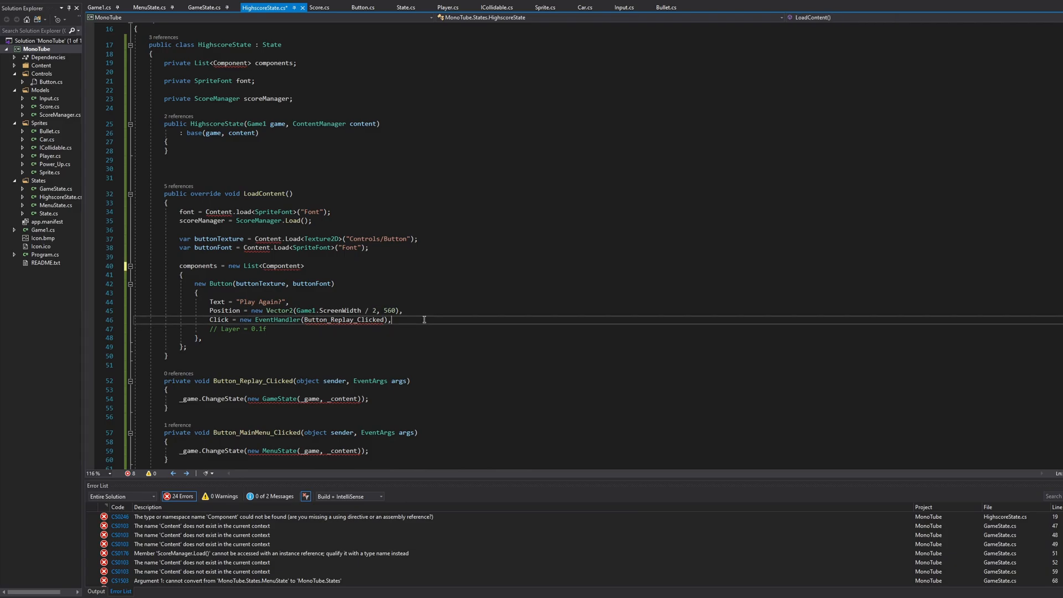
scroll("up", 3)
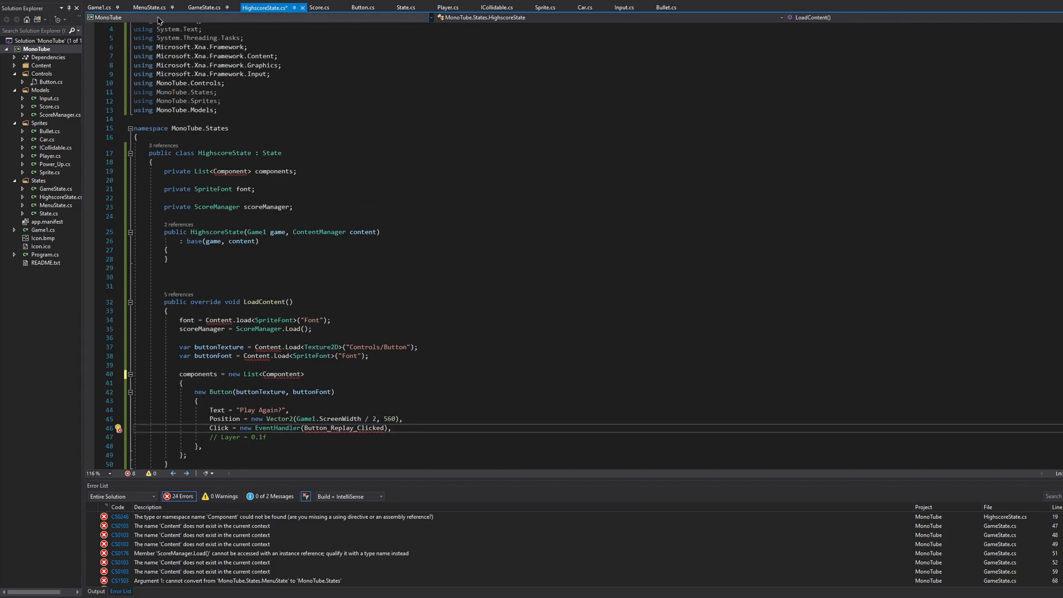
left_click(100, 8)
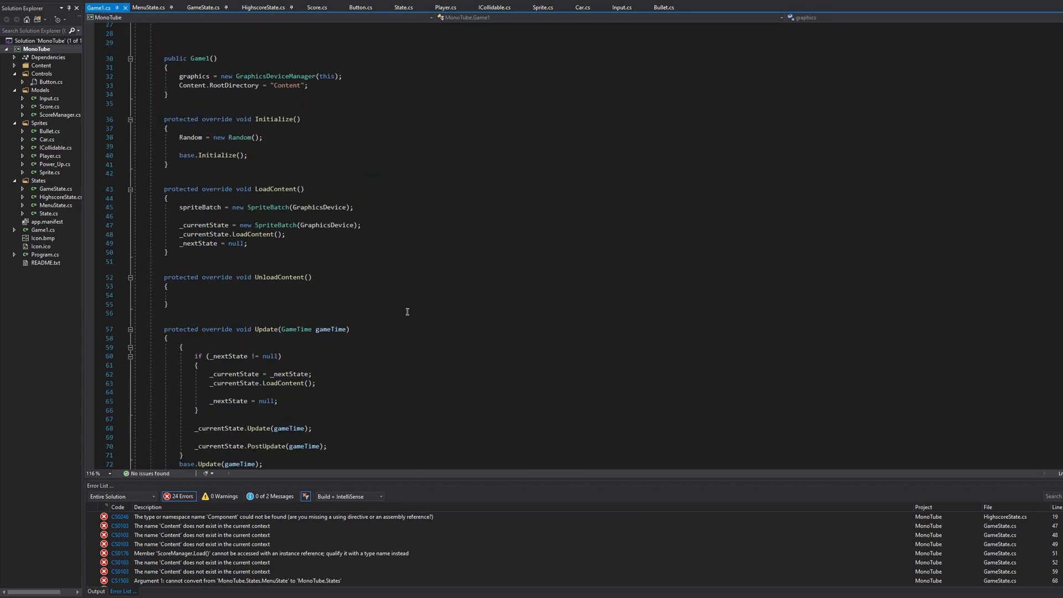
scroll("down", 3)
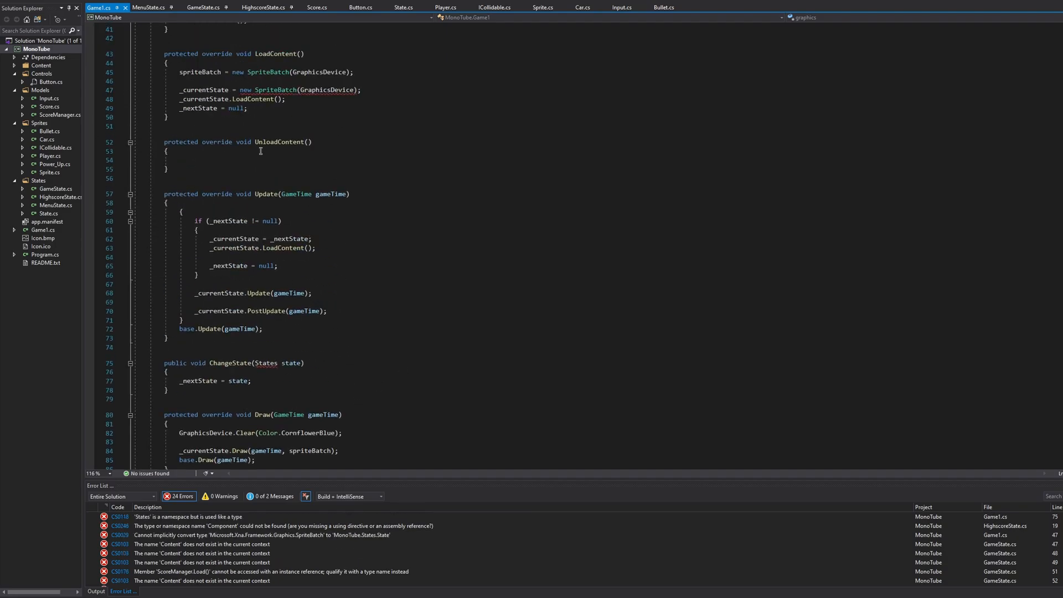
left_click(149, 8)
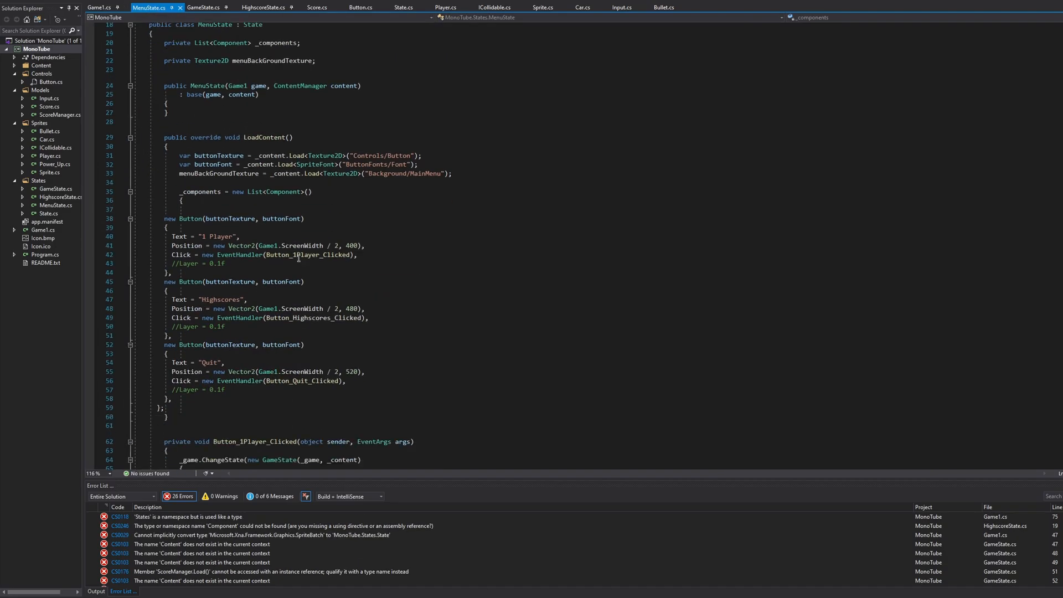
scroll("down", 3)
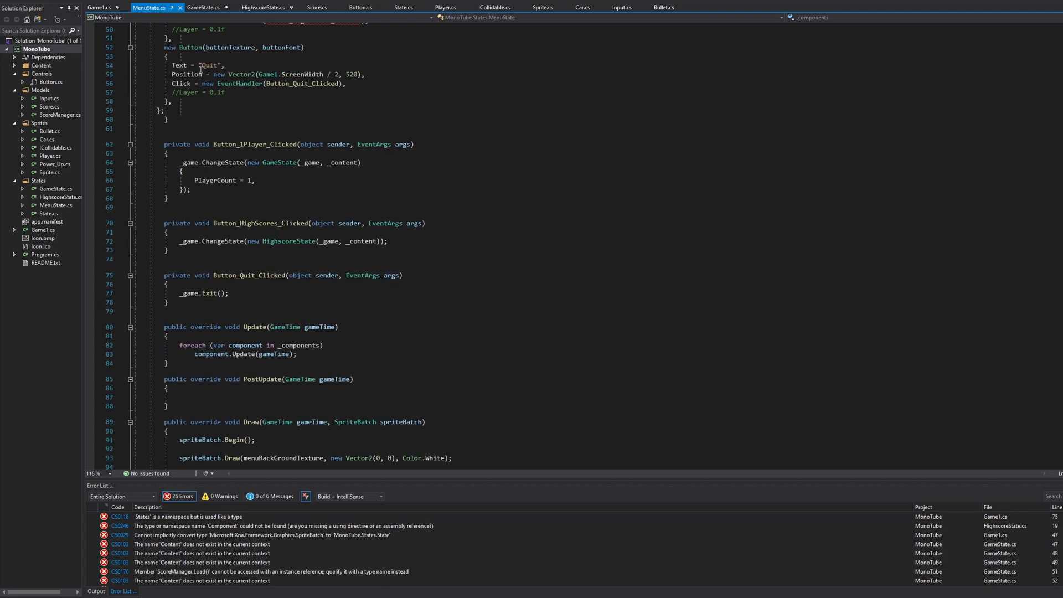
left_click(202, 8)
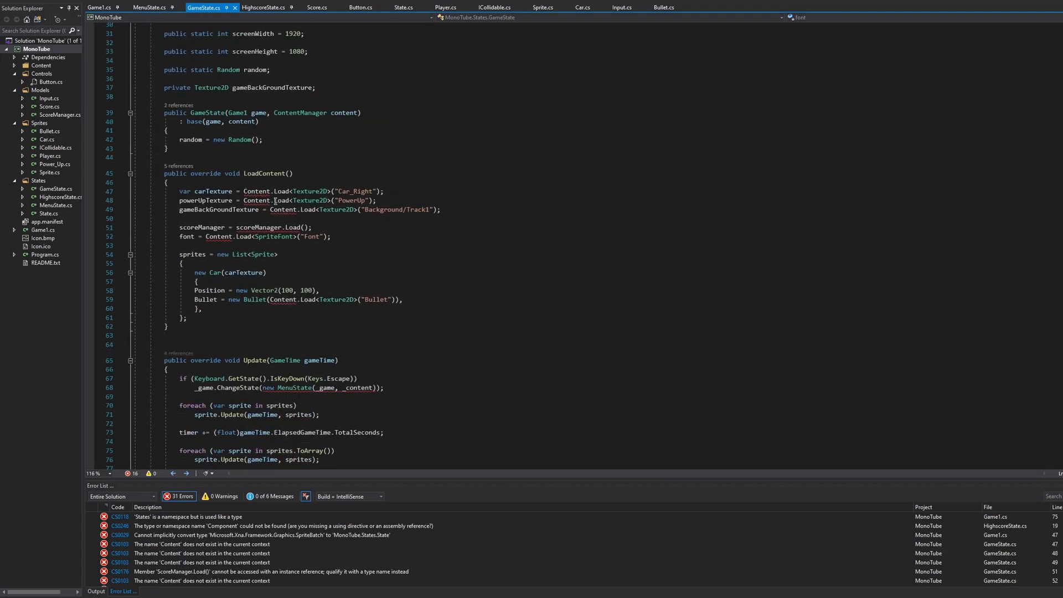
scroll("up", 3)
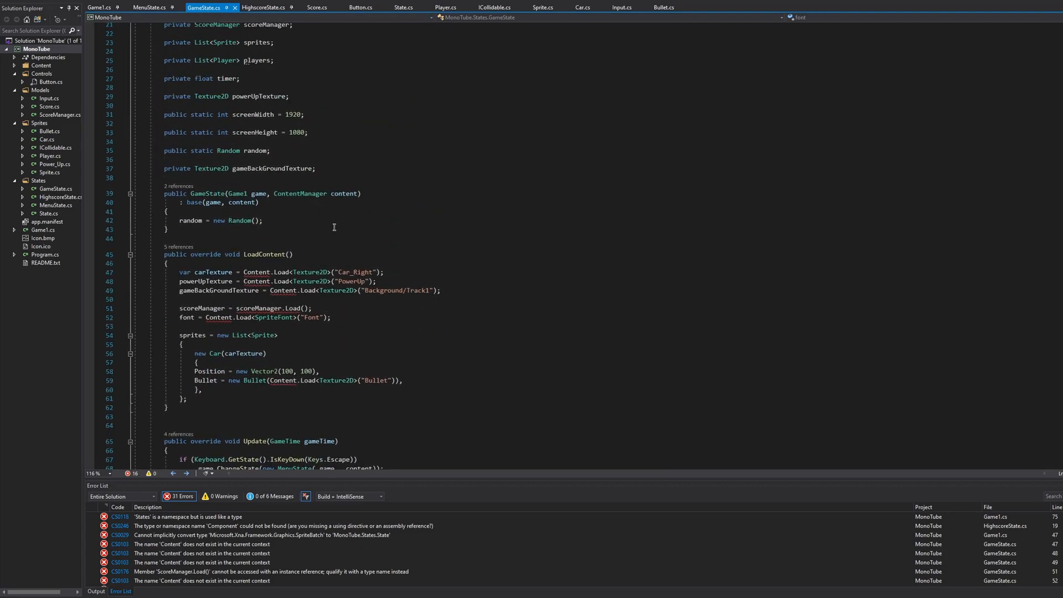
mouse_move(358, 273)
type("_c")
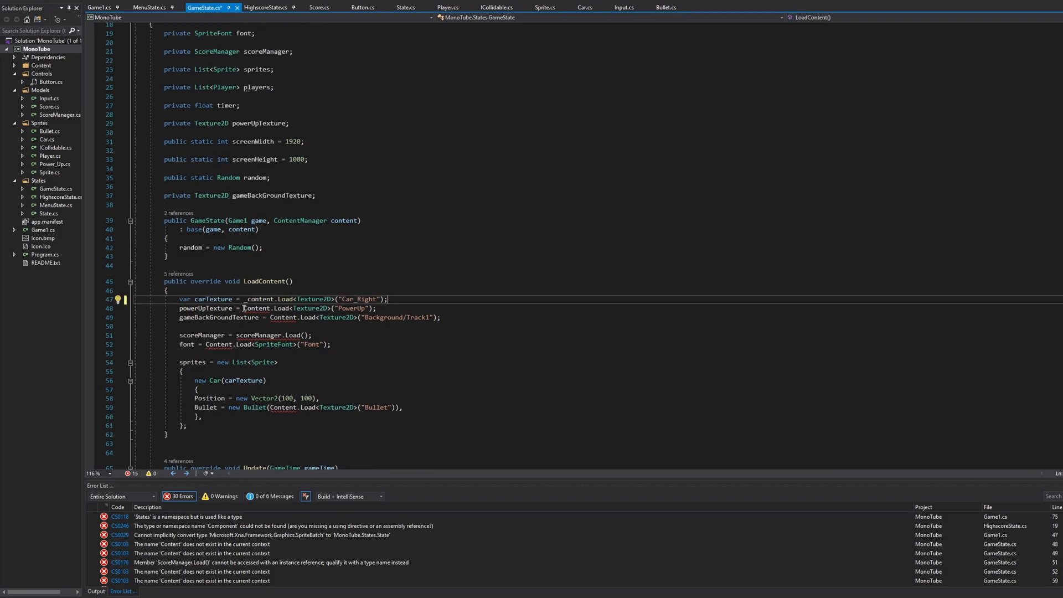
mouse_move(256, 308)
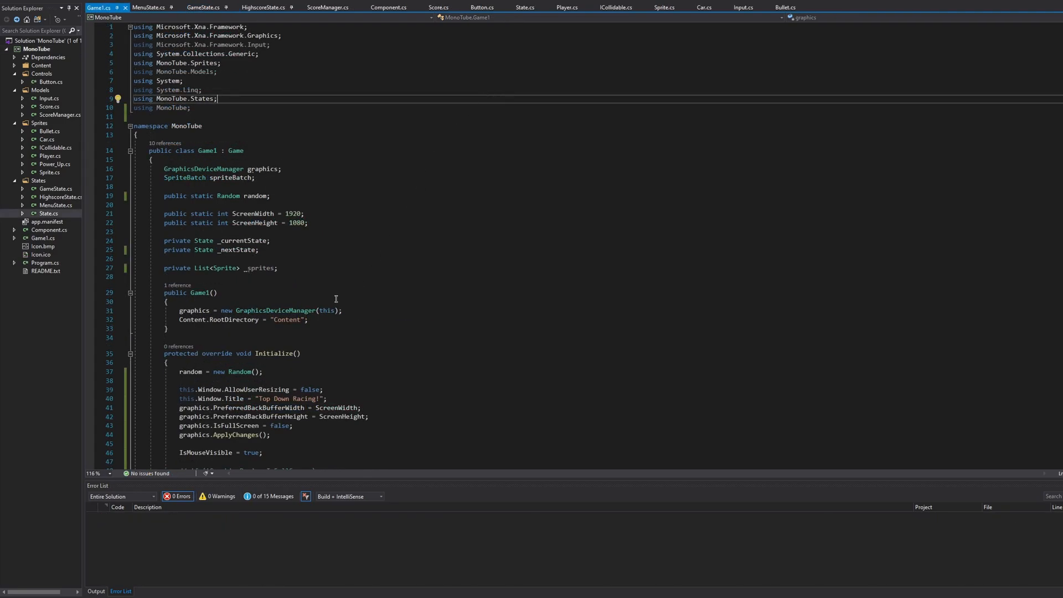
mouse_move(323, 372)
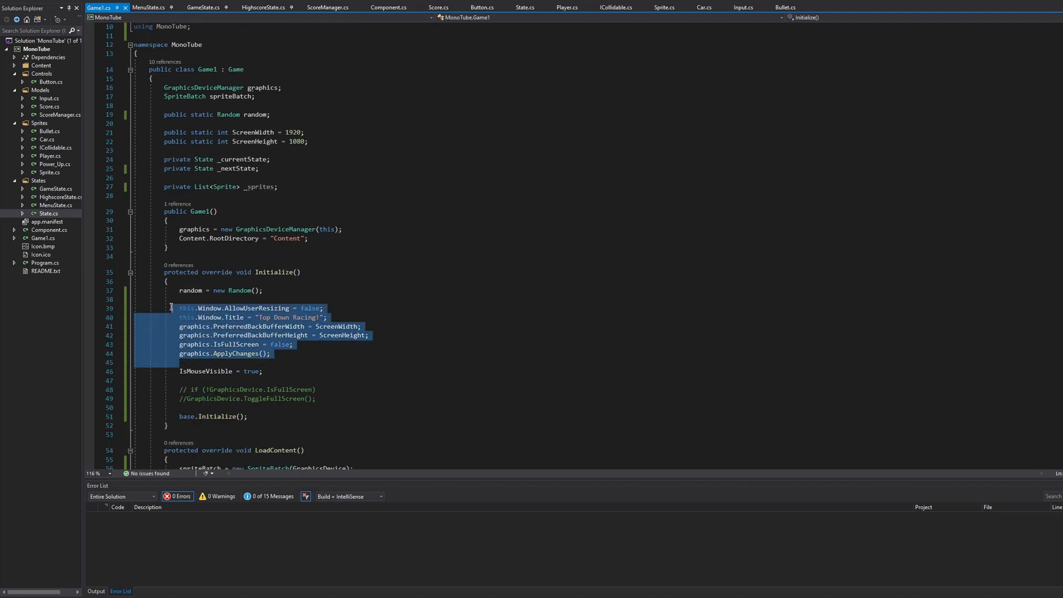
Scroll Game1.cs reviewing the 1920×1080 "Top Down Racing!" window setup and MenuState start
scroll("down", 3)
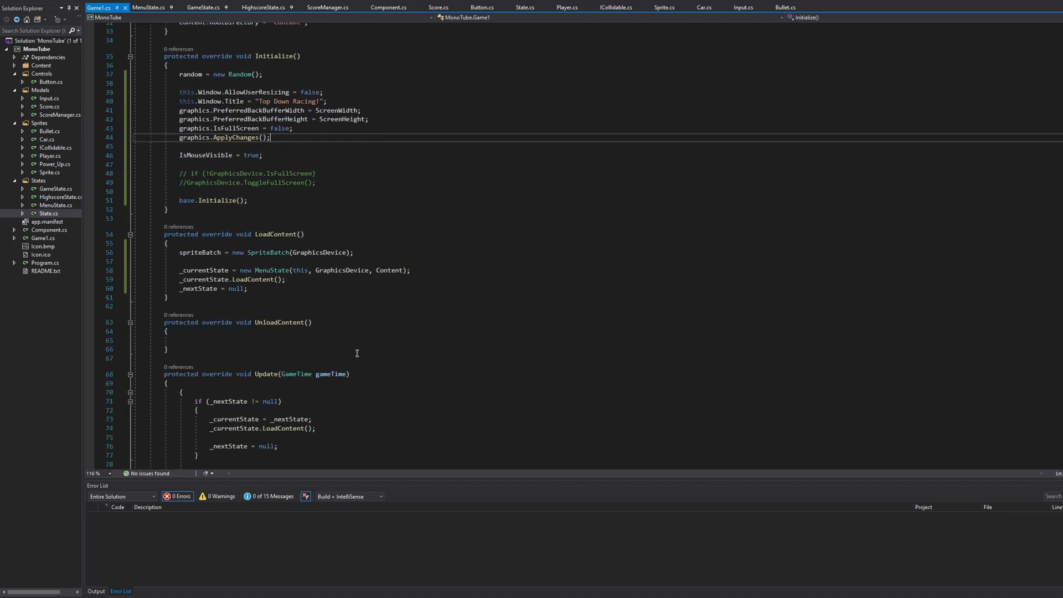
scroll("up", 3)
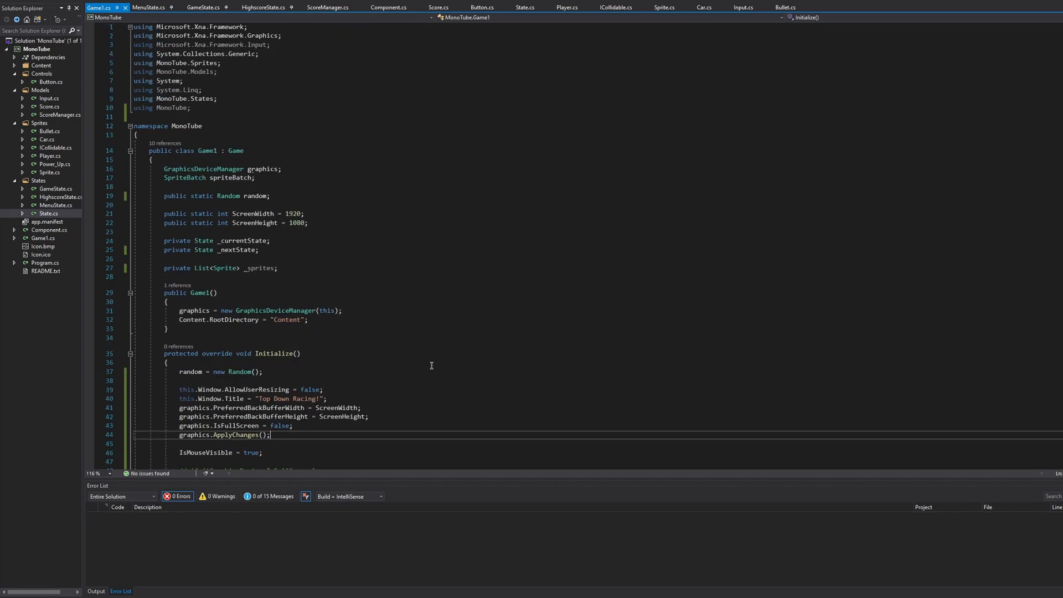
mouse_move(136, 22)
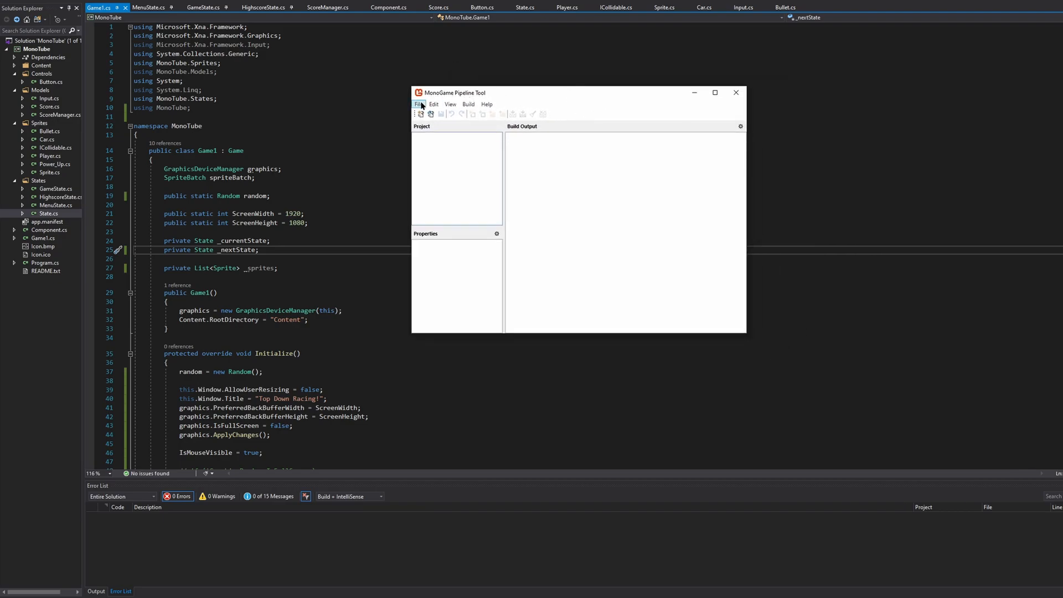
Open Content.mgcb in the Pipeline Tool and select the PowerUp.png asset
left_click(418, 104)
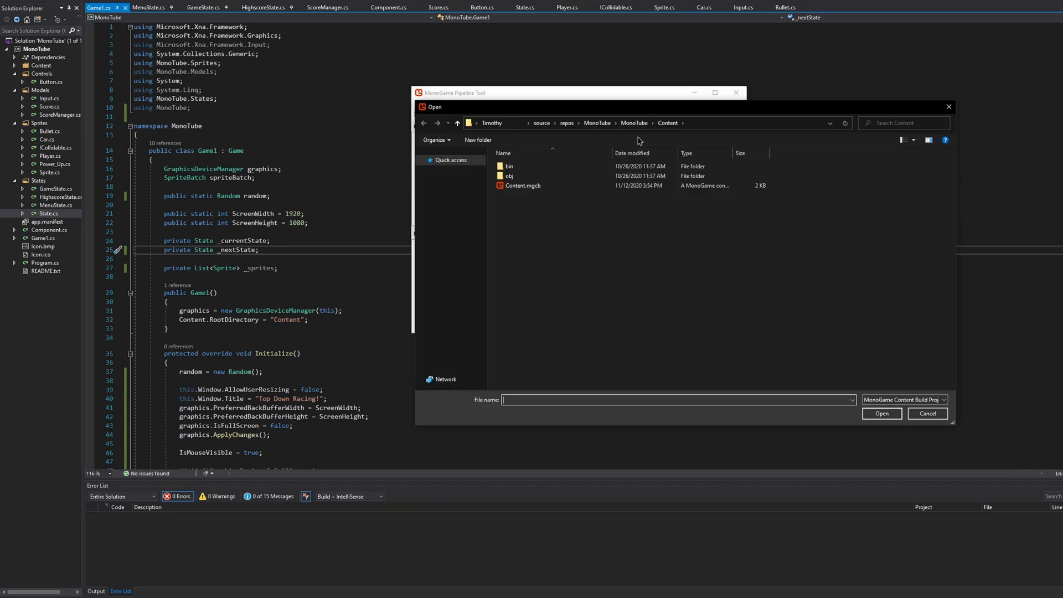
left_click(523, 185)
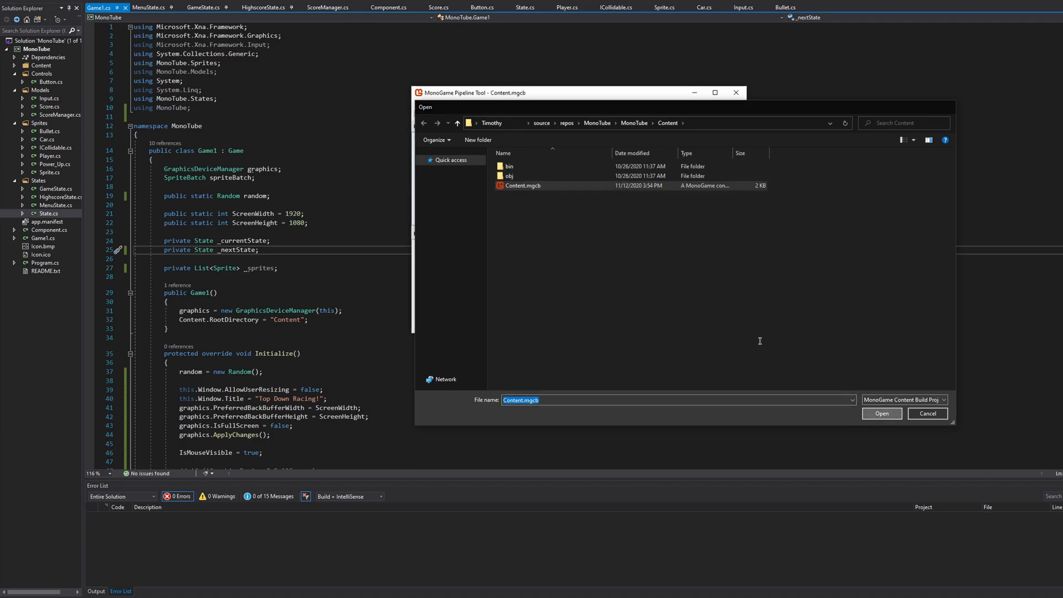
left_click(882, 413)
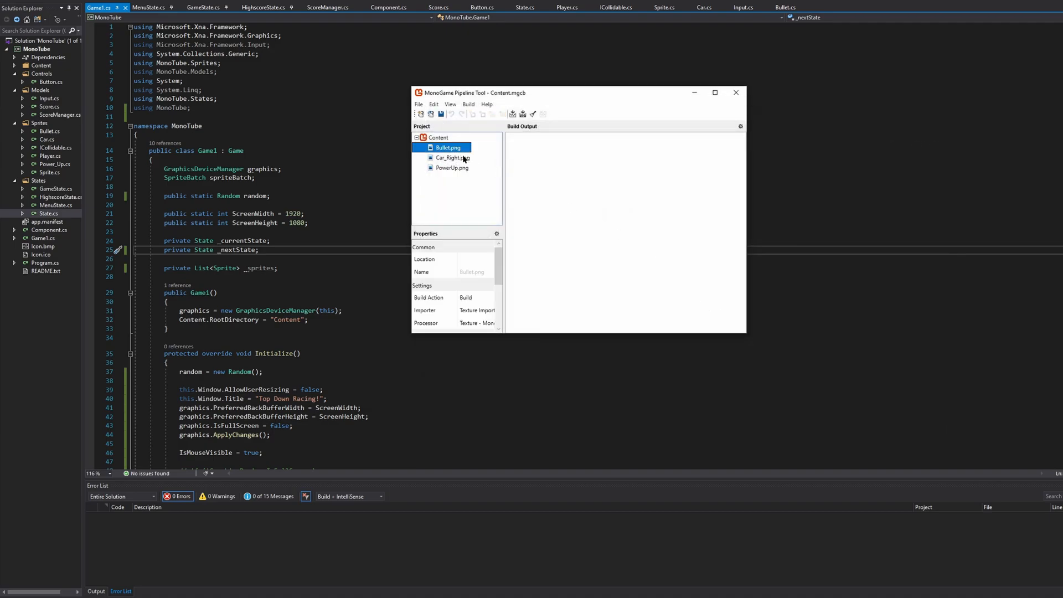
left_click(452, 168)
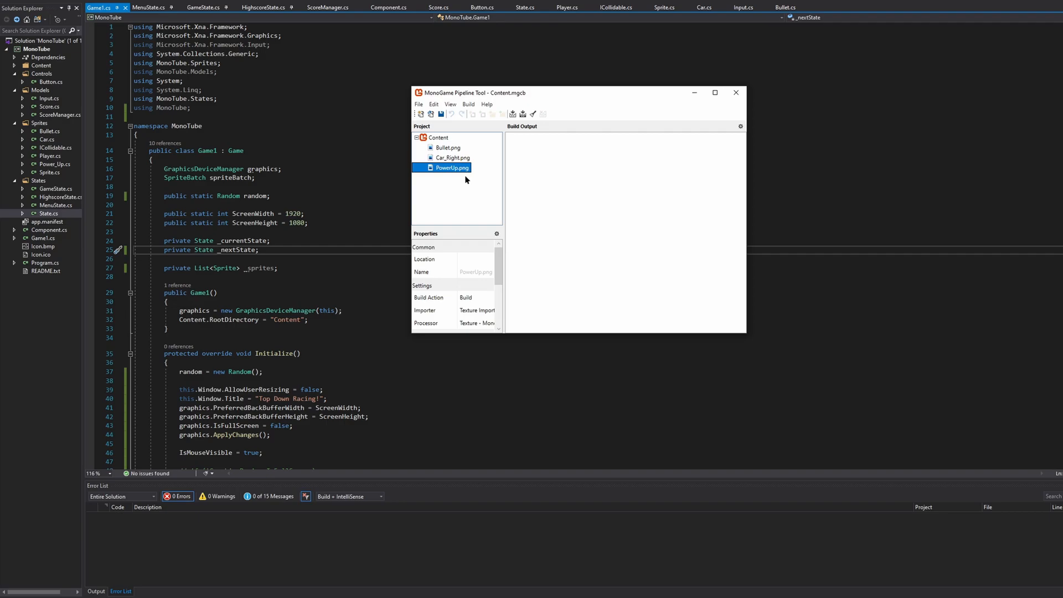
mouse_move(530, 180)
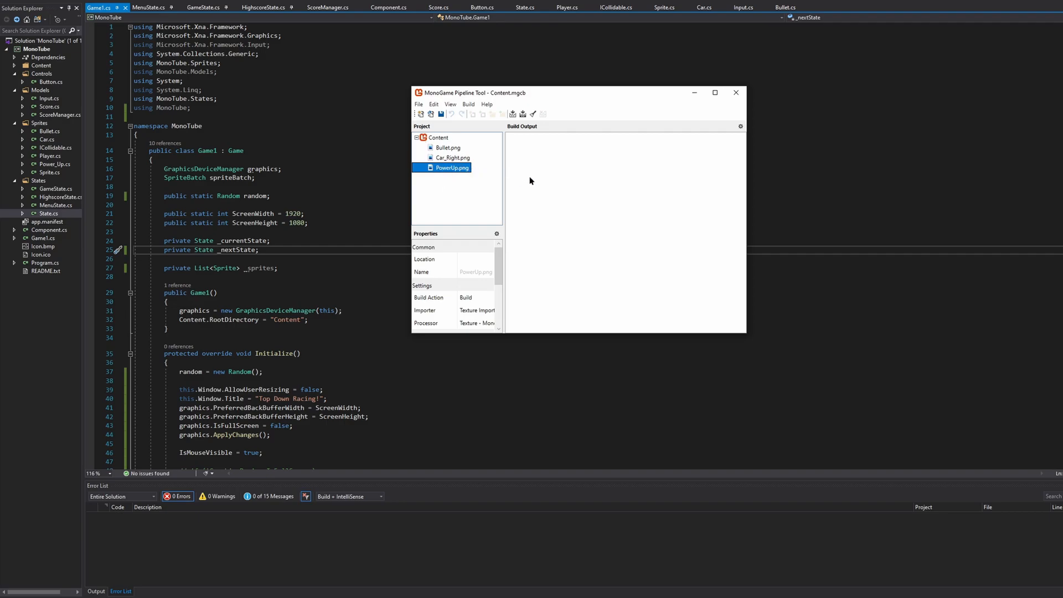
mouse_move(467, 188)
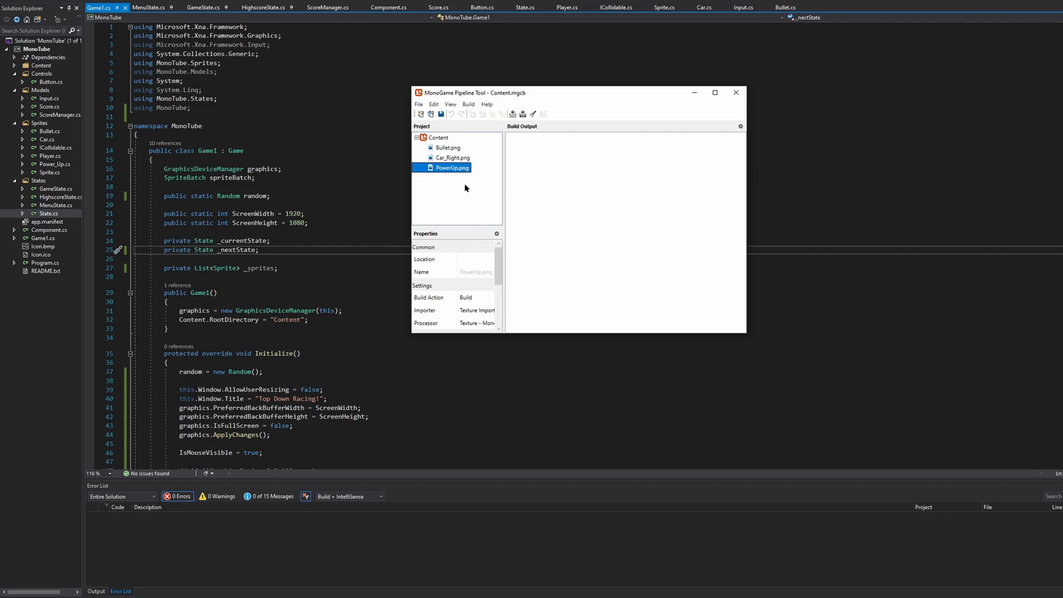
mouse_move(418, 104)
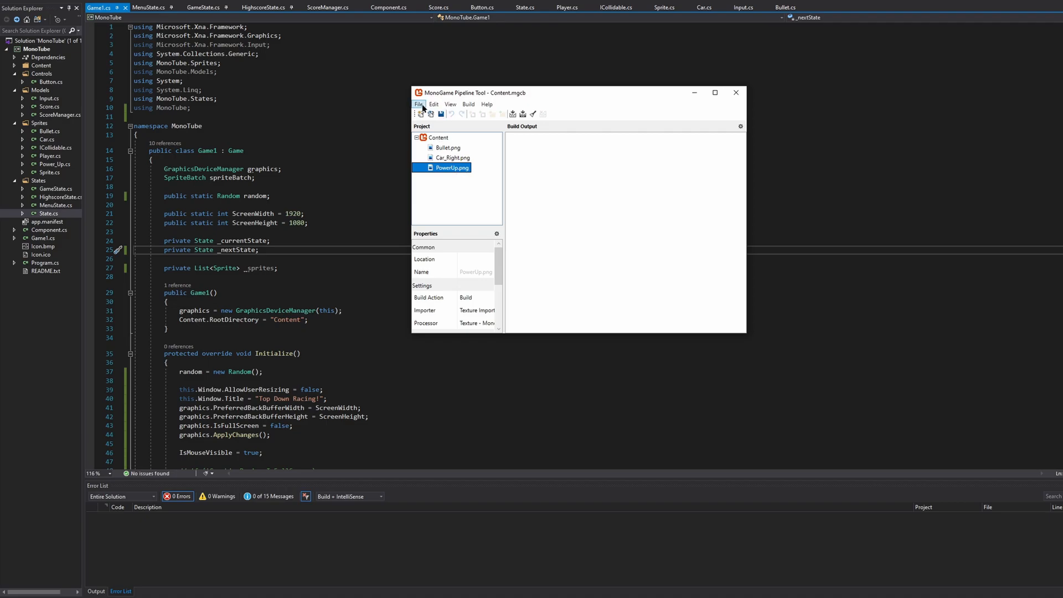
Add Controls and ButtonFonts folders under the Content root
right_click(440, 138)
type("C")
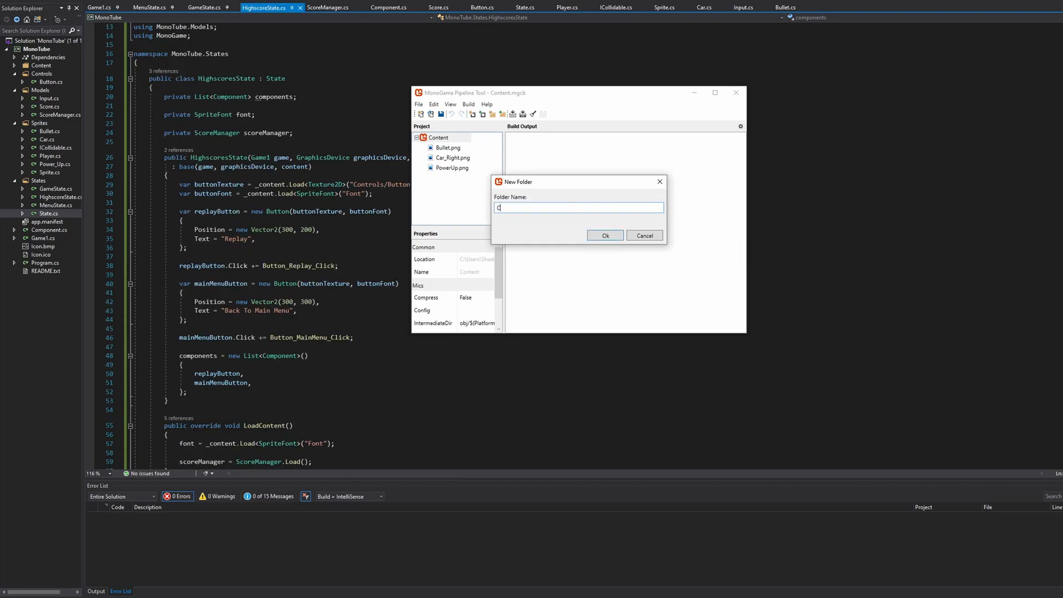
left_click(604, 235)
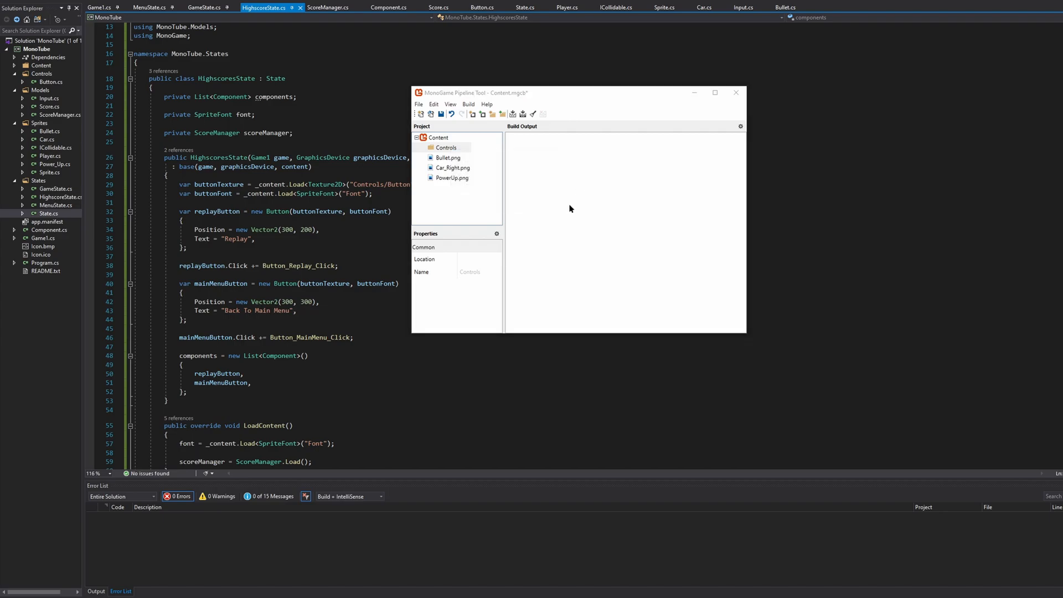
right_click(439, 138)
type("Button")
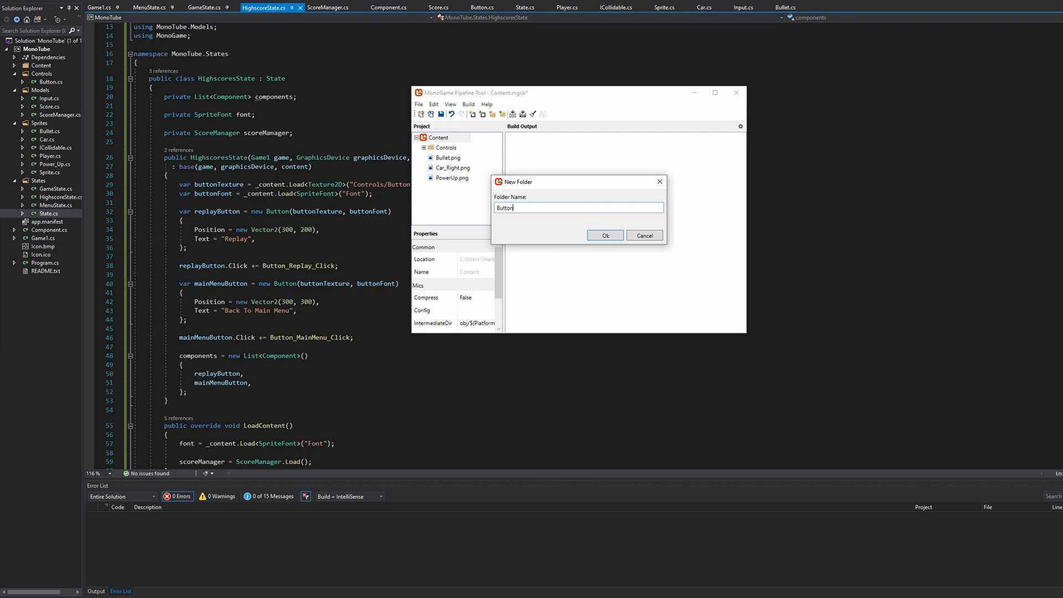
type("Fonts")
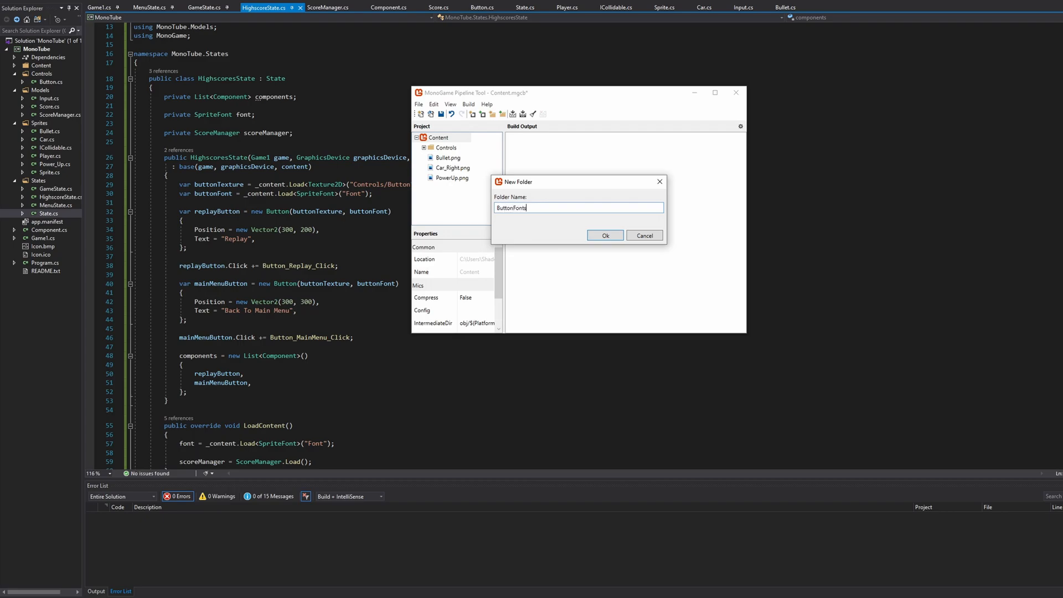
left_click(605, 234)
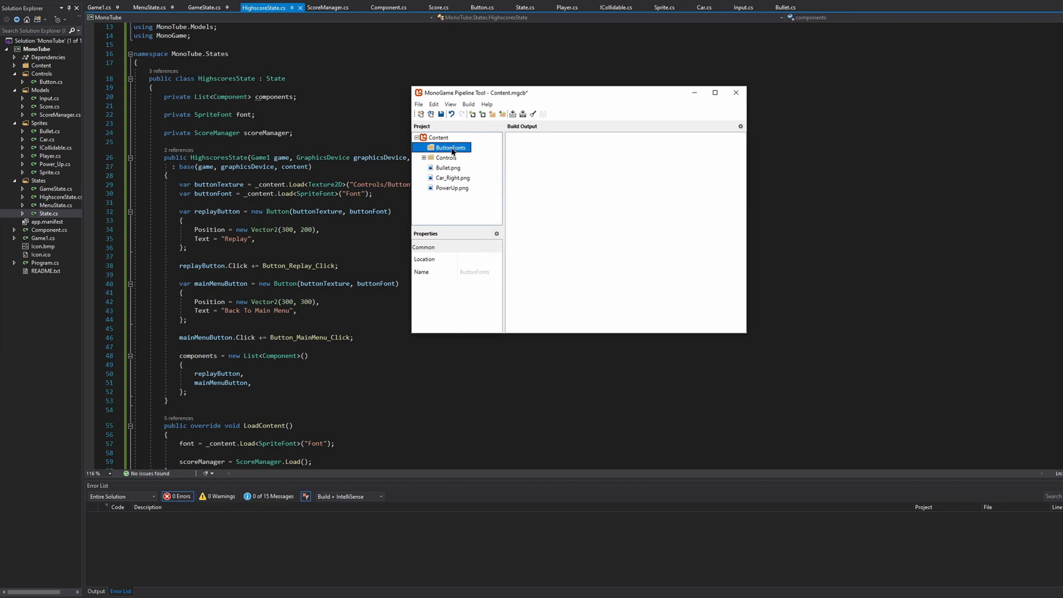
right_click(449, 147)
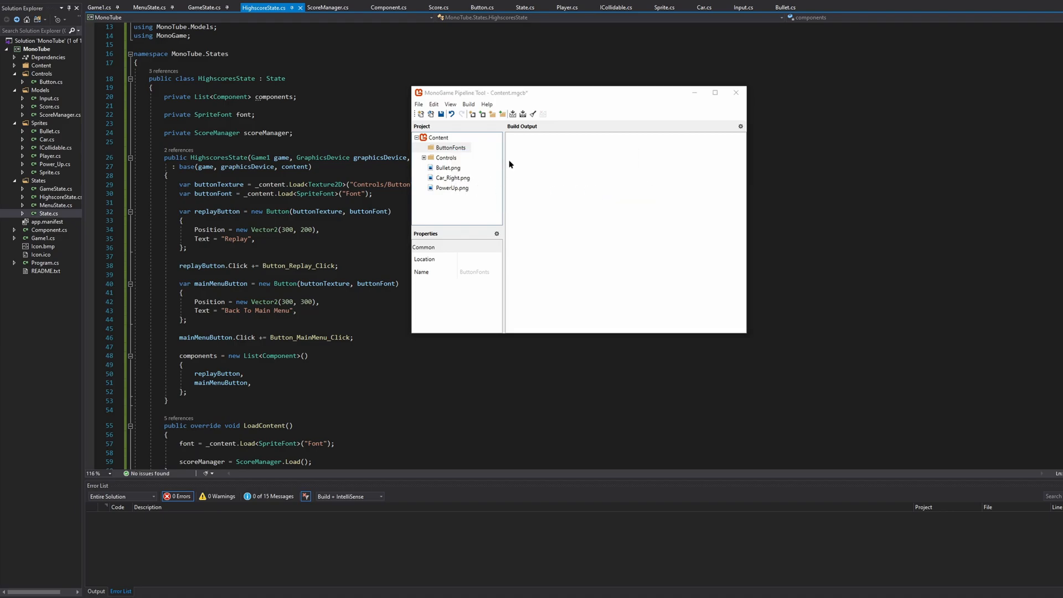
Build the content project via Build > Build
left_click(469, 104)
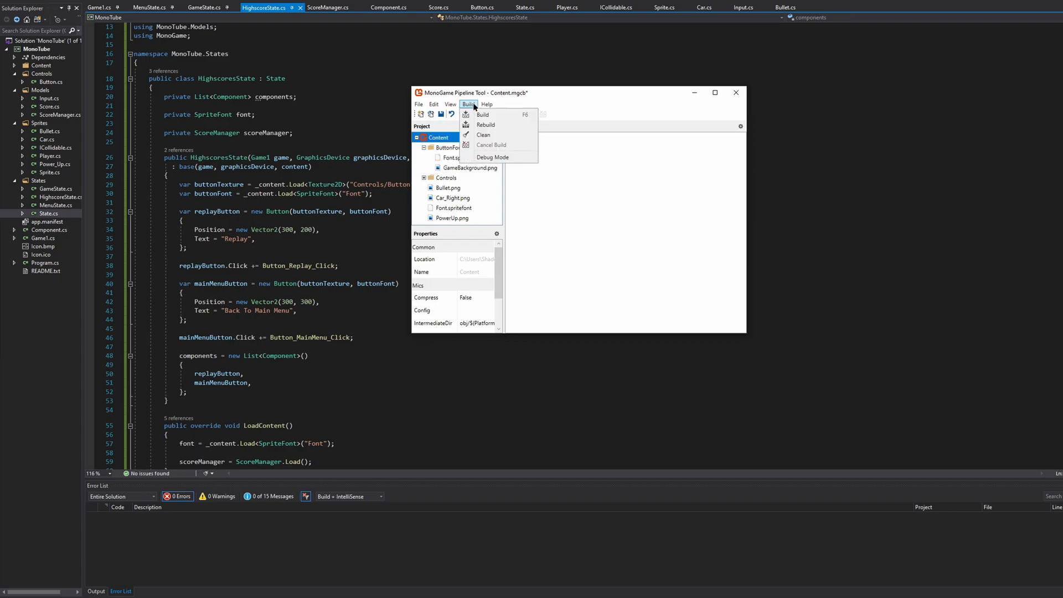
left_click(482, 114)
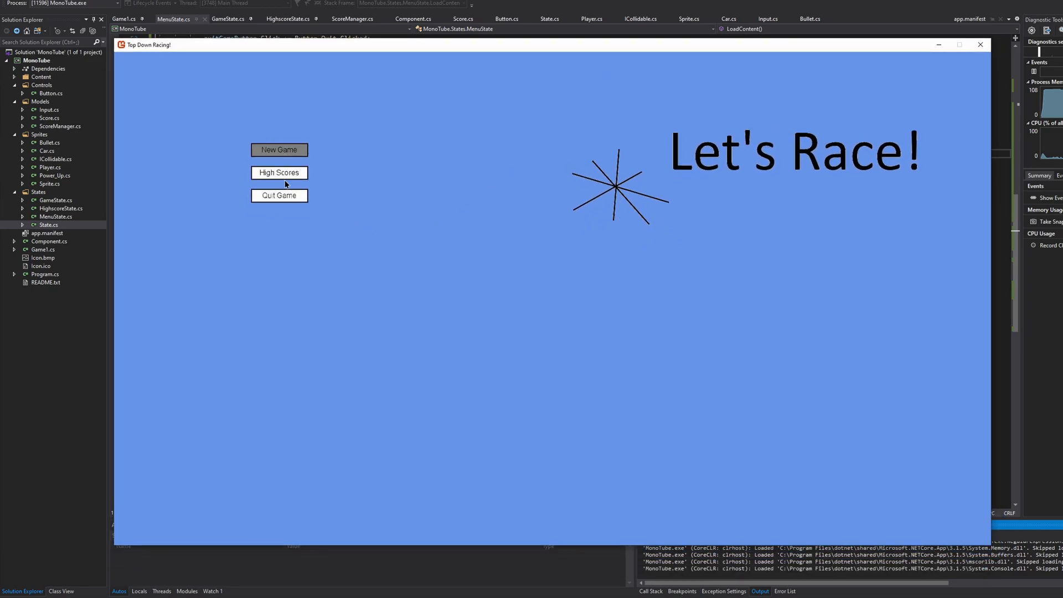
mouse_move(657, 182)
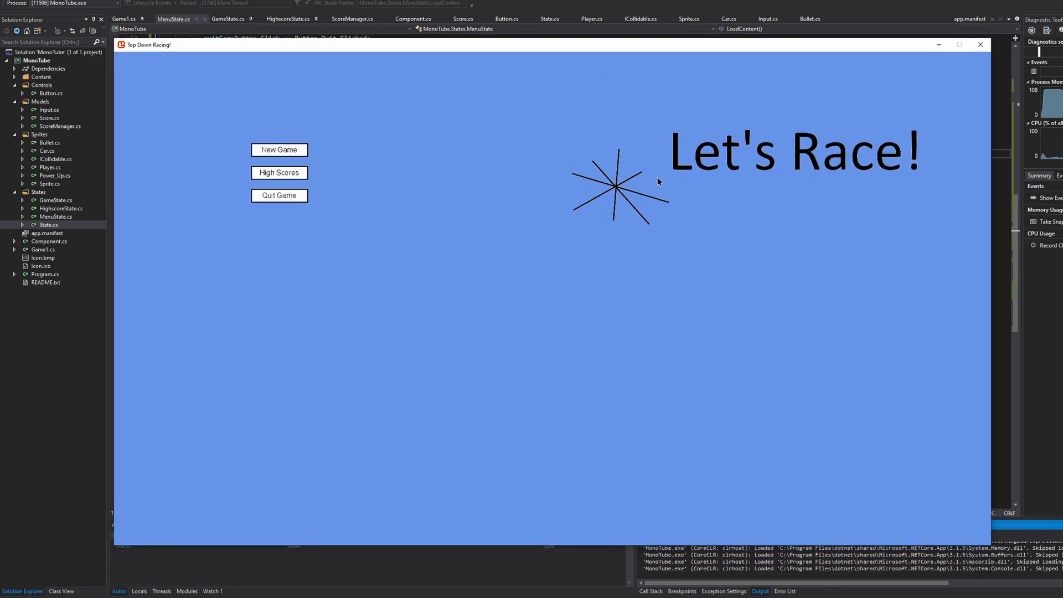
mouse_move(618, 176)
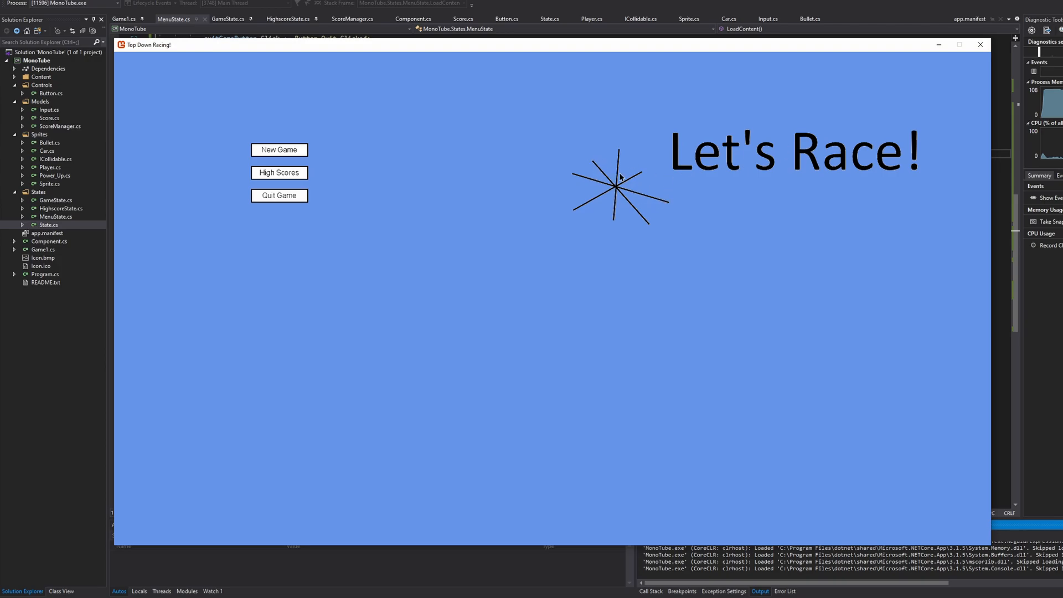
mouse_move(688, 234)
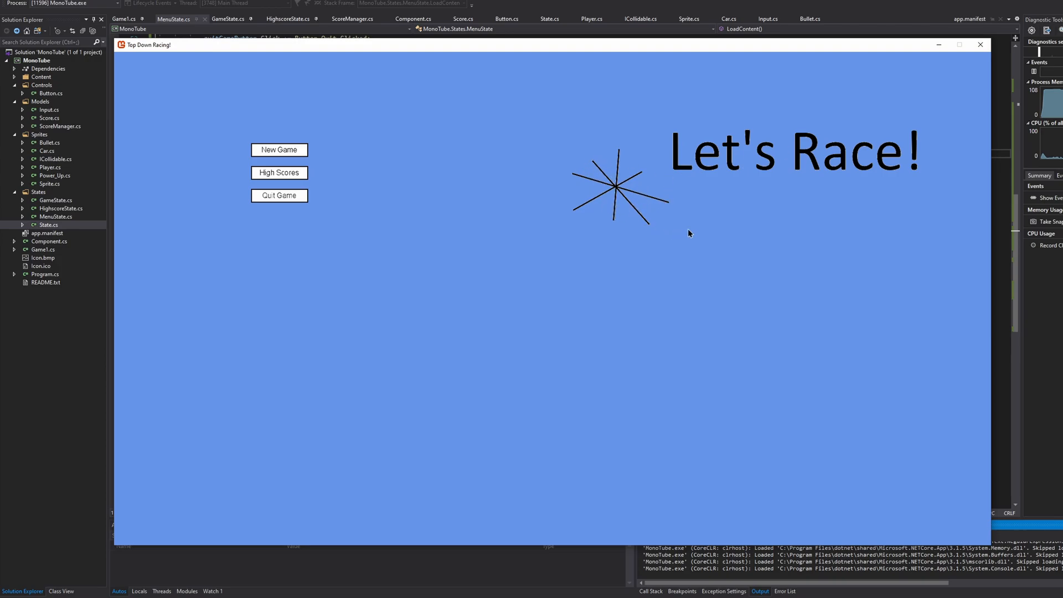
mouse_move(751, 204)
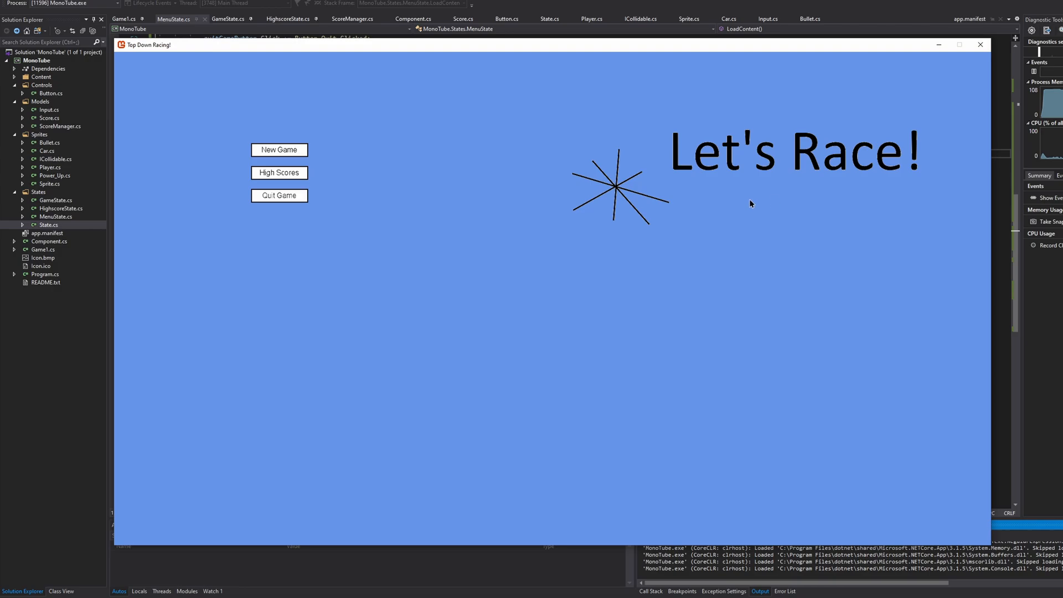
mouse_move(733, 209)
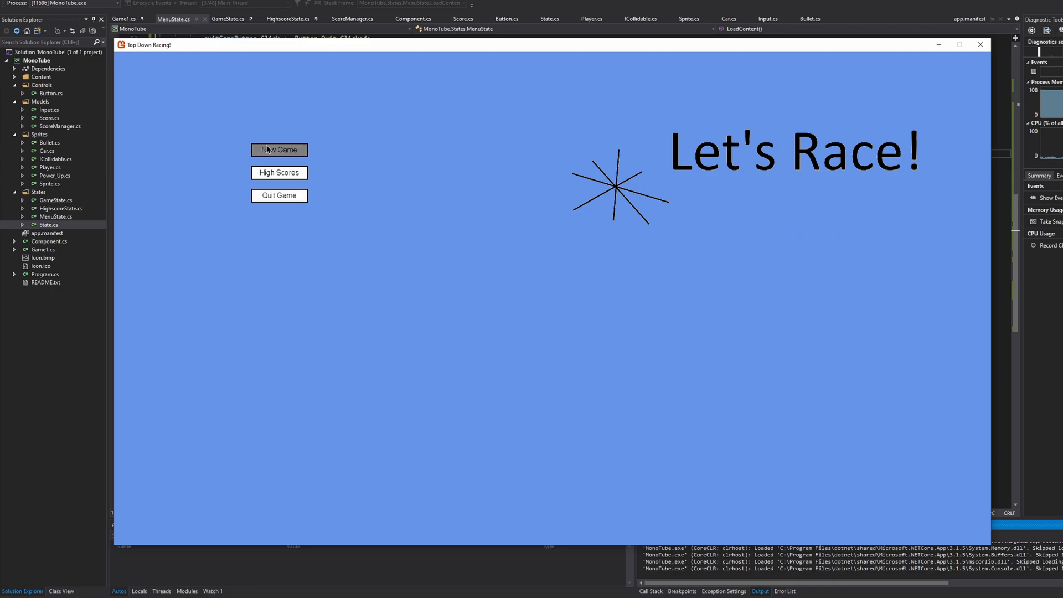
mouse_move(279, 196)
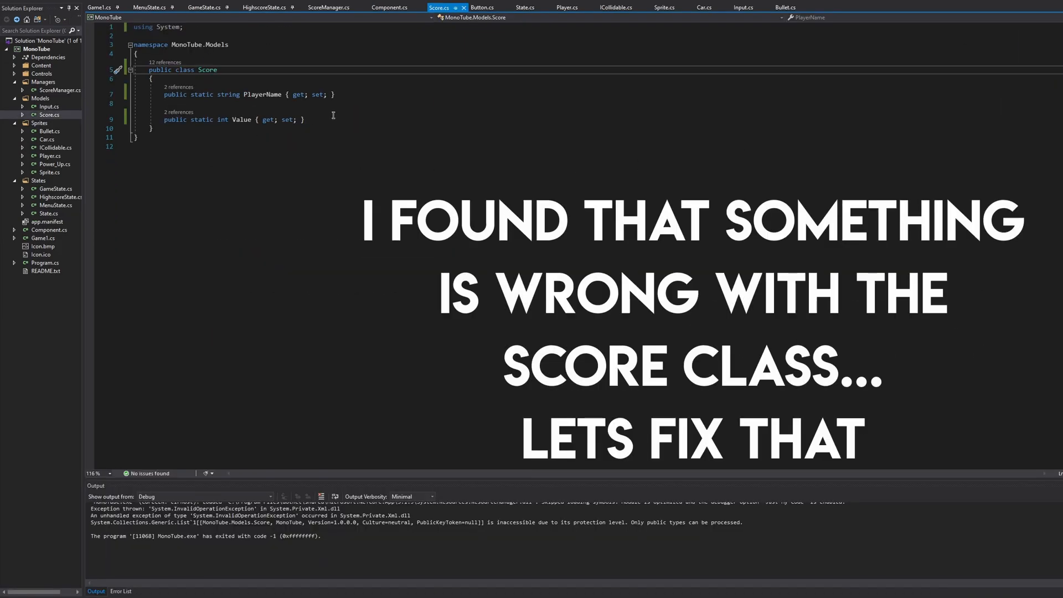
Open Score.cs from Solution Explorer for review
double_click(207, 70)
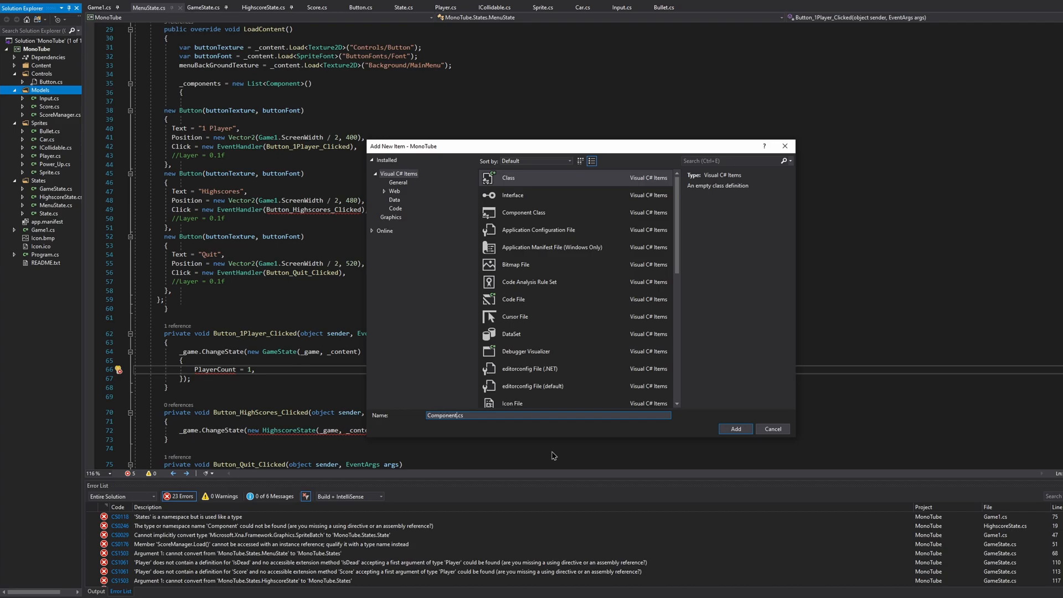
Add the Component.cs class file and paste in the abstract Component code
left_click(736, 428)
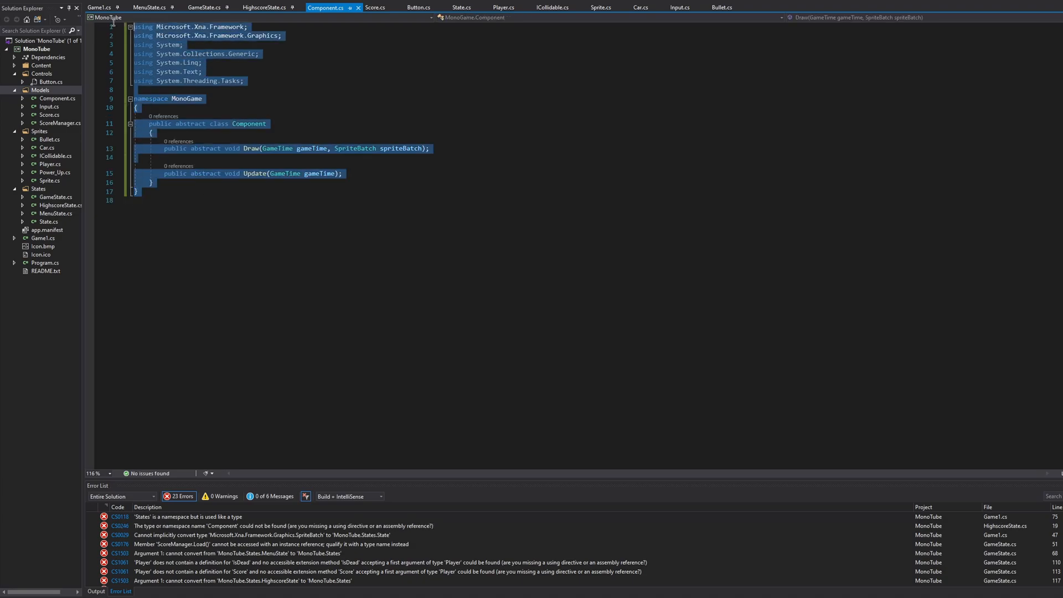
left_click(222, 183)
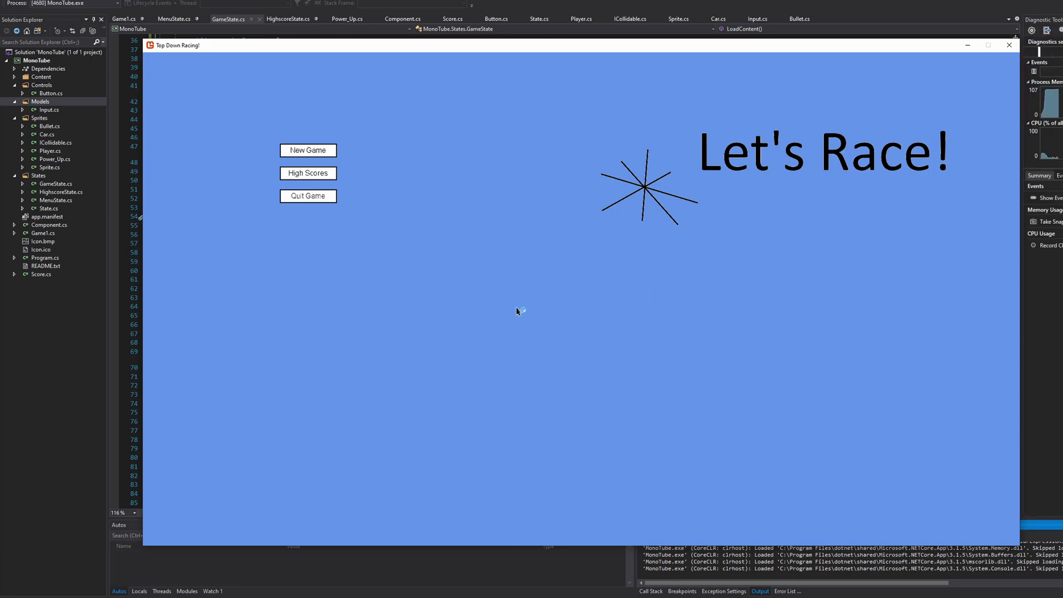
In the running game, visit High Scores, return to the main menu, then Quit Game
left_click(308, 173)
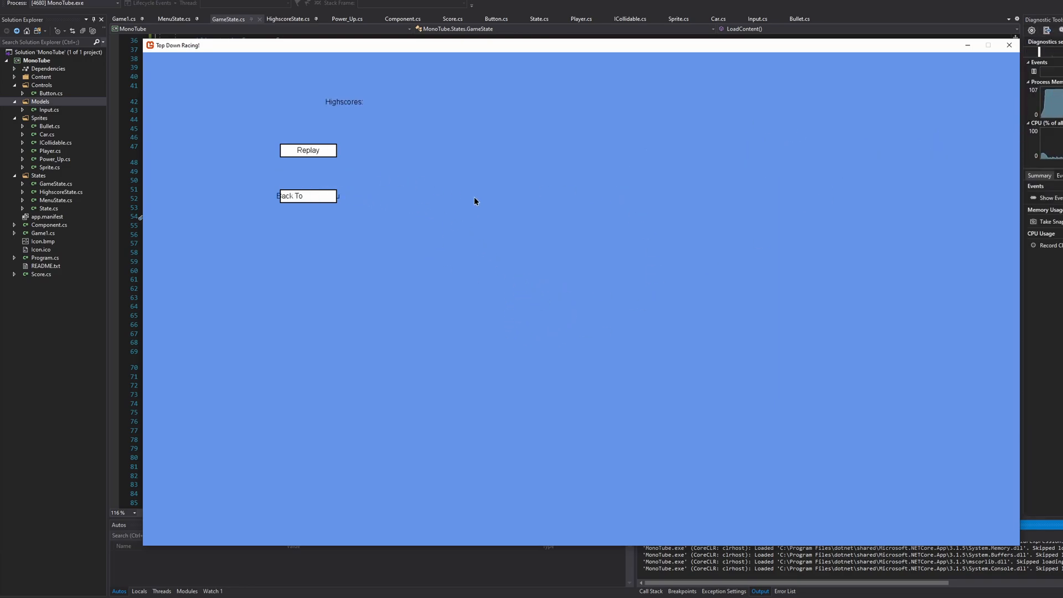
mouse_move(307, 196)
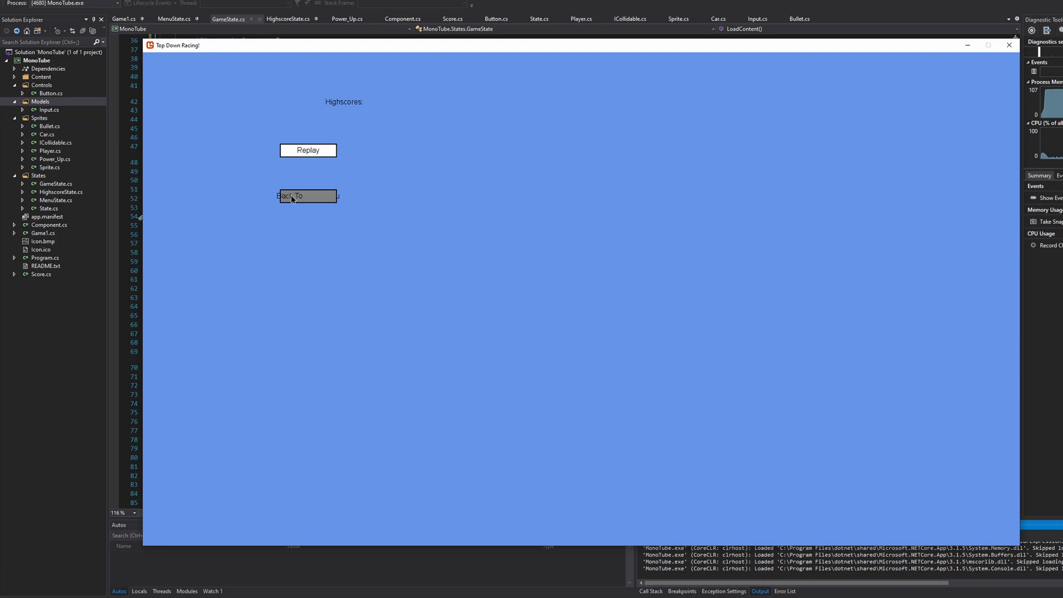
mouse_move(283, 145)
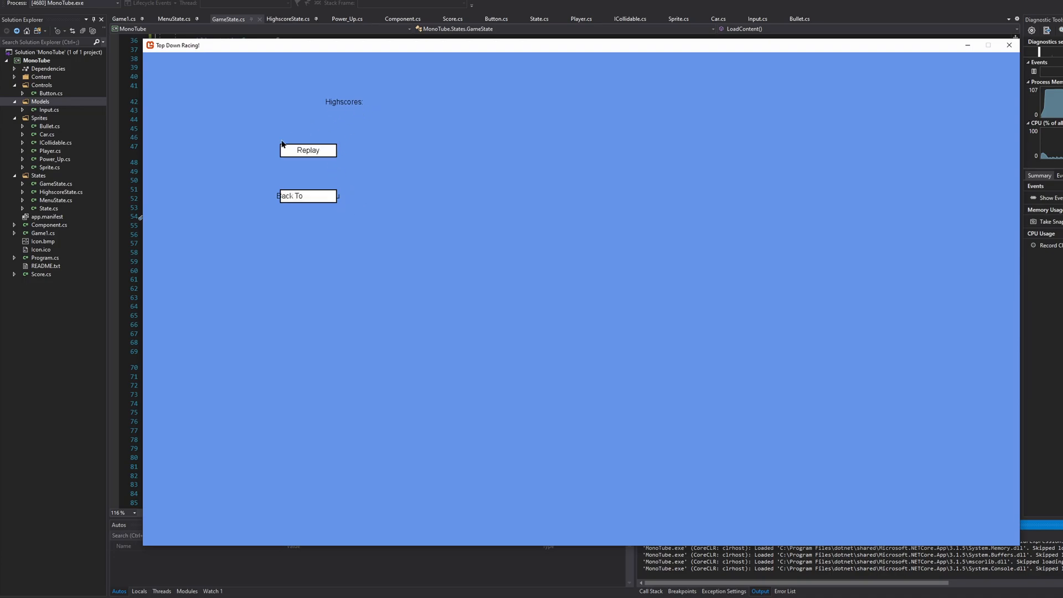
mouse_move(396, 187)
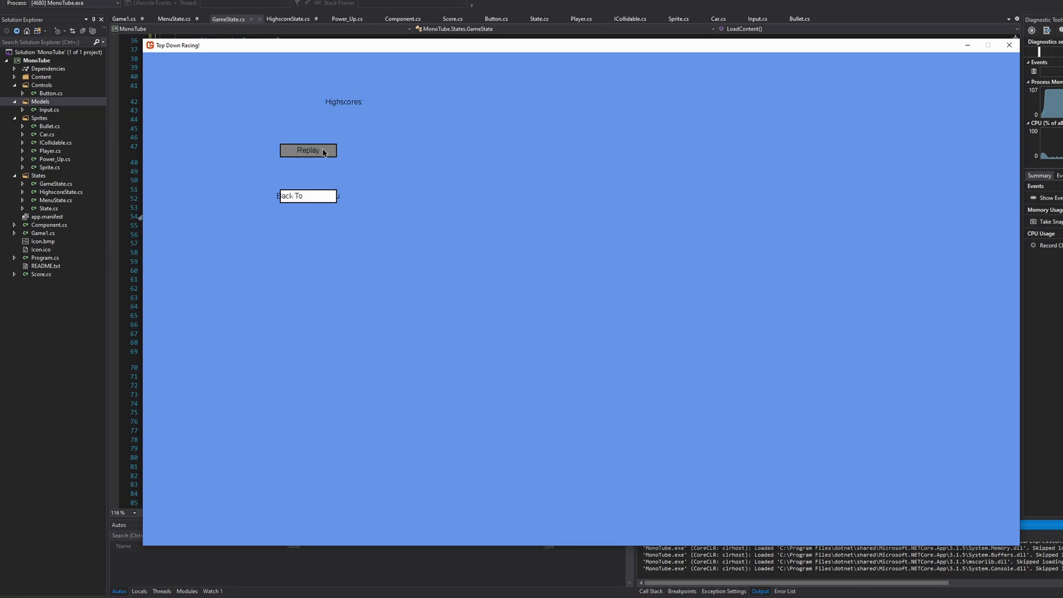
mouse_move(306, 196)
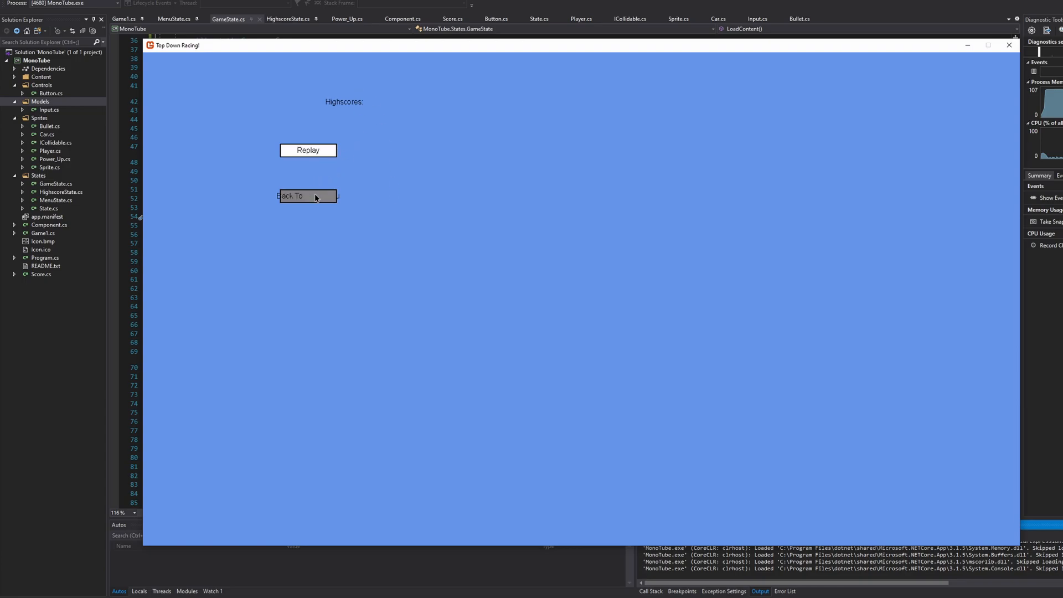
left_click(307, 196)
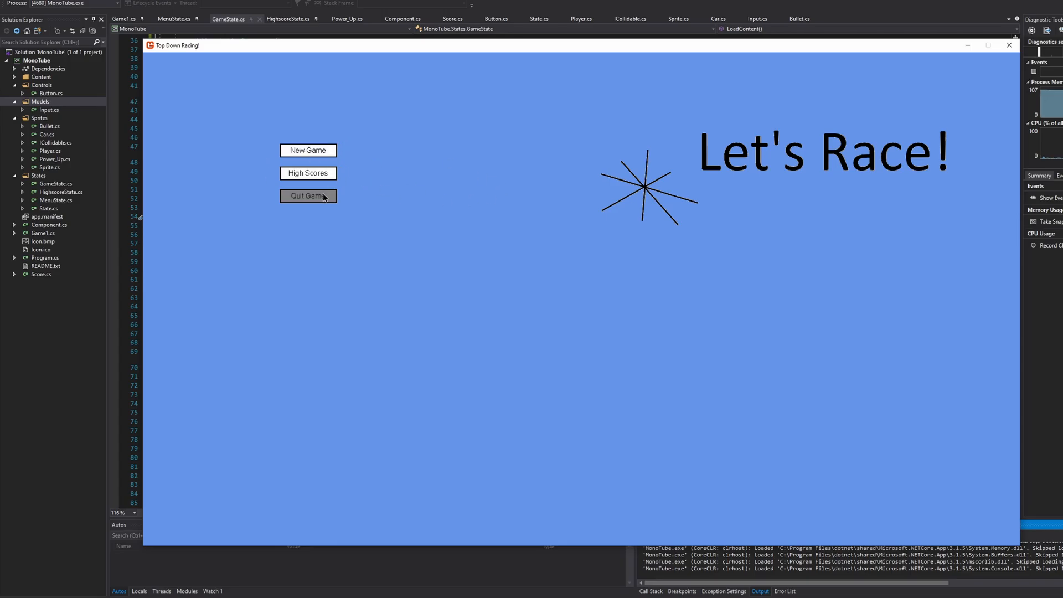
left_click(308, 196)
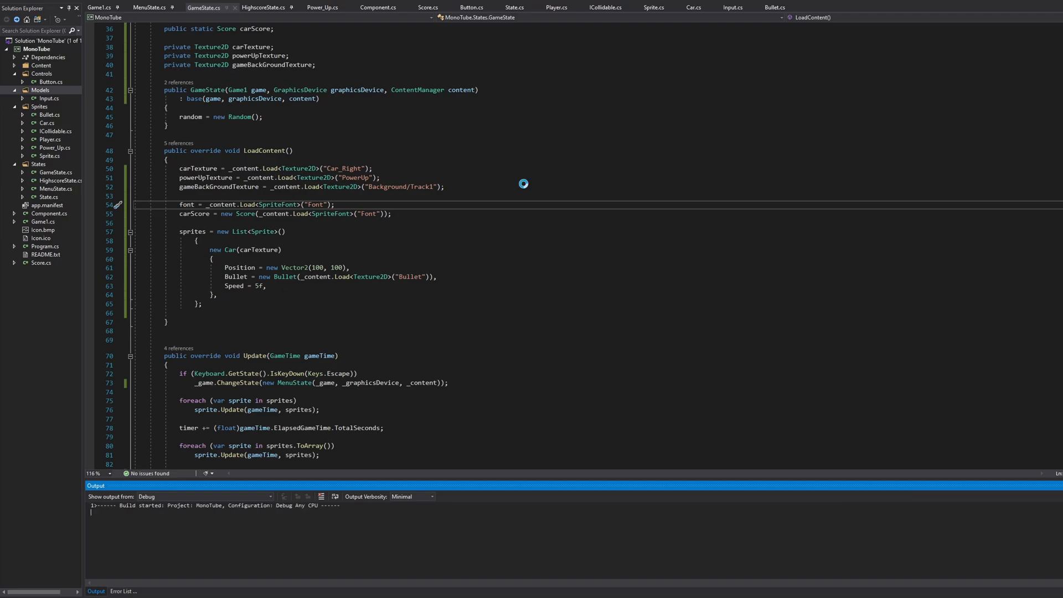
Rebuild and launch the game with F5, reaching the Highscores screen listing MonoTube.Score
key("F5")
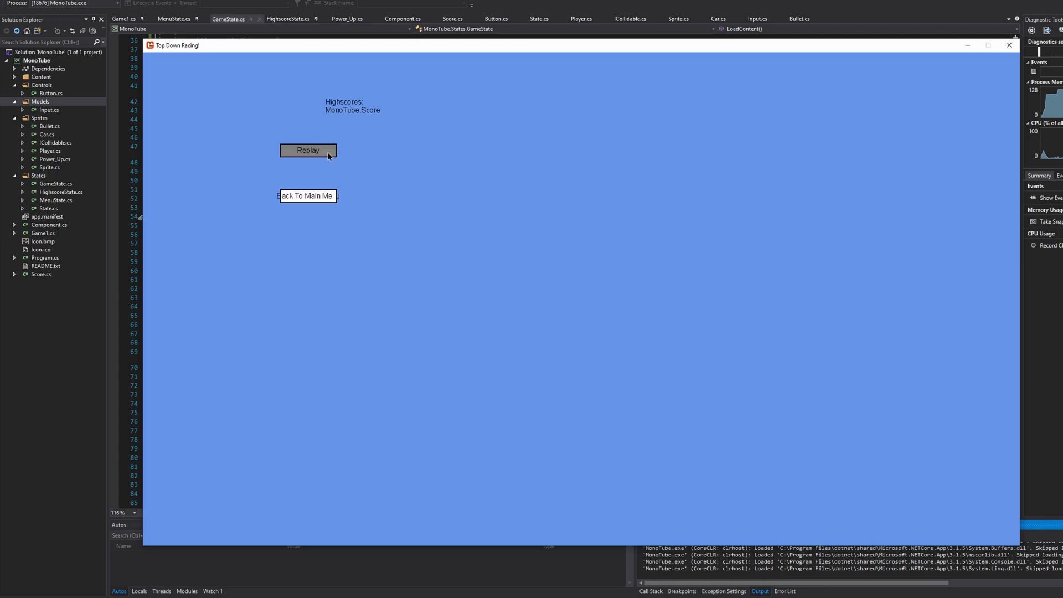
mouse_move(309, 150)
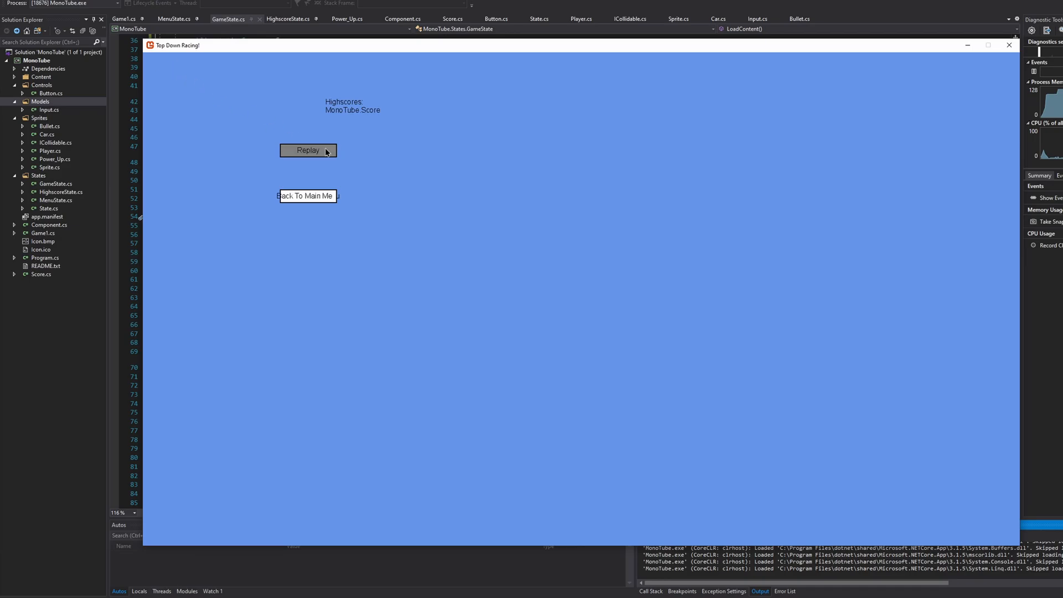
mouse_move(650, 242)
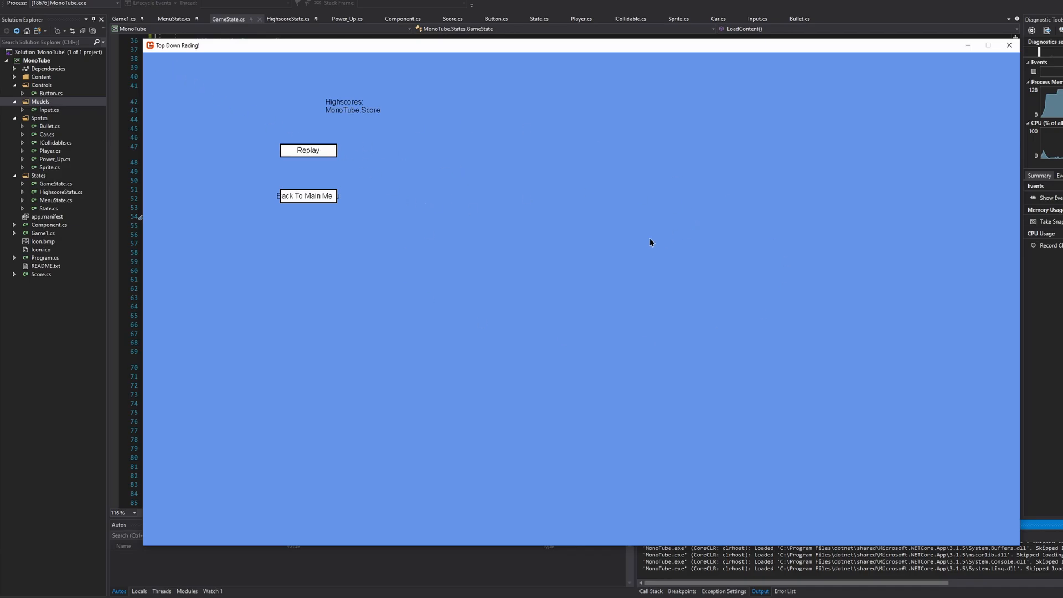
mouse_move(308, 150)
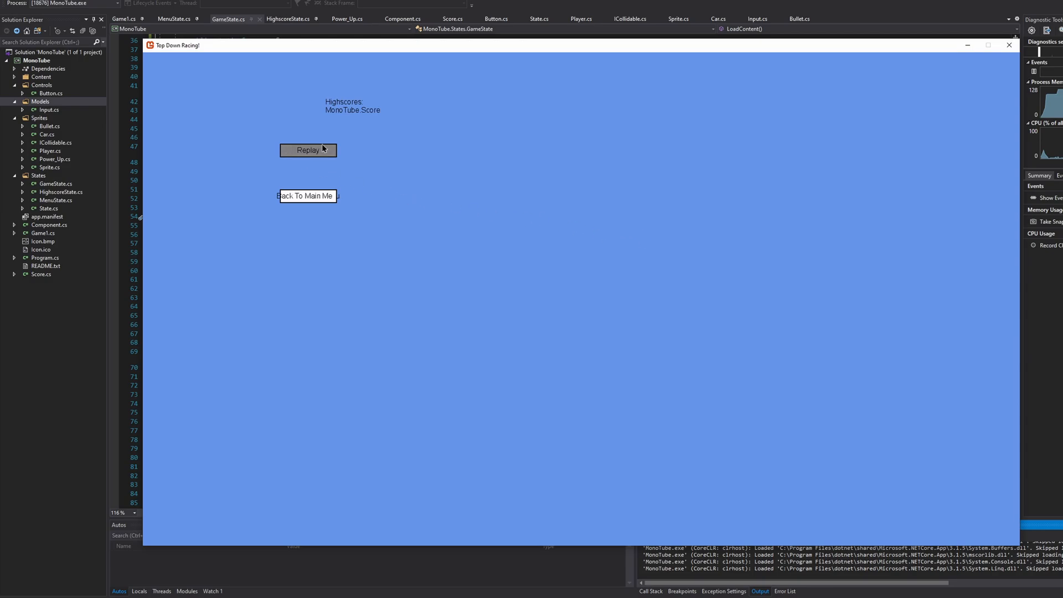
mouse_move(360, 177)
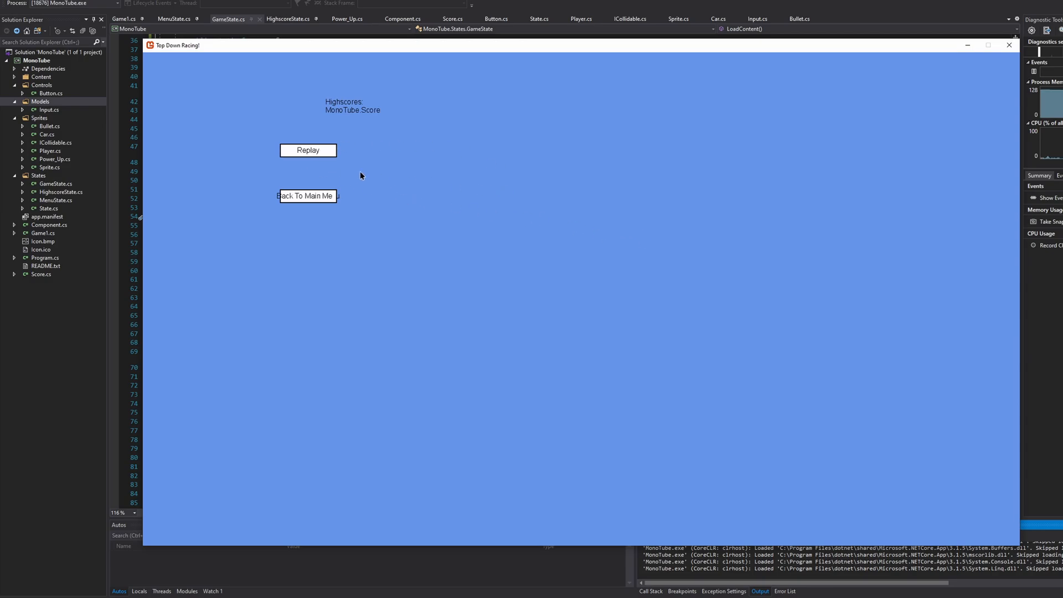
mouse_move(309, 149)
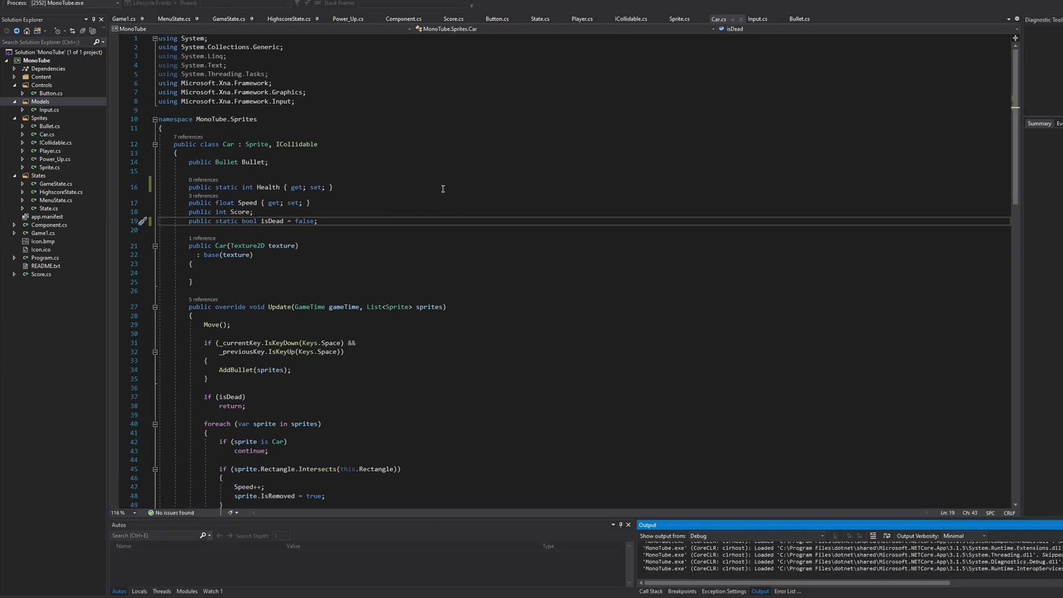
Launch the game again from Car.cs and start a race on the oval track
key("F5")
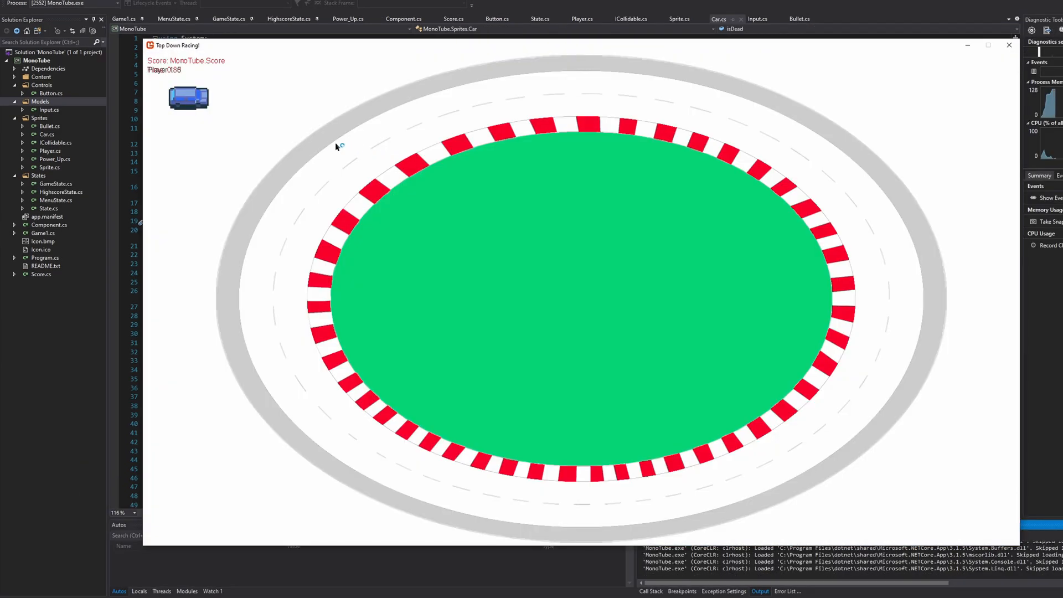